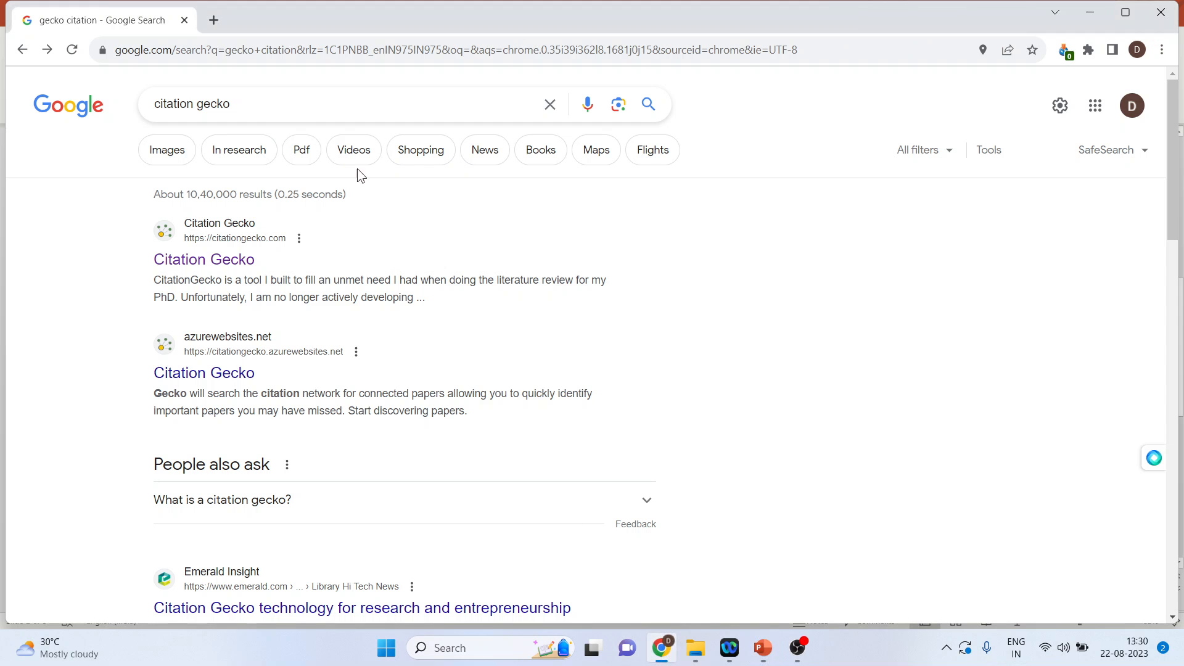
{"action": "mouse_move", "coordinate": [228, 259]}
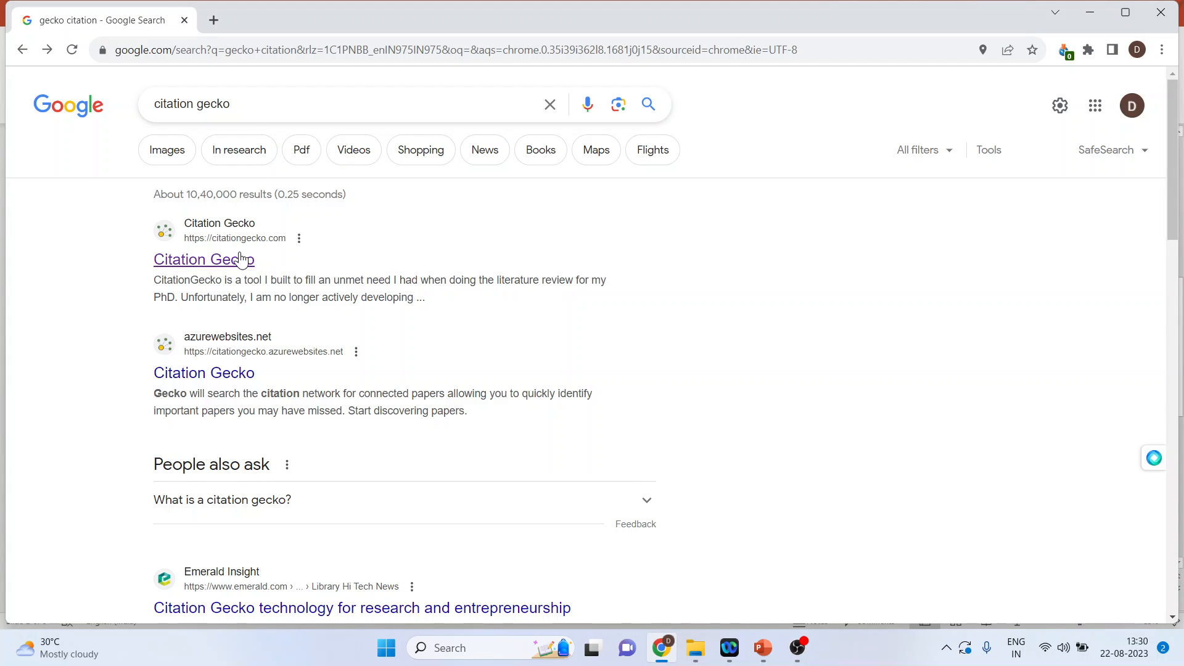
Step: Open the Citation Gecko site from the Google results for 'citation gecko'
{"action": "left_click", "coordinate": [205, 259]}
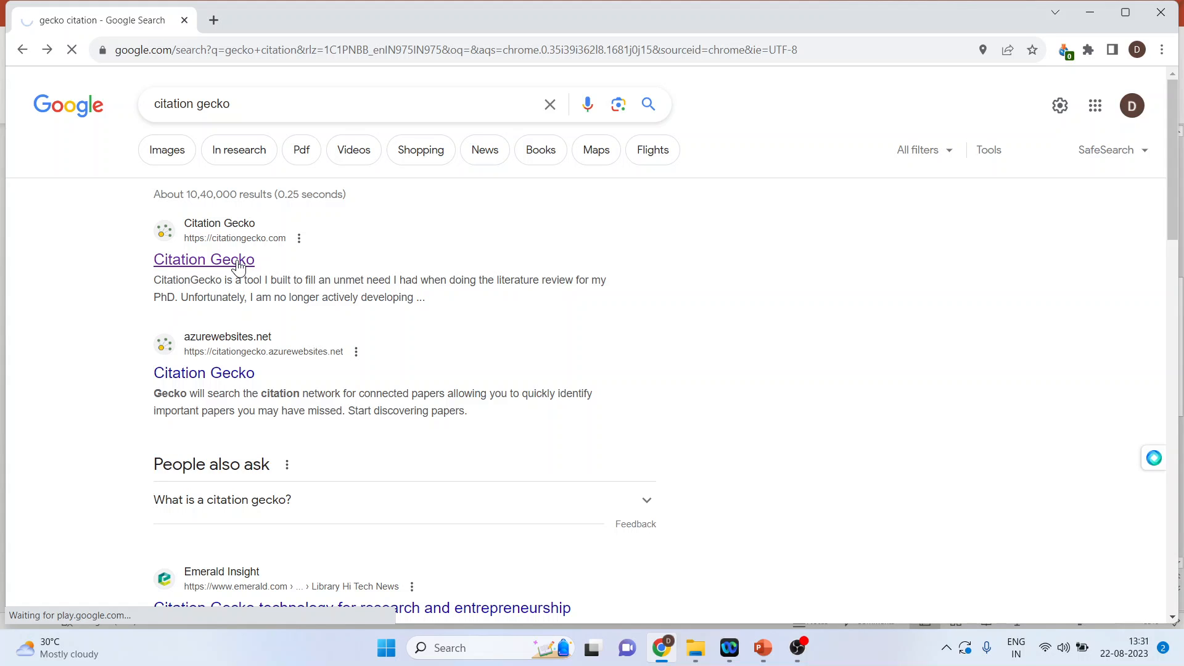
Step: Get past the welcome notices to reach the Add Seed Papers options
{"action": "left_click", "coordinate": [205, 259]}
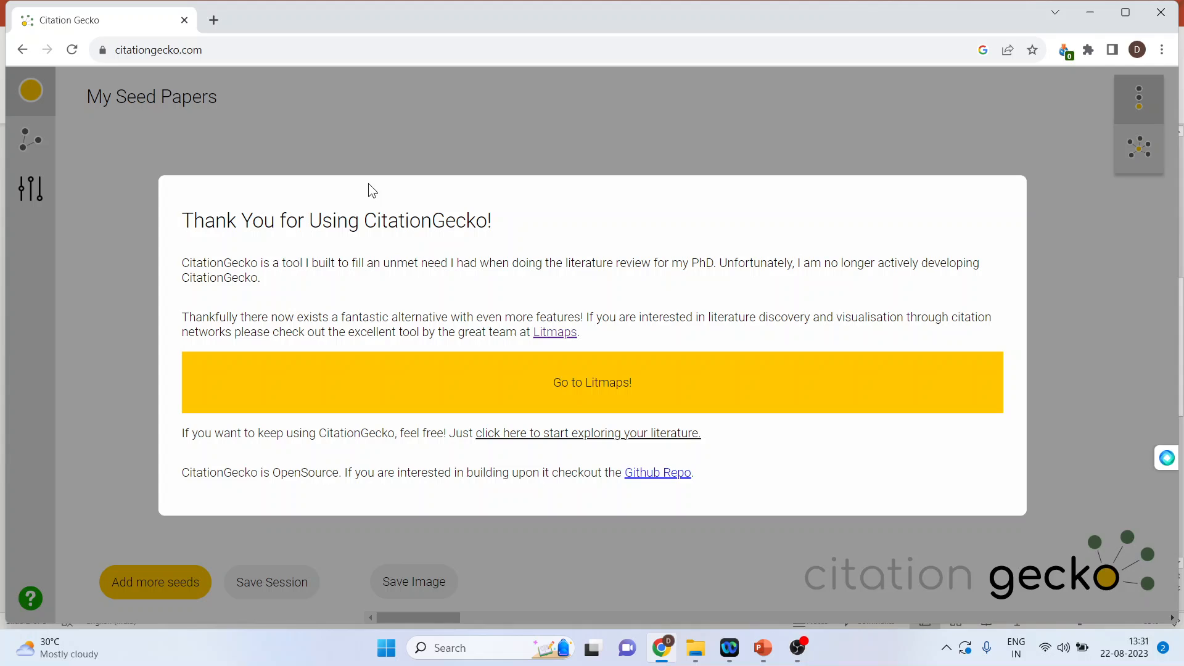
{"action": "mouse_move", "coordinate": [508, 407]}
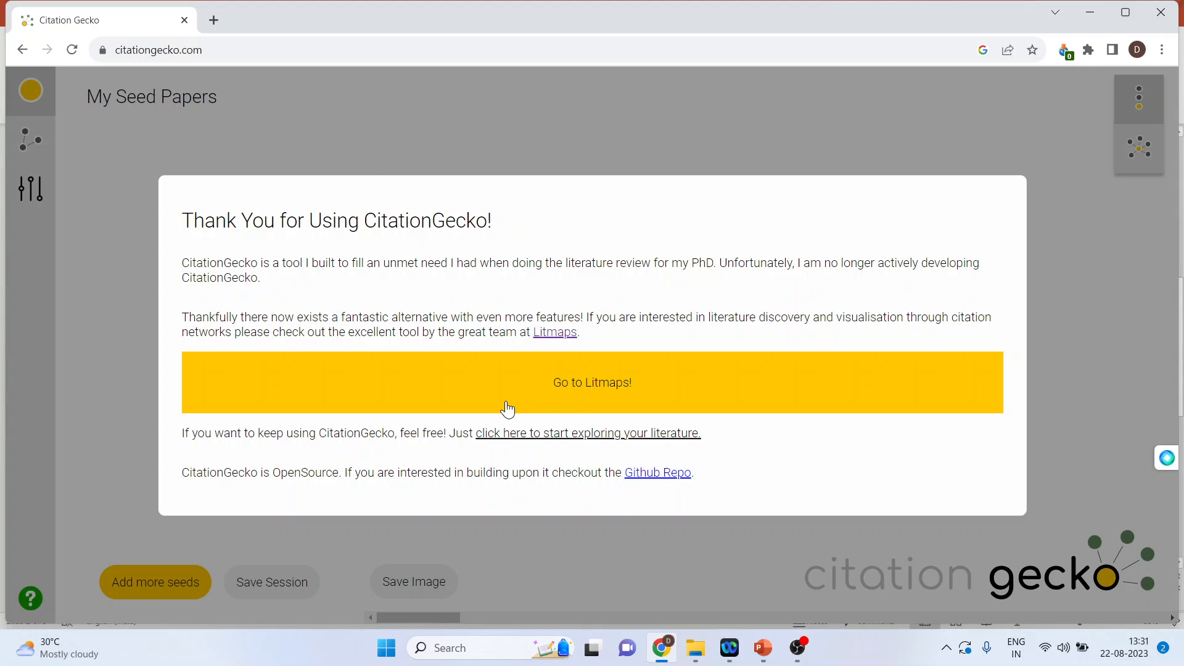
{"action": "mouse_move", "coordinate": [573, 402]}
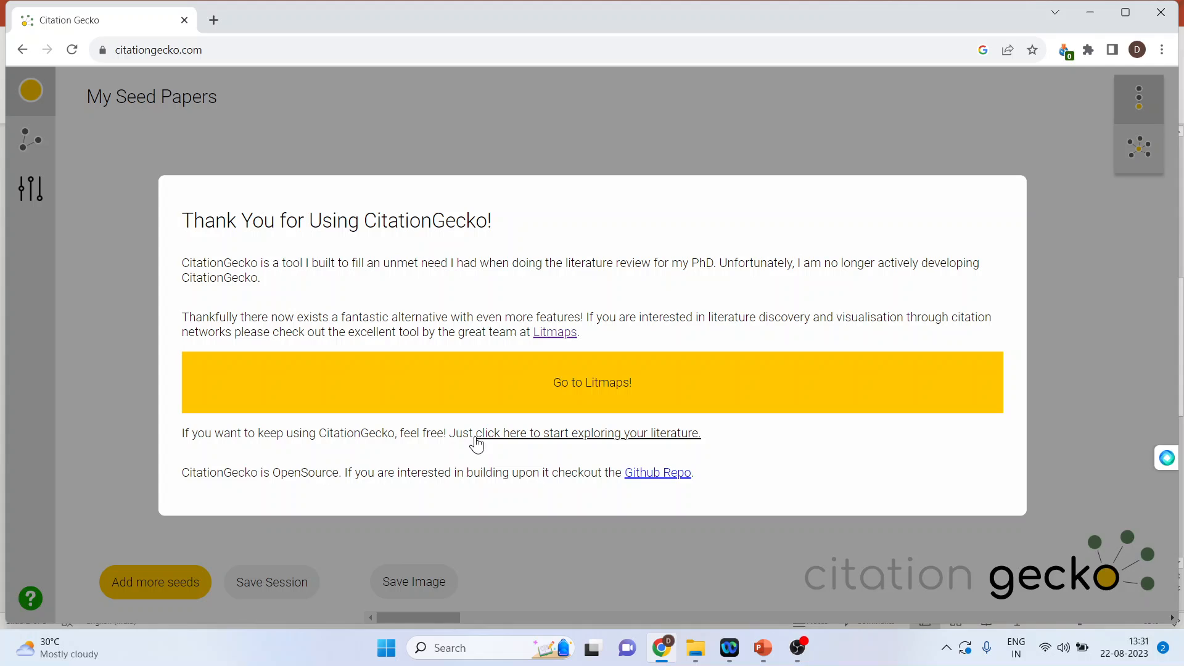
{"action": "mouse_move", "coordinate": [356, 451]}
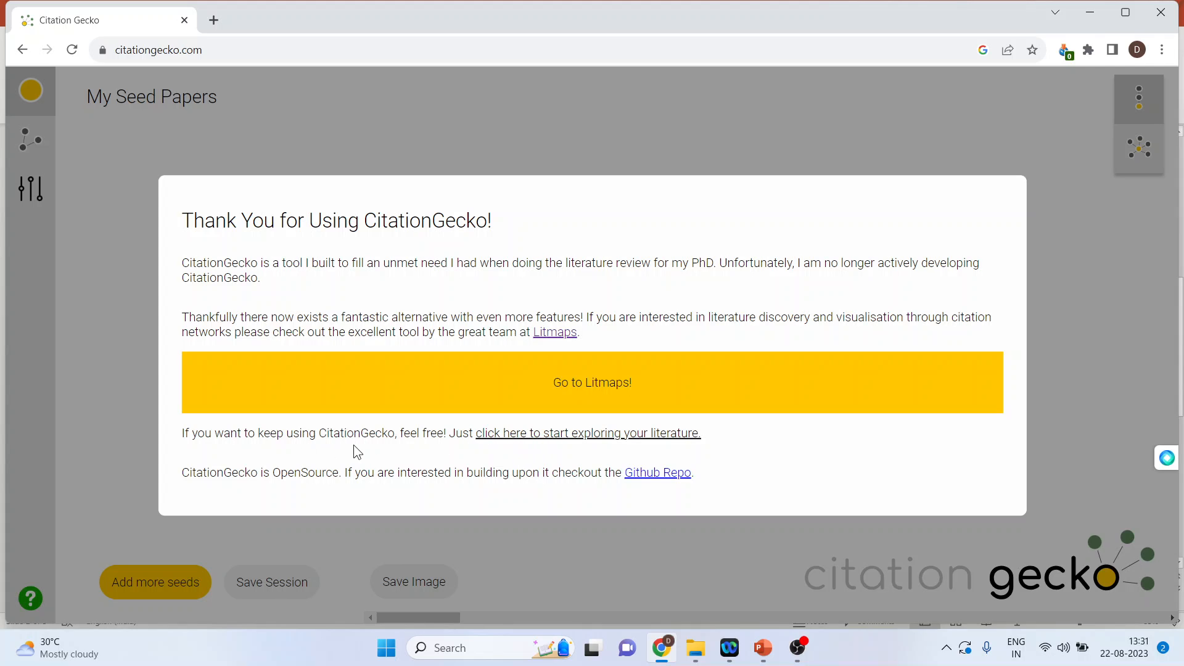
{"action": "mouse_move", "coordinate": [504, 449]}
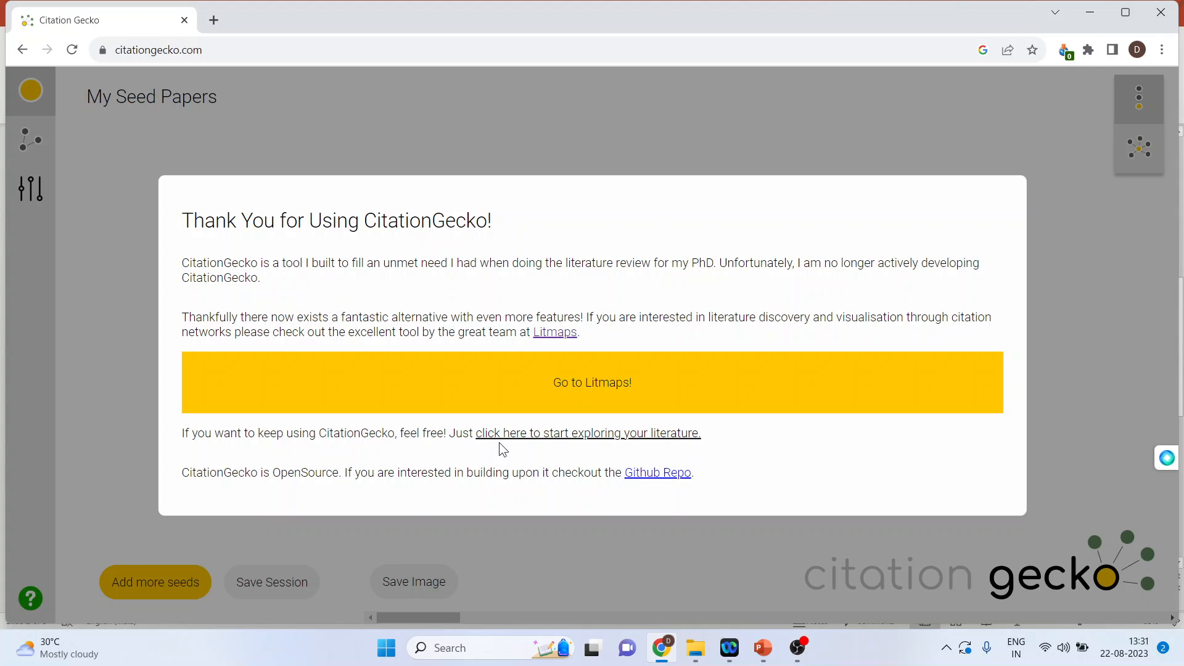
{"action": "mouse_move", "coordinate": [594, 442]}
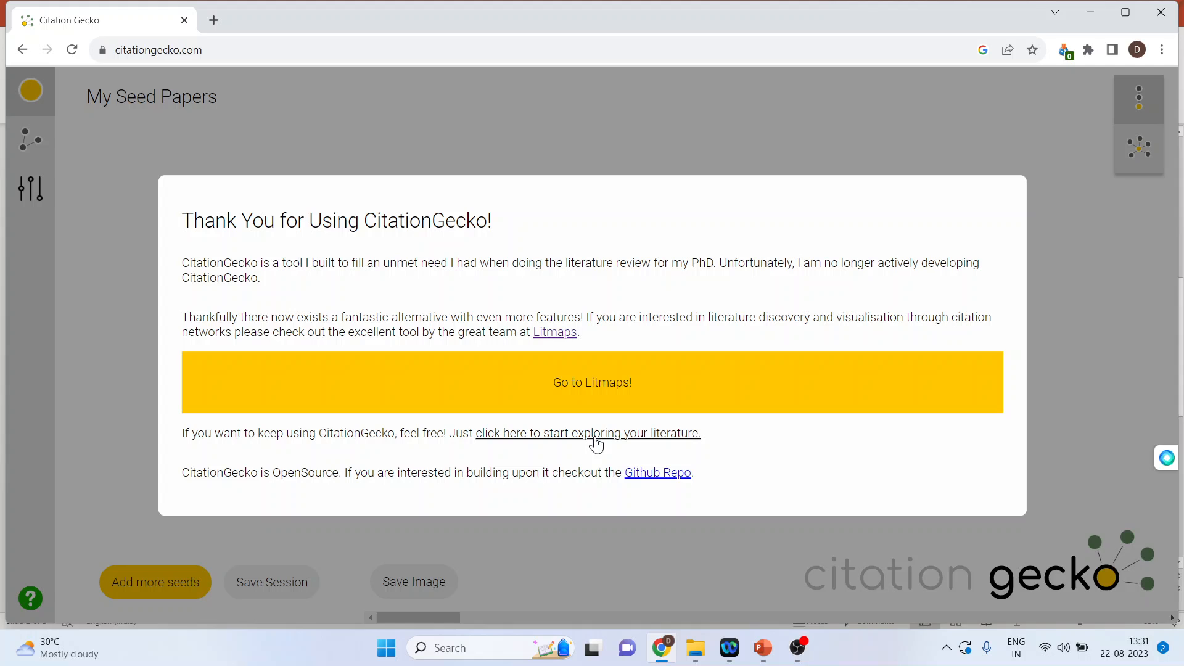
{"action": "left_click", "coordinate": [587, 433]}
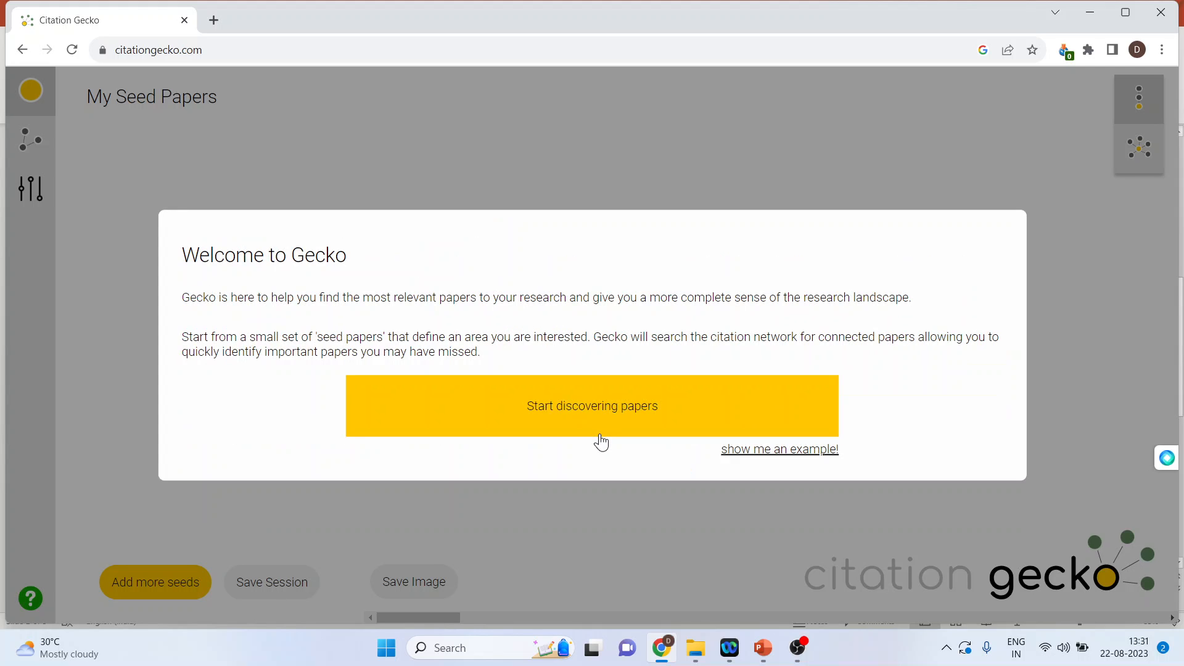
{"action": "mouse_move", "coordinate": [589, 415]}
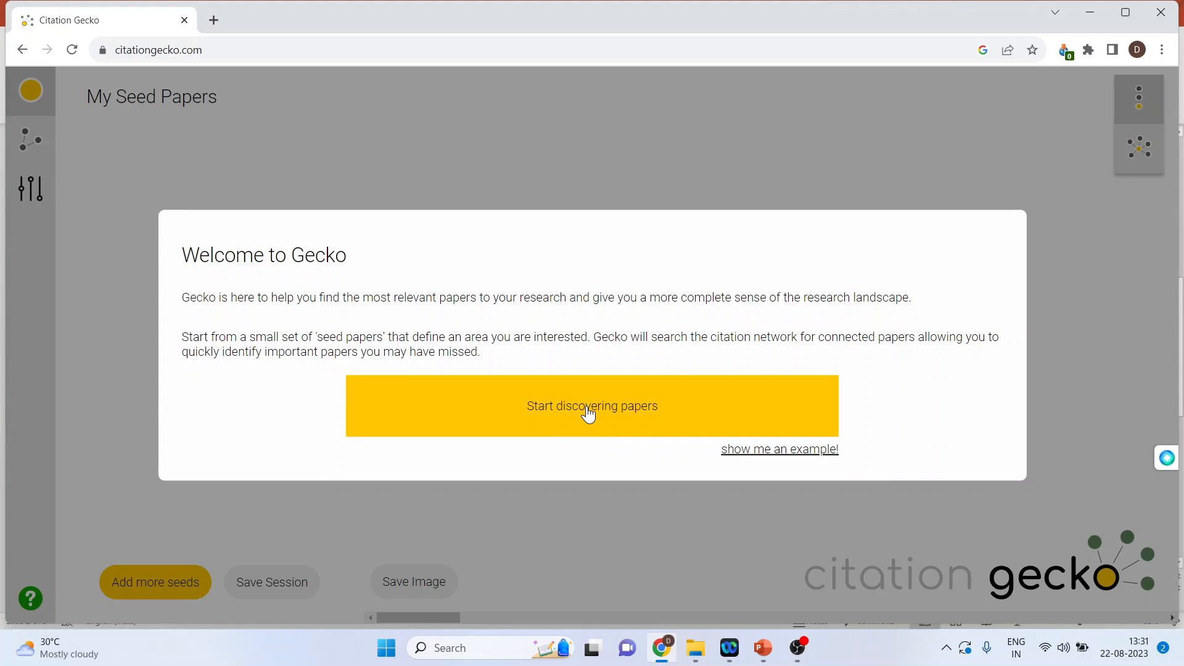
{"action": "left_click", "coordinate": [592, 406]}
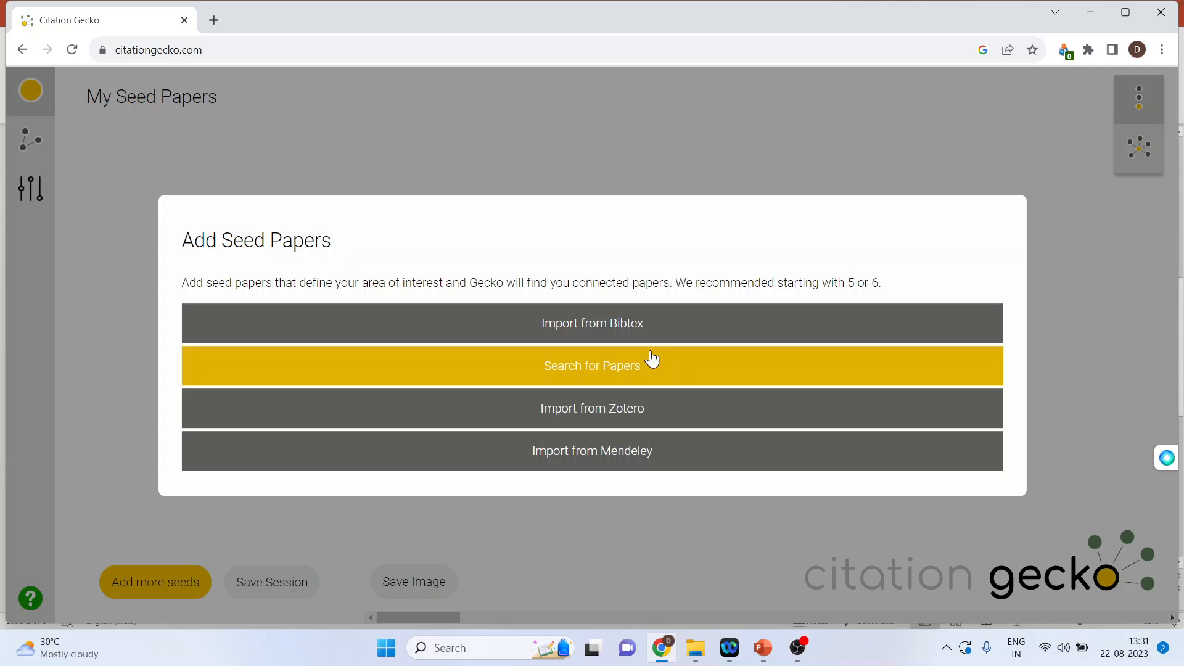
Step: Search for papers matching 'customer relationship management'
{"action": "left_click", "coordinate": [592, 365]}
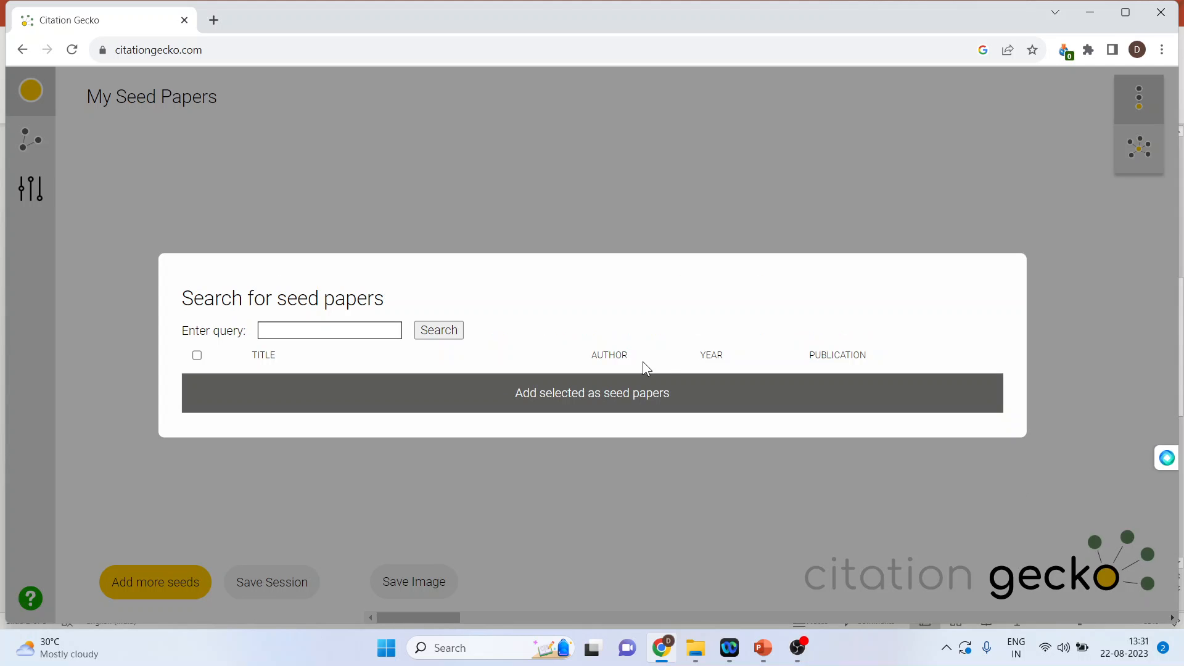
{"action": "left_click", "coordinate": [330, 331]}
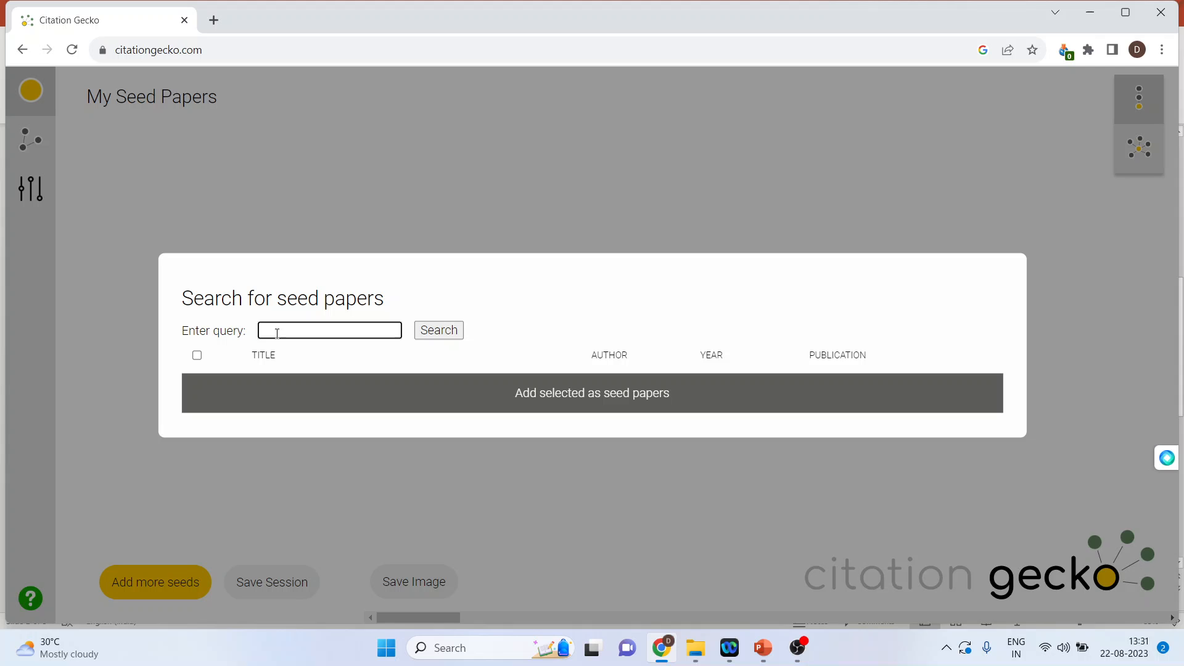
{"action": "type", "text": "CUT"}
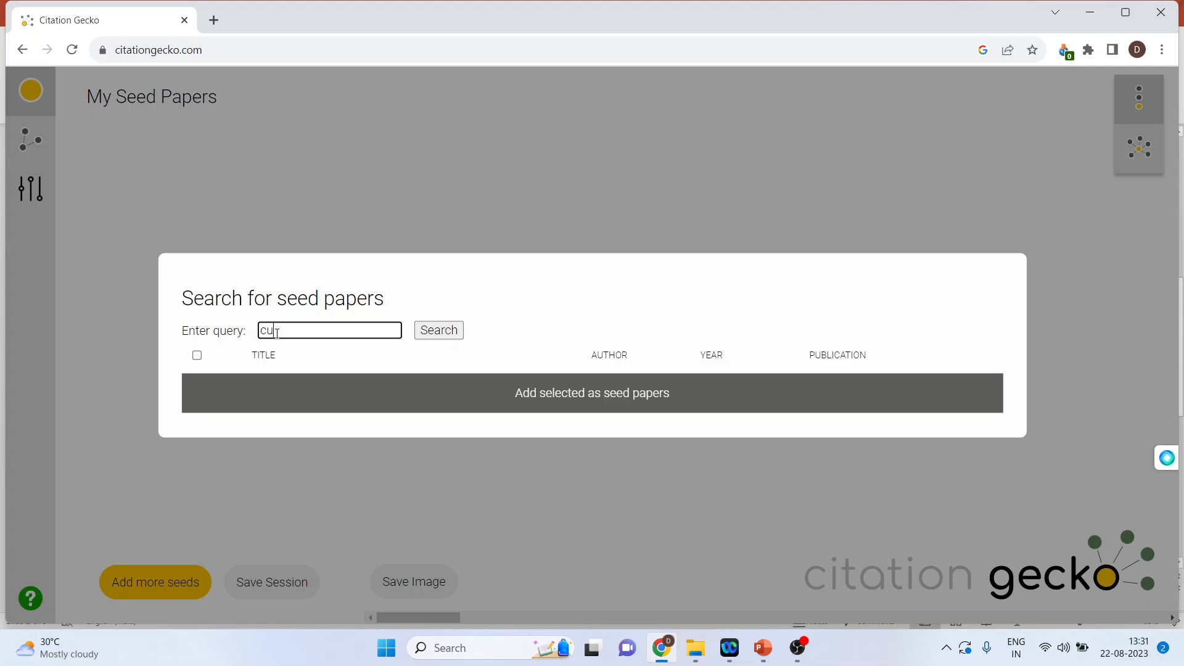
{"action": "type", "text": "customer re"}
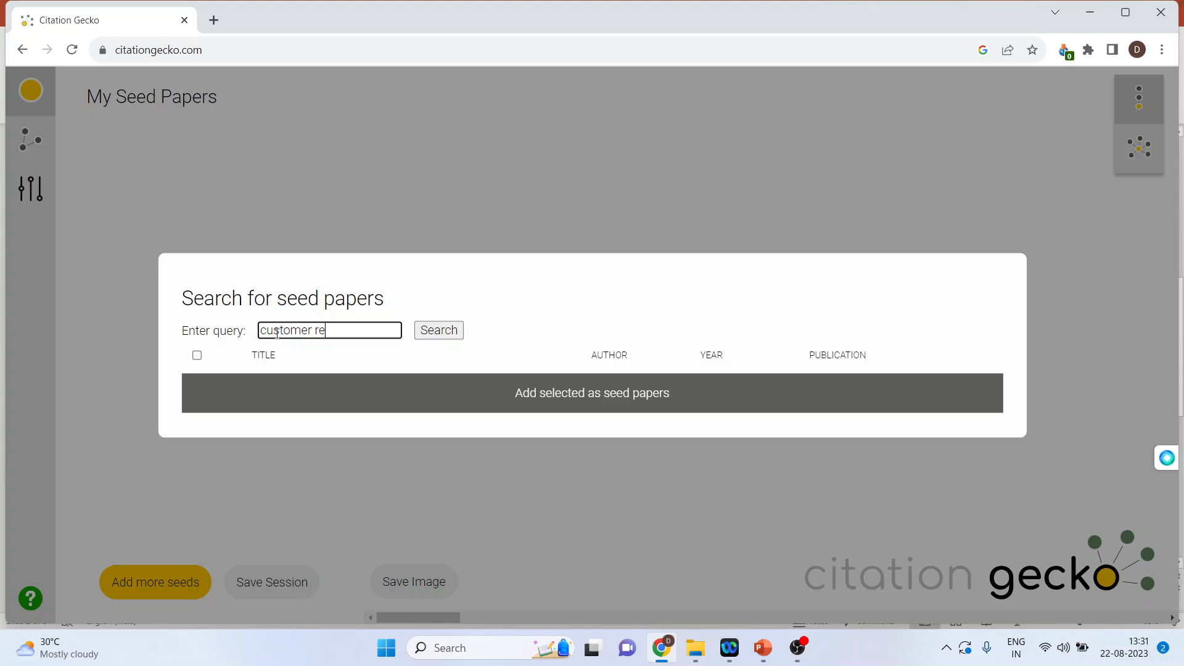
{"action": "type", "text": "lationship mai"}
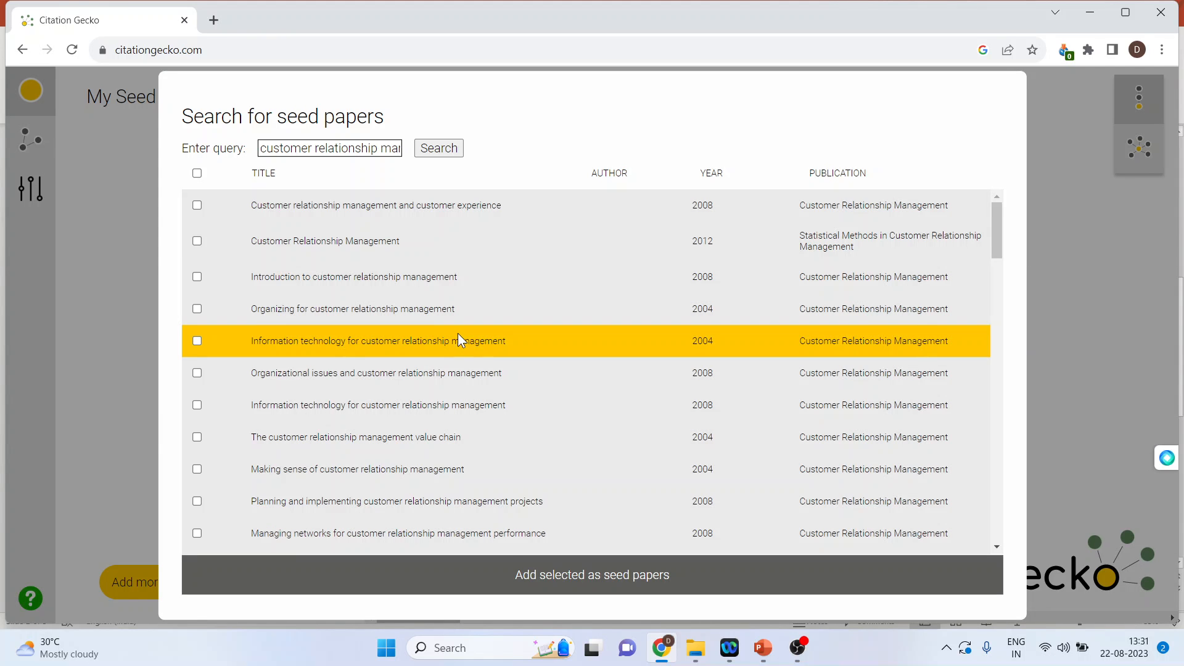
{"action": "mouse_move", "coordinate": [361, 448]}
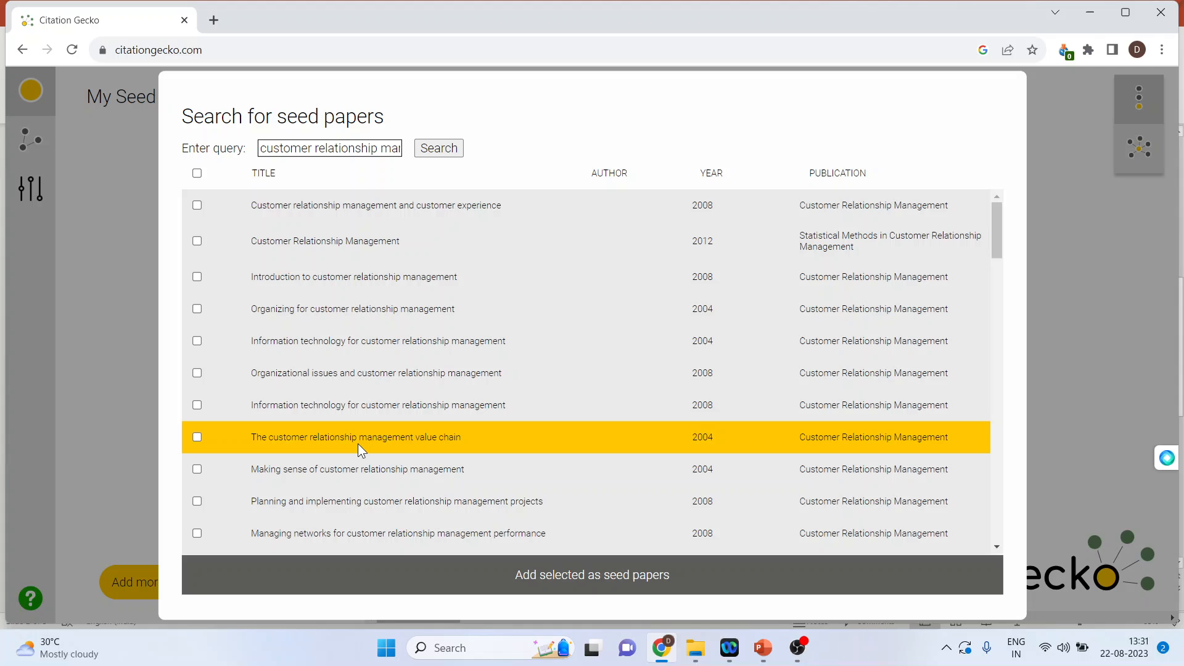
{"action": "mouse_move", "coordinate": [296, 328]}
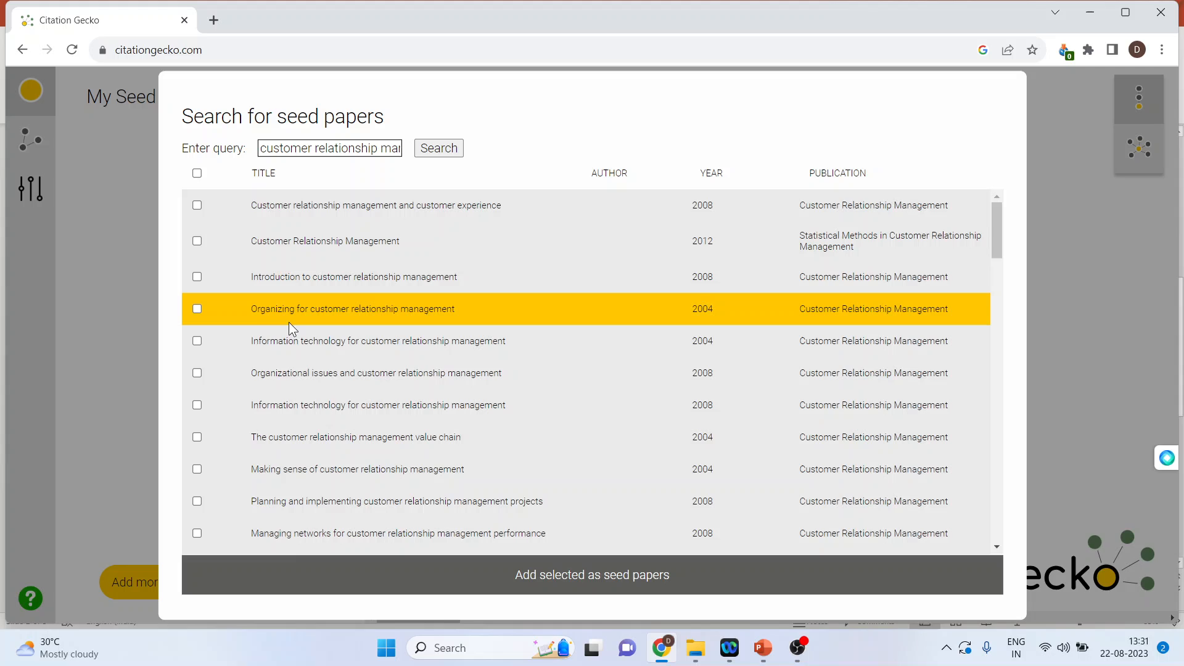
{"action": "mouse_move", "coordinate": [227, 277]}
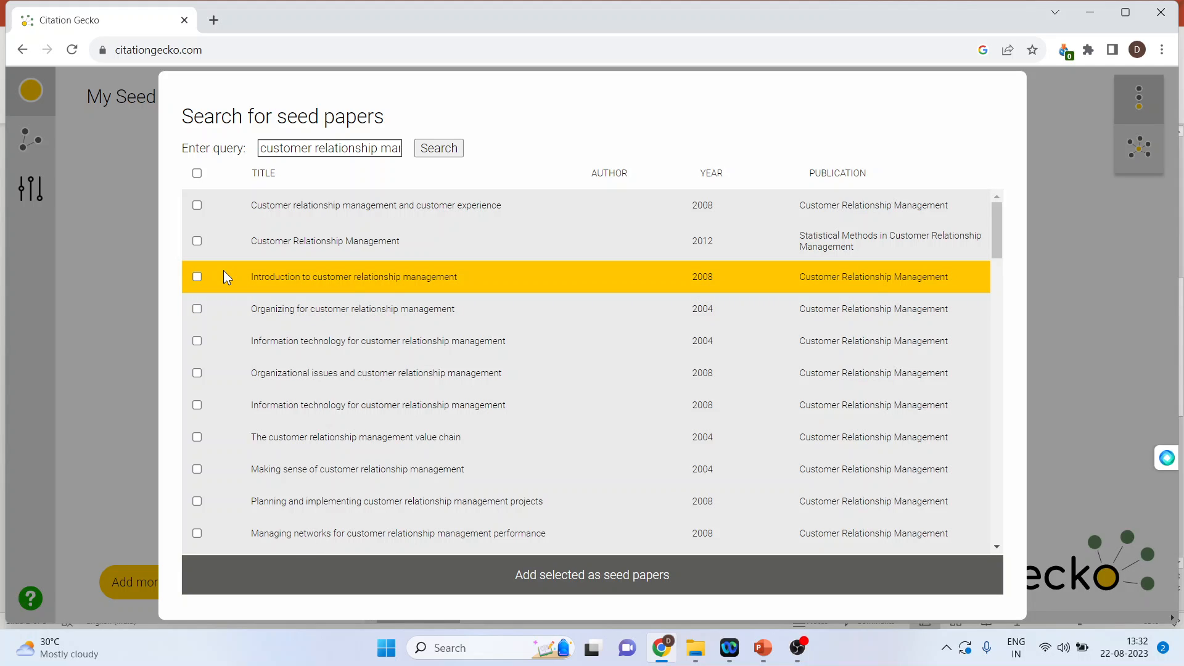
{"action": "left_click", "coordinate": [982, 49]}
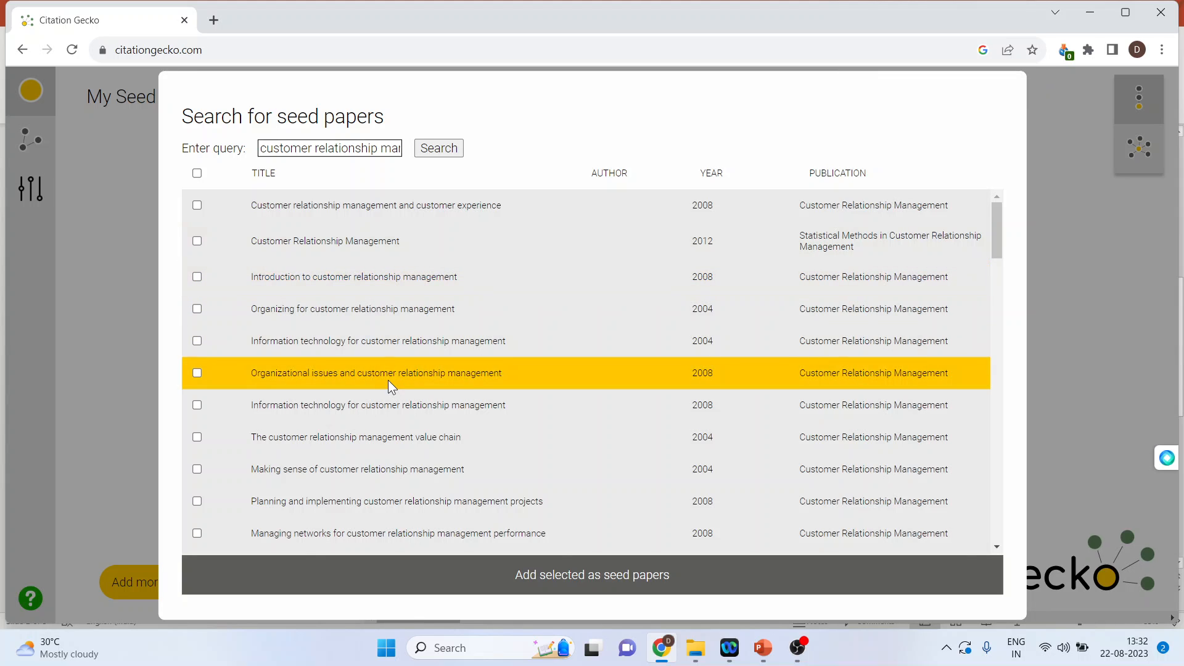
Step: Tick 'Organizing for customer relationship management' among the results as a seed candidate
{"action": "scroll", "scroll_direction": "down", "scroll_amount": 3}
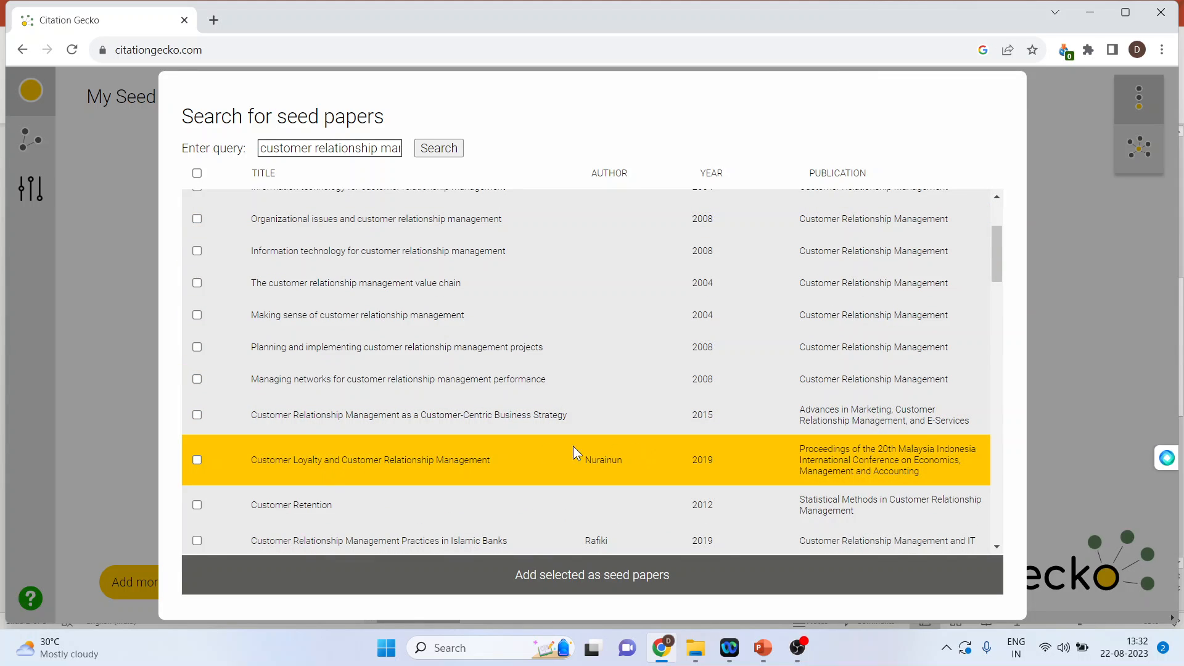
{"action": "scroll", "scroll_direction": "down", "scroll_amount": 3}
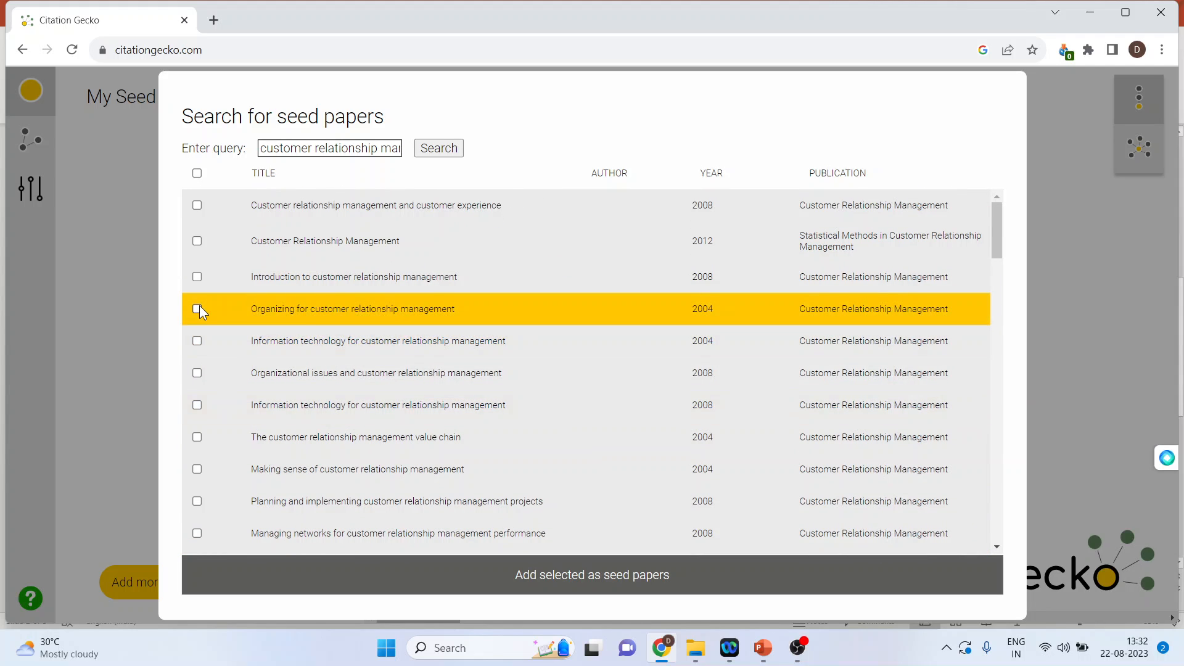
{"action": "left_click", "coordinate": [197, 372]}
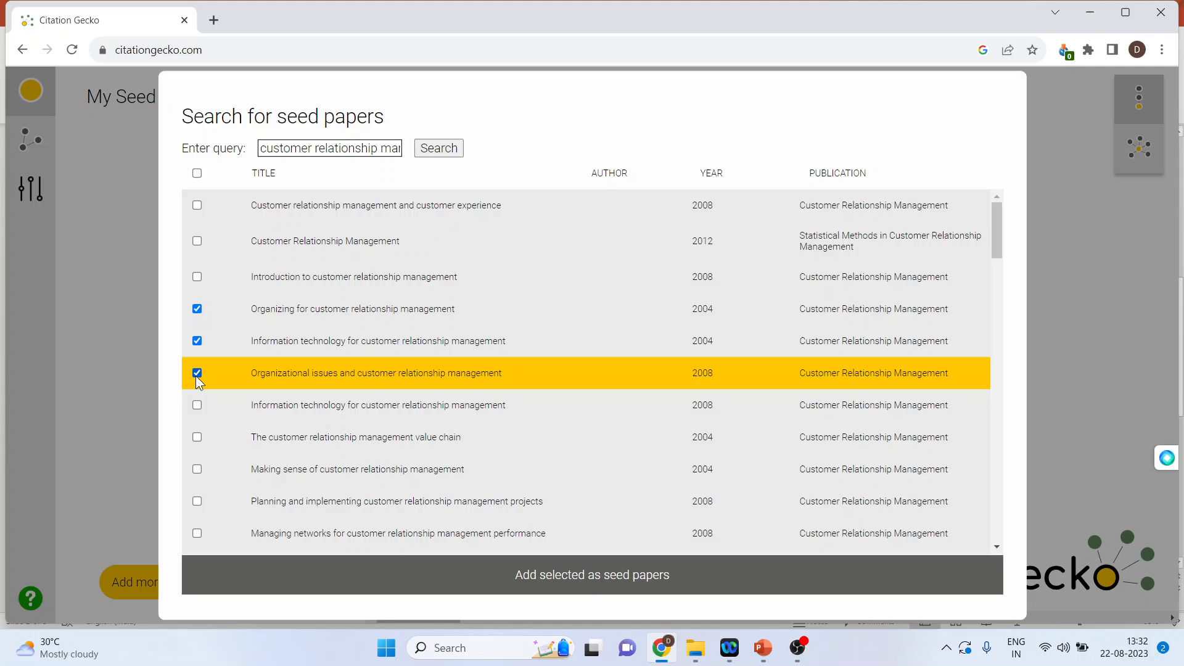
{"action": "mouse_move", "coordinate": [581, 587]}
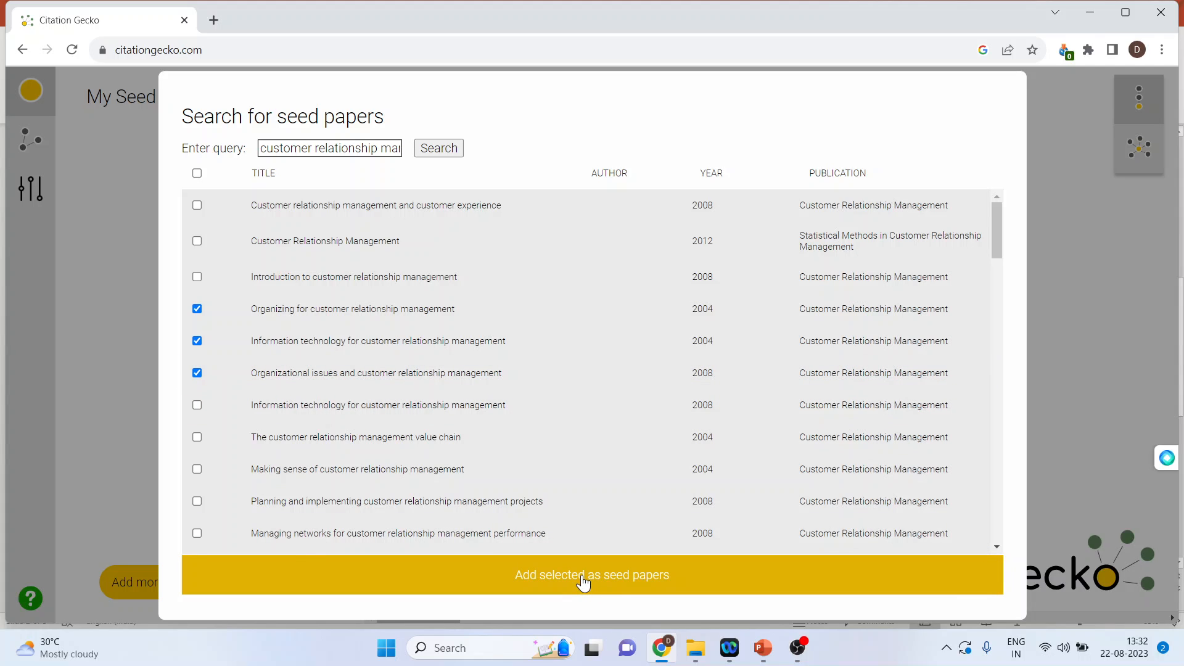
Step: Add the ticked papers as seeds and show the 2008 Organizational issues paper's connections on the timeline
{"action": "left_click", "coordinate": [592, 574]}
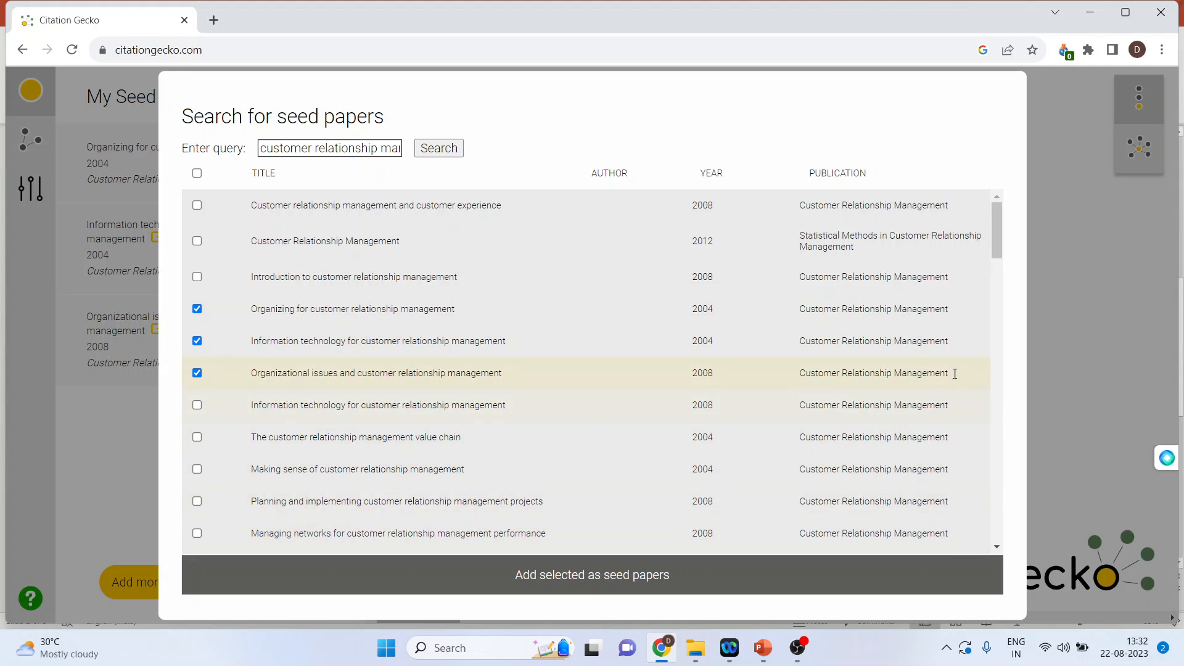
{"action": "left_click", "coordinate": [592, 575]}
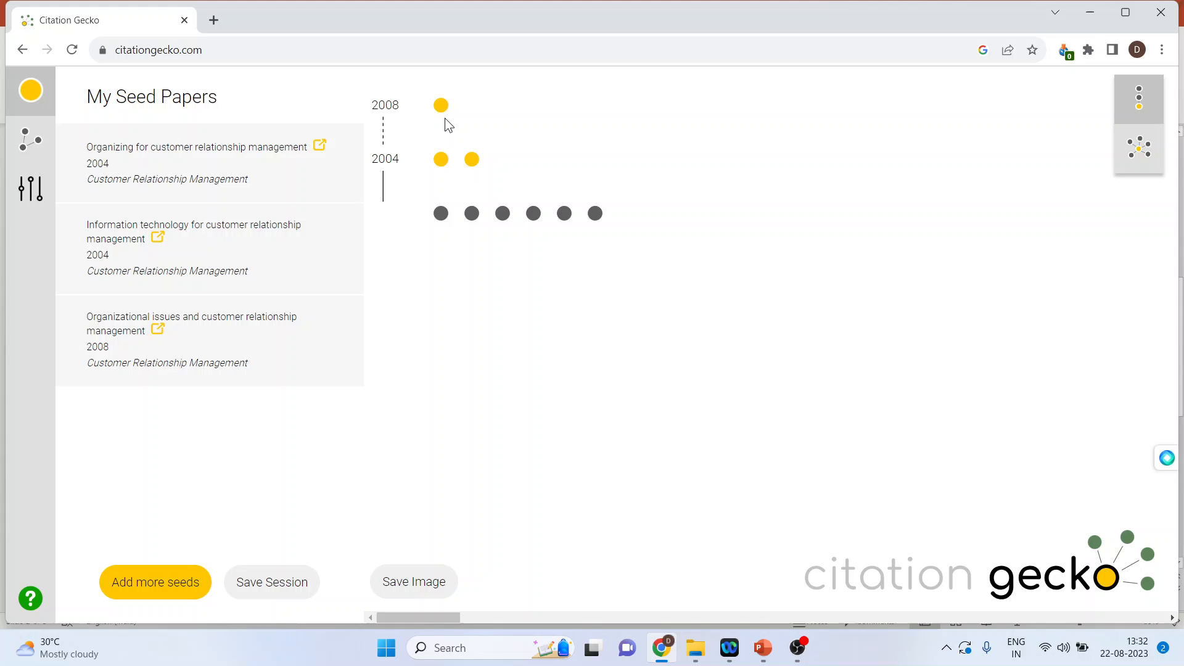
{"action": "mouse_move", "coordinate": [442, 105]}
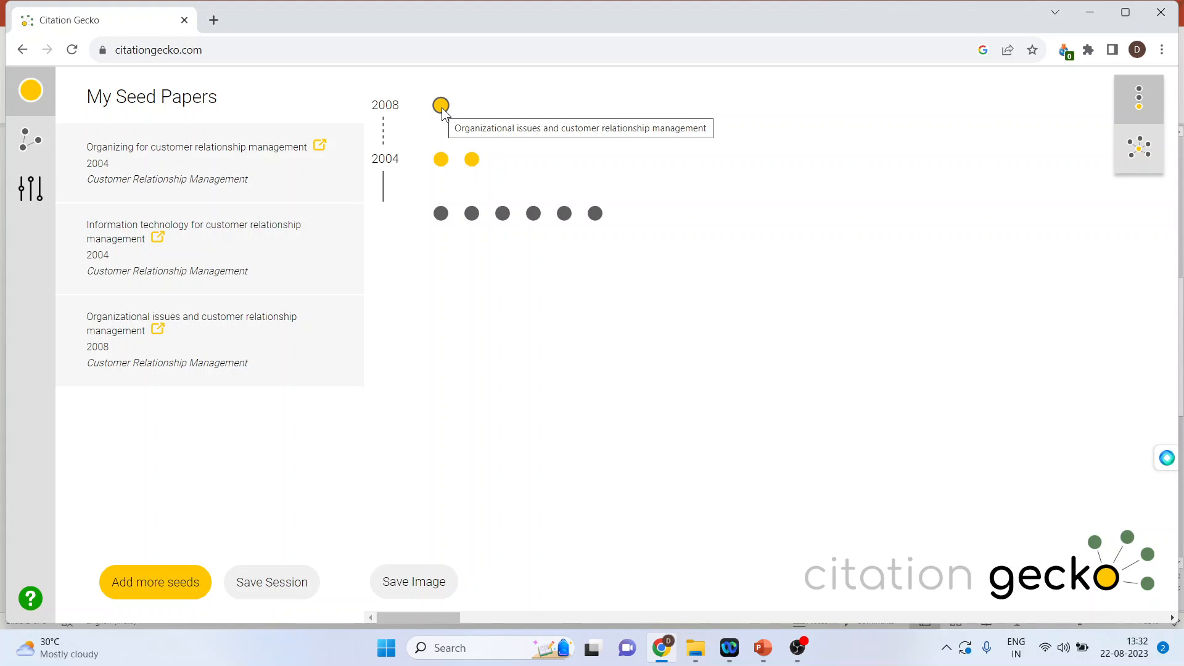
{"action": "left_click", "coordinate": [441, 105]}
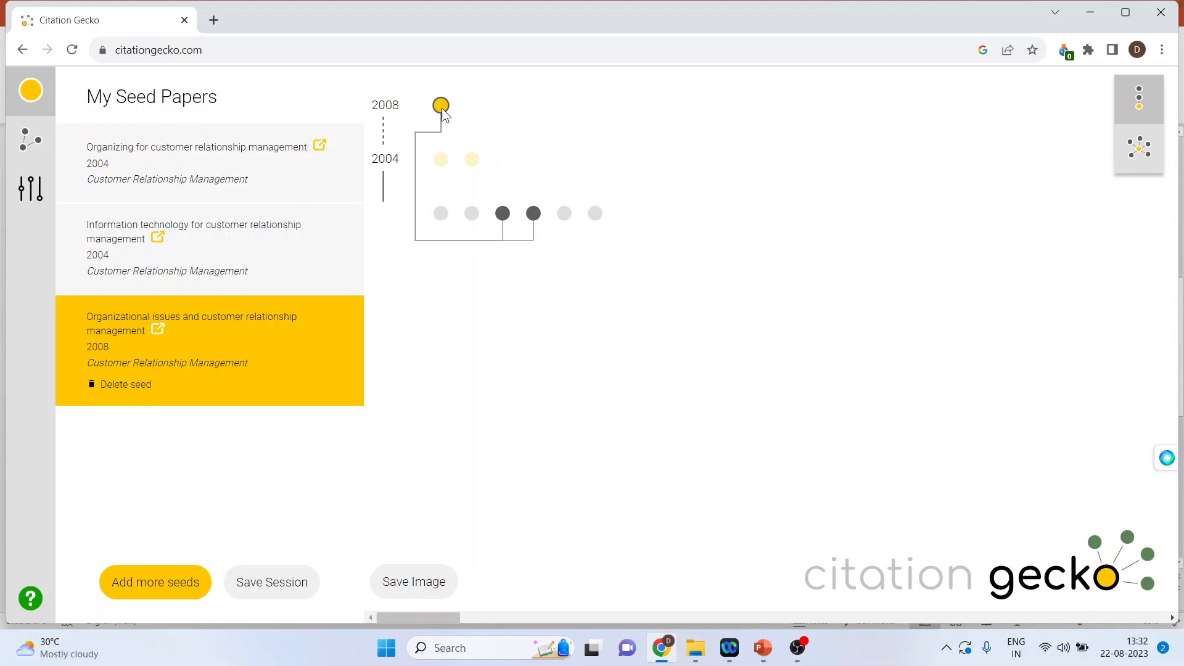
{"action": "mouse_move", "coordinate": [533, 213]}
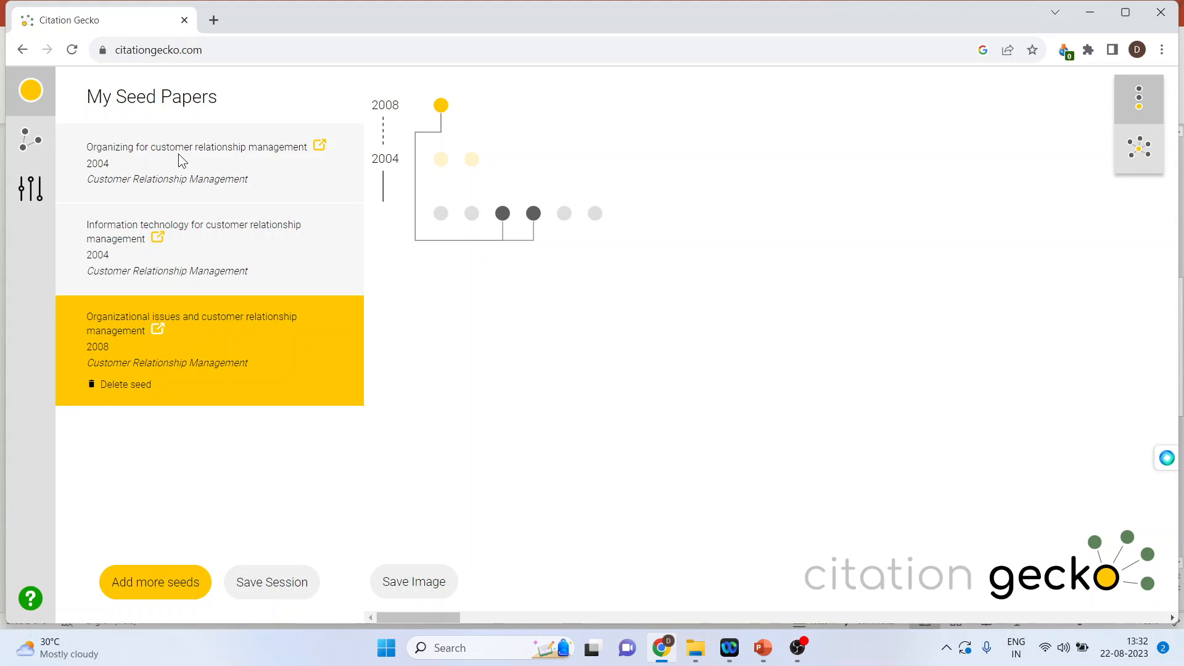
{"action": "mouse_move", "coordinate": [1149, 214]}
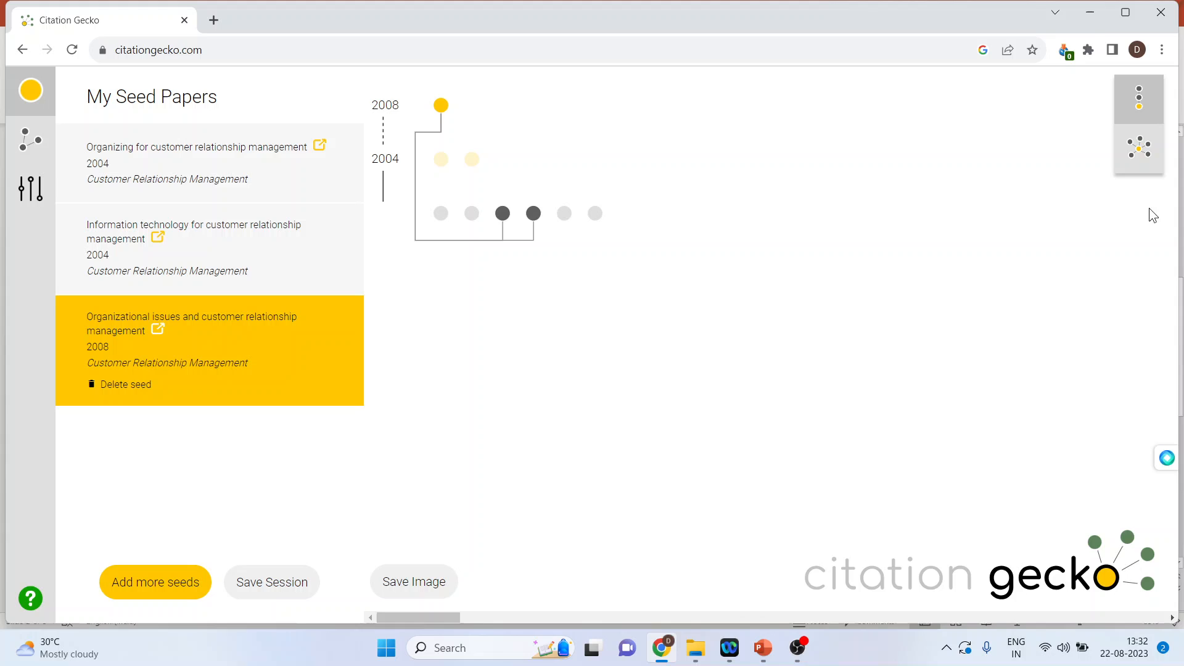
Step: Switch the seed papers to the network graph view
{"action": "left_click", "coordinate": [1138, 150]}
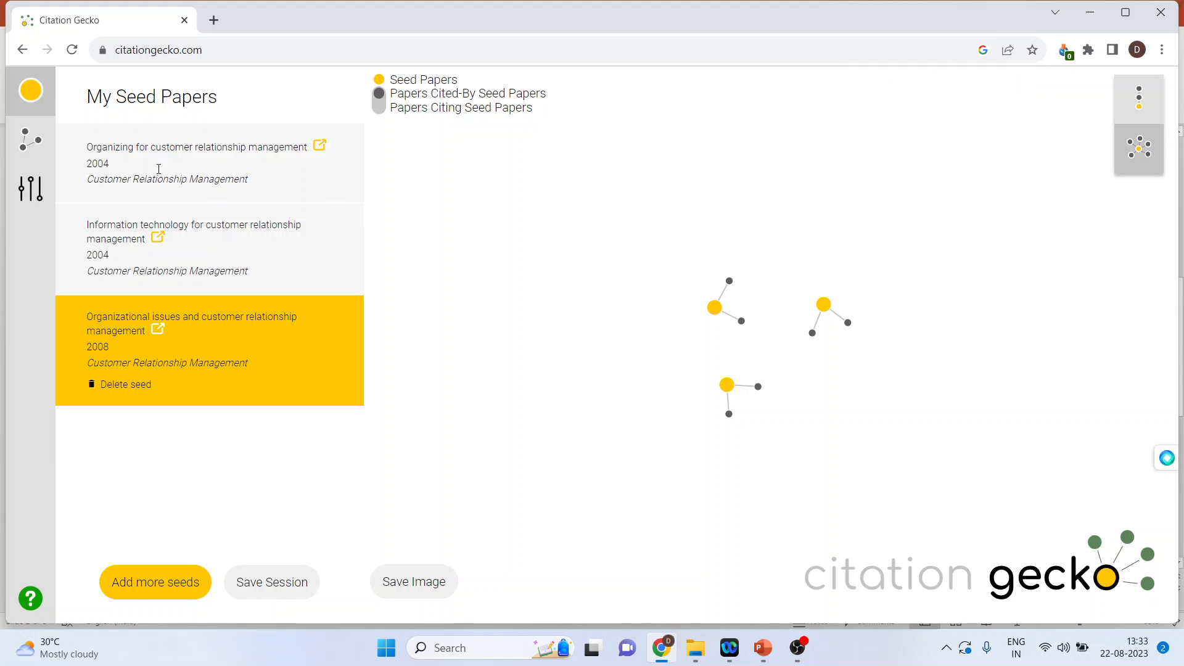
{"action": "mouse_move", "coordinate": [155, 582]}
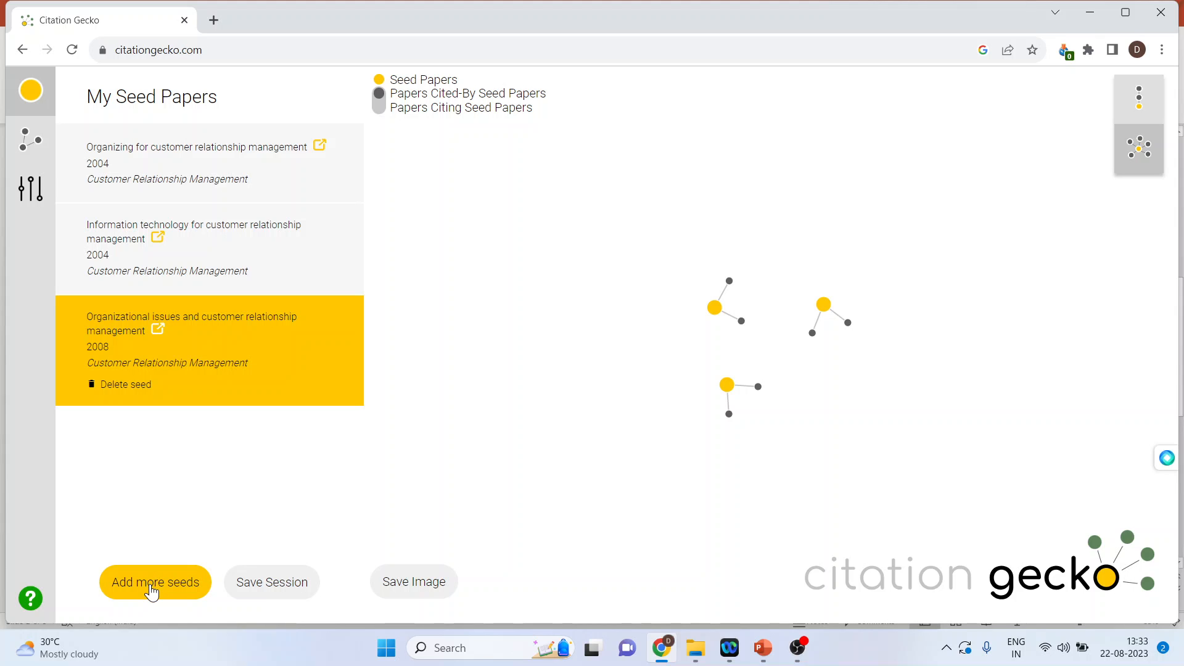
Step: Add more seeds by searching 'customer relationship management' again
{"action": "left_click", "coordinate": [154, 583]}
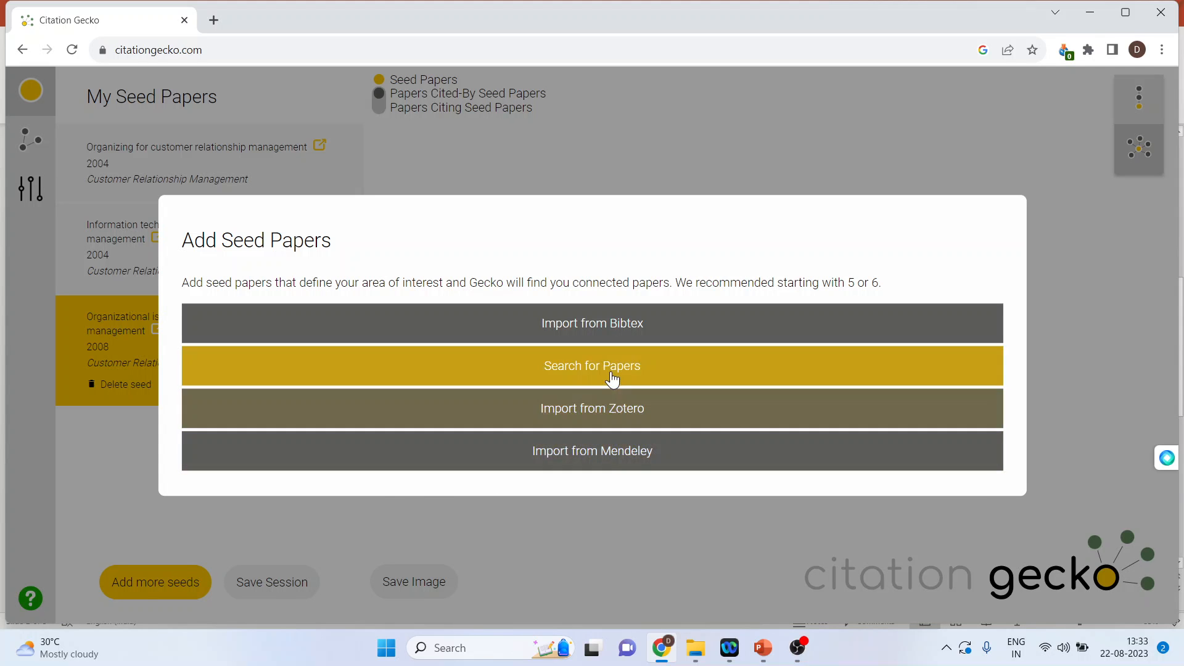
{"action": "left_click", "coordinate": [592, 365]}
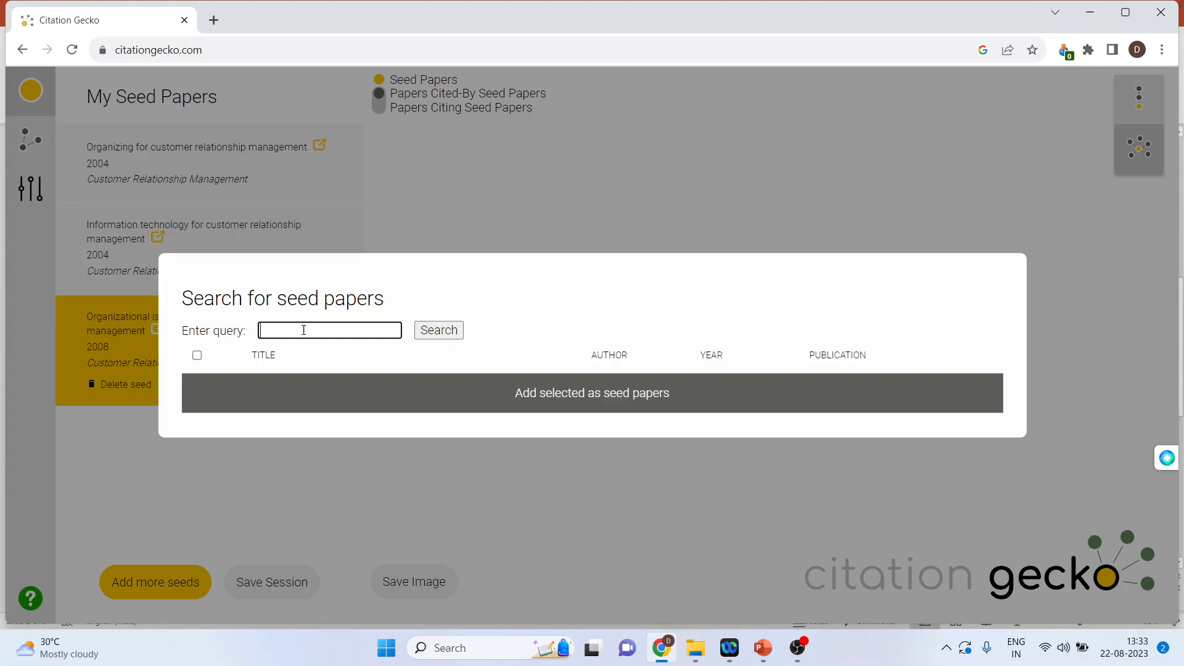
{"action": "type", "text": "customer"}
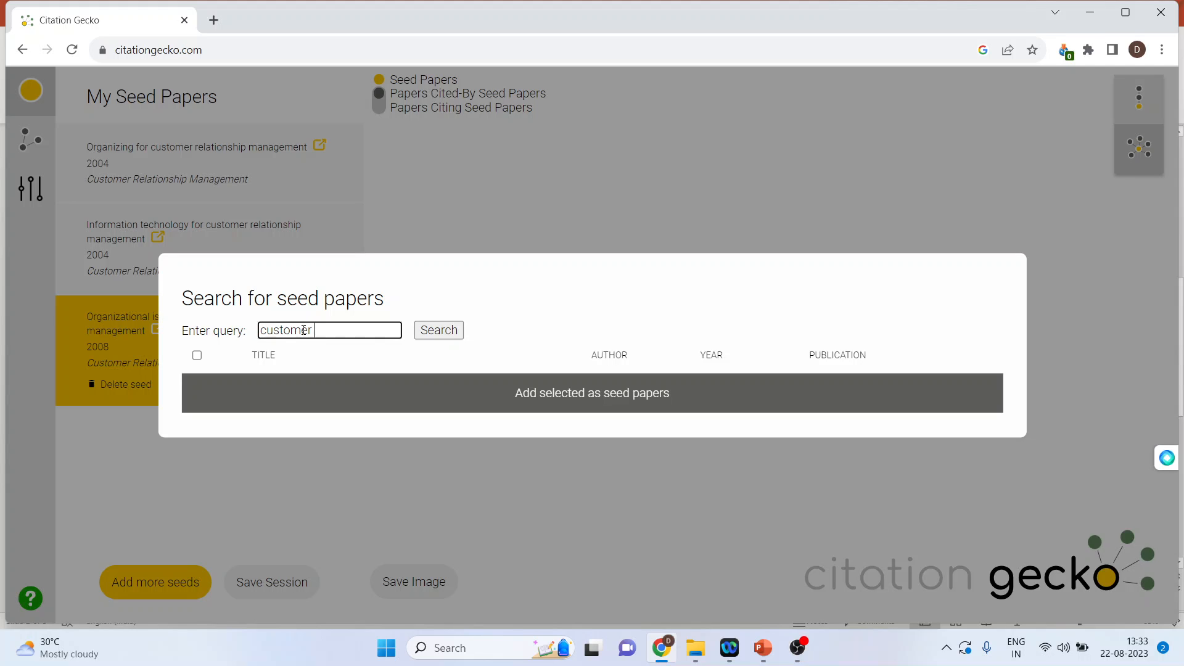
{"action": "type", "text": "relationsh"}
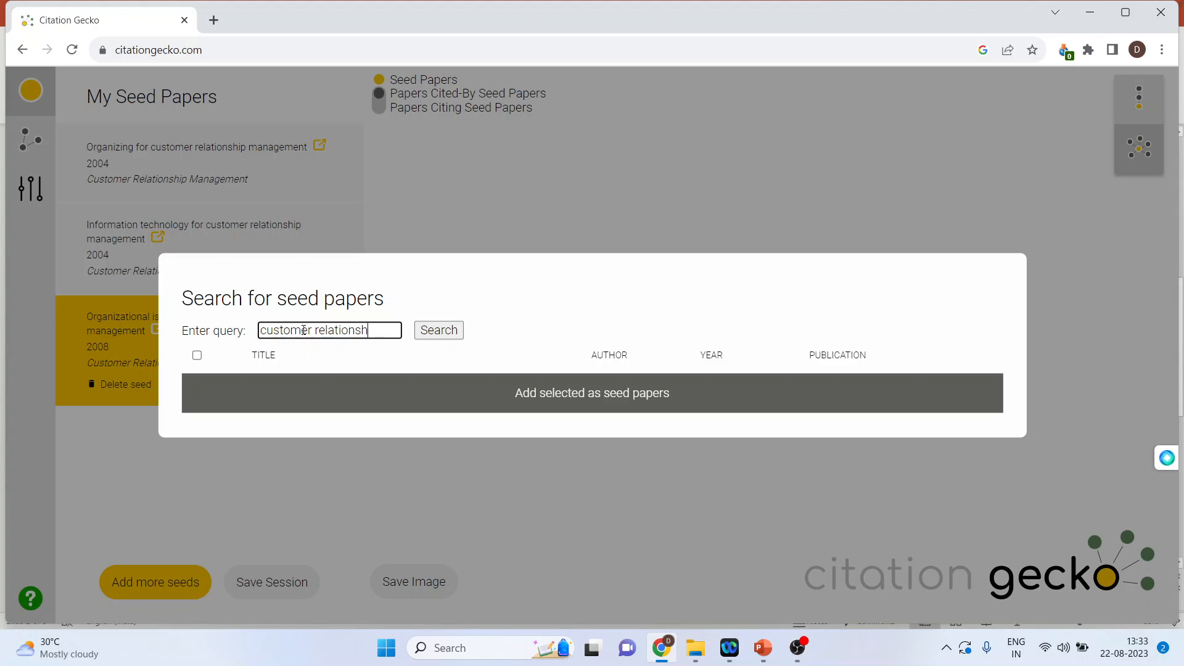
{"action": "type", "text": "relationship managmeent"}
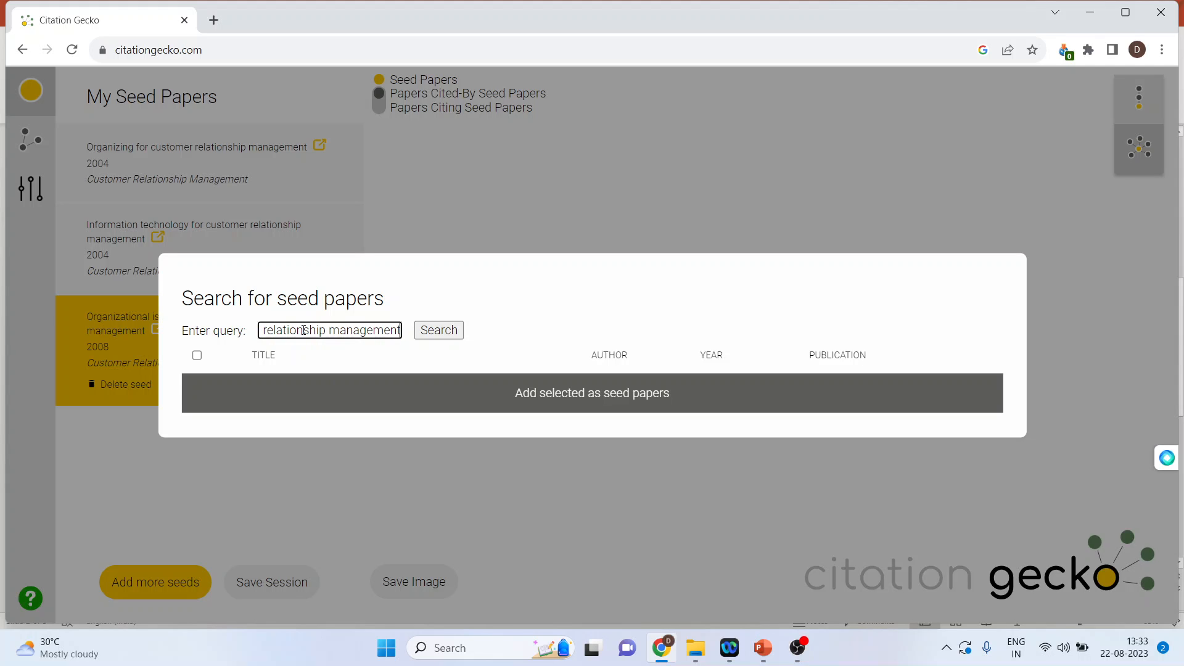
{"action": "left_click", "coordinate": [439, 330]}
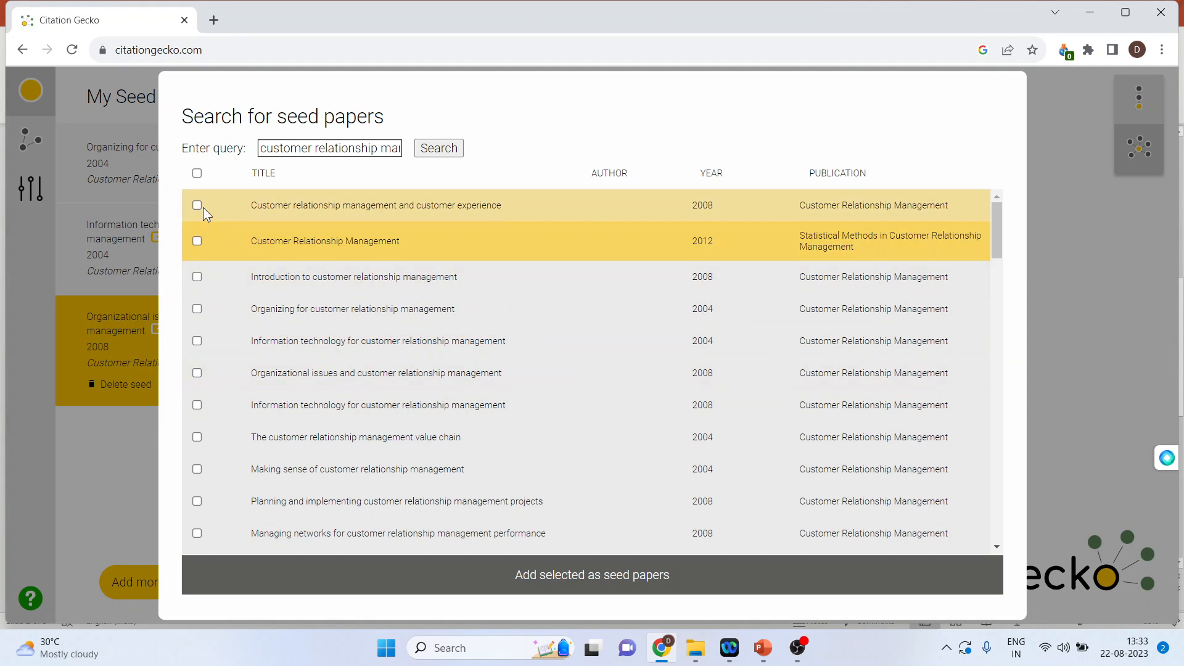
Step: Select all found papers and add them as seed papers
{"action": "left_click", "coordinate": [196, 173]}
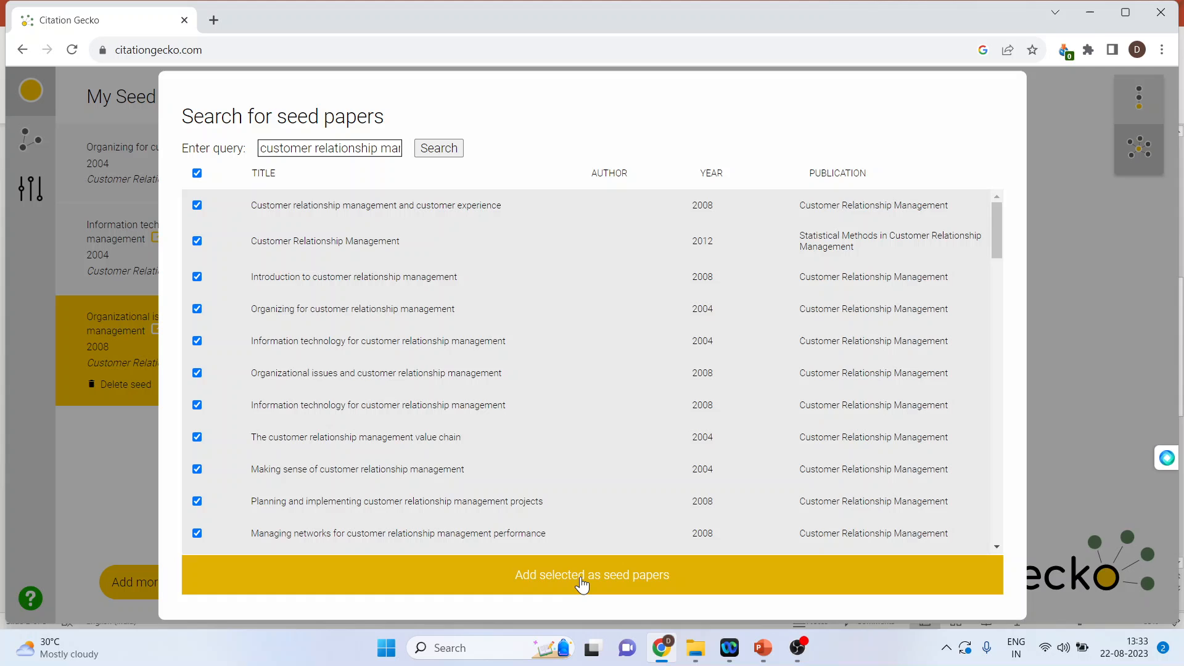
{"action": "left_click", "coordinate": [592, 574]}
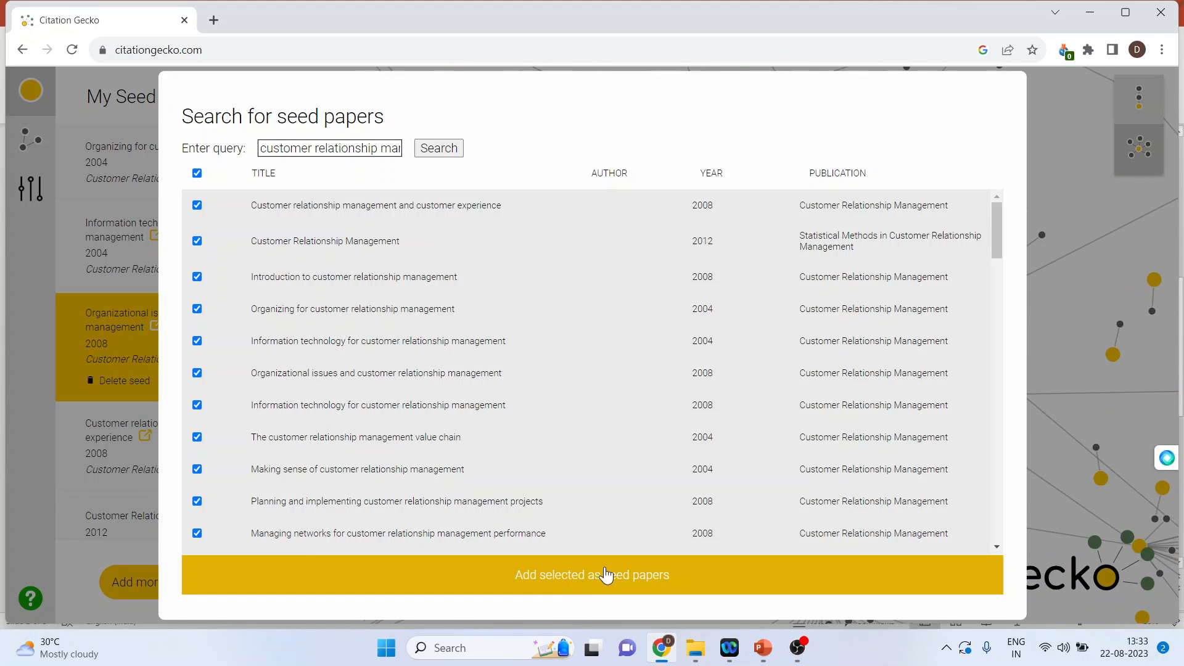
{"action": "mouse_move", "coordinate": [1127, 364]}
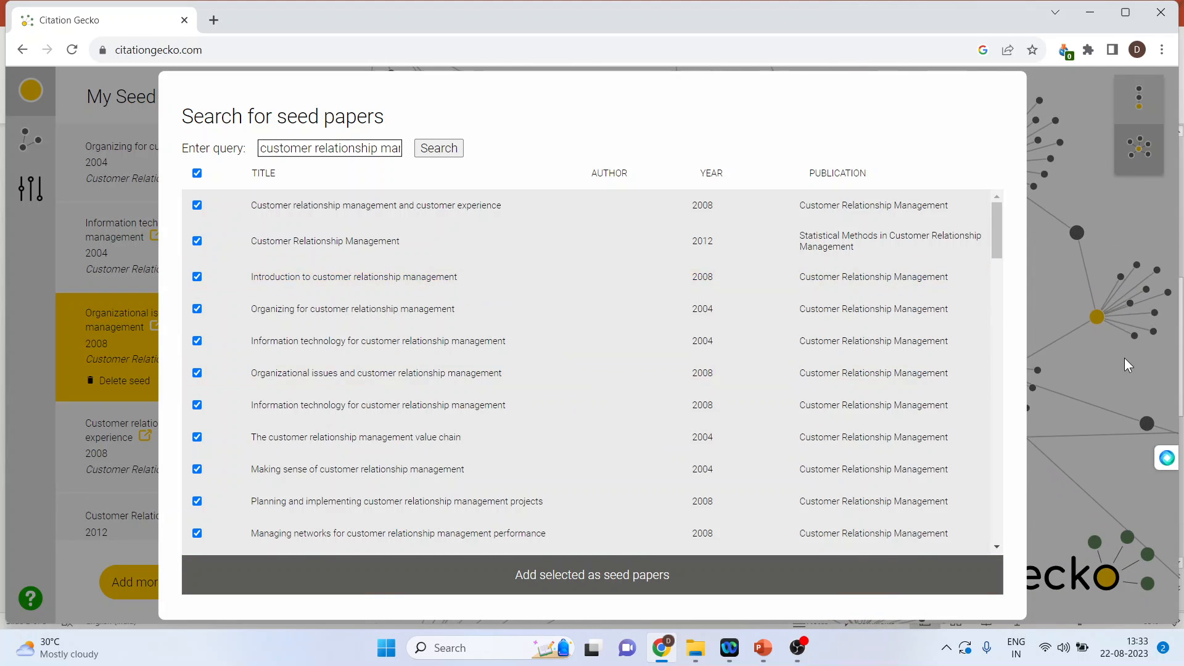
Step: Close the paper search, leaving the expanded seed network showing
{"action": "left_click", "coordinate": [592, 574]}
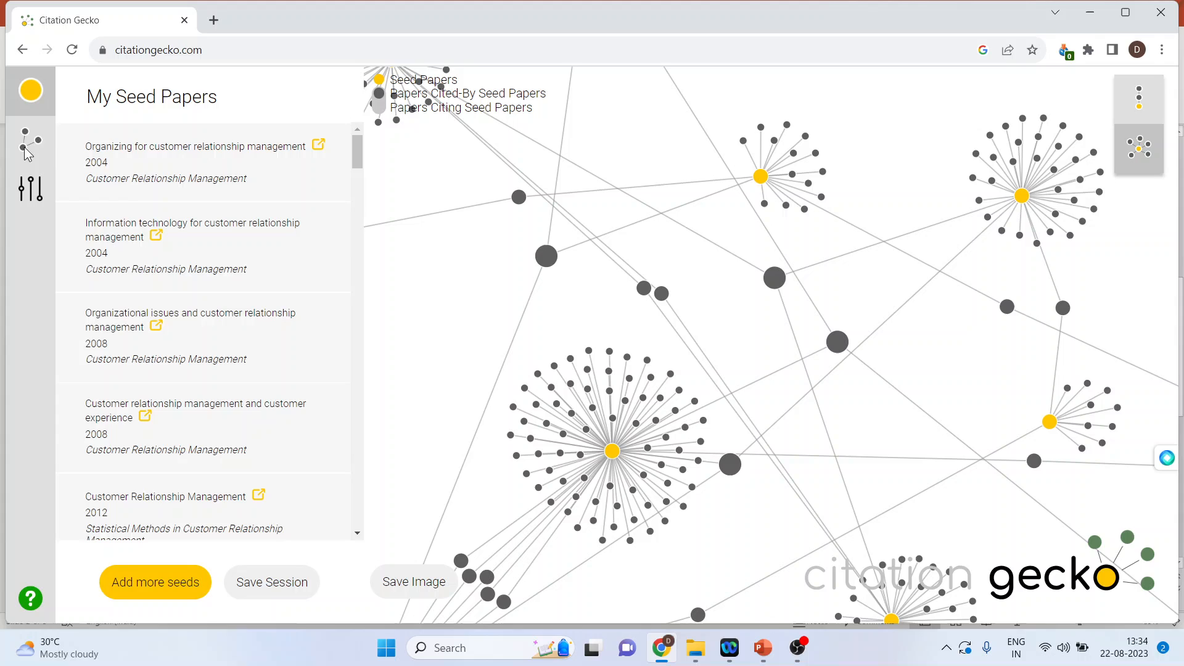
Step: View the recommended papers, then the paper filter settings
{"action": "left_click", "coordinate": [29, 143]}
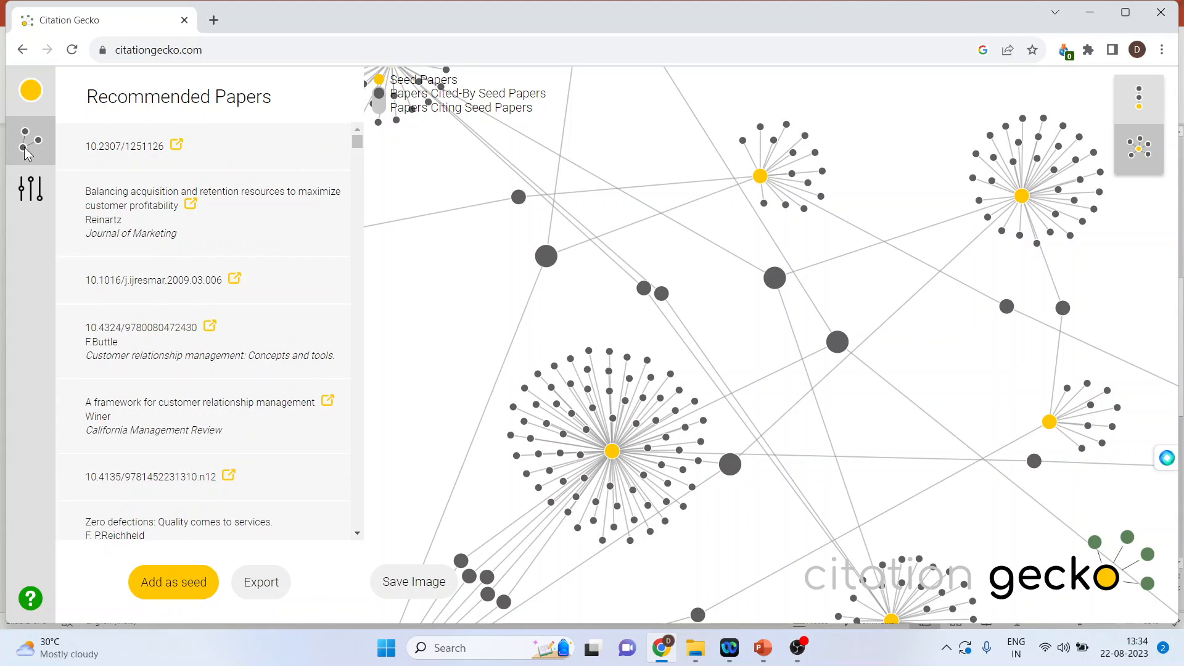
{"action": "mouse_move", "coordinate": [243, 242]}
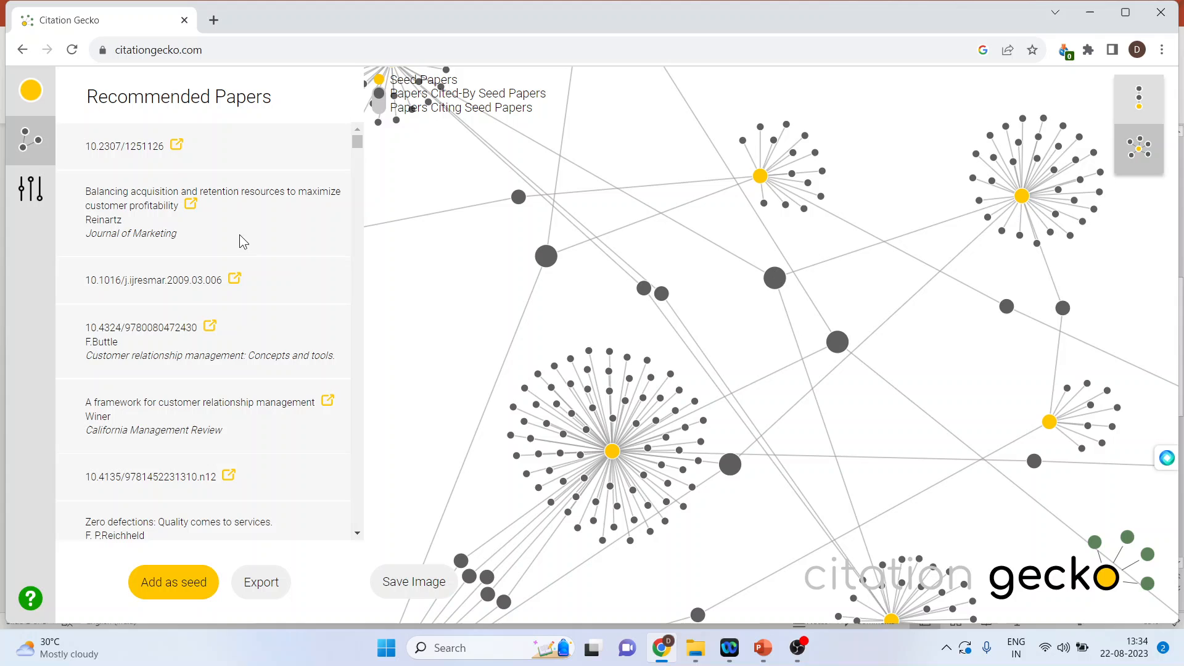
{"action": "mouse_move", "coordinate": [538, 497]}
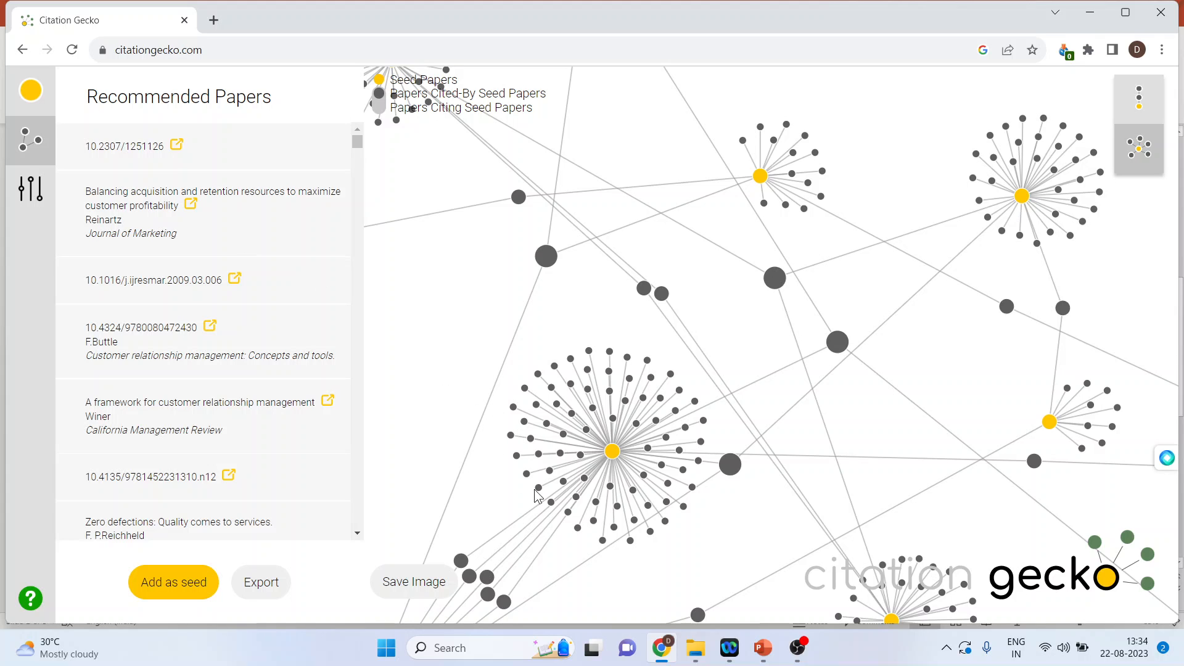
{"action": "mouse_move", "coordinate": [428, 297]}
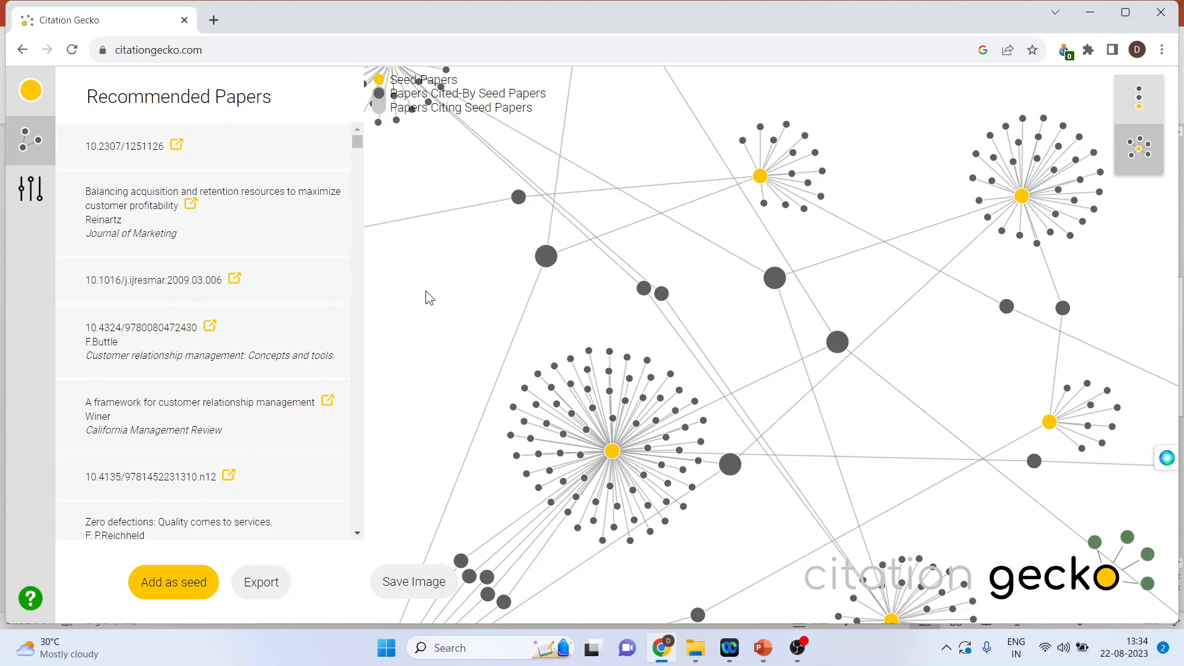
{"action": "left_click", "coordinate": [29, 188]}
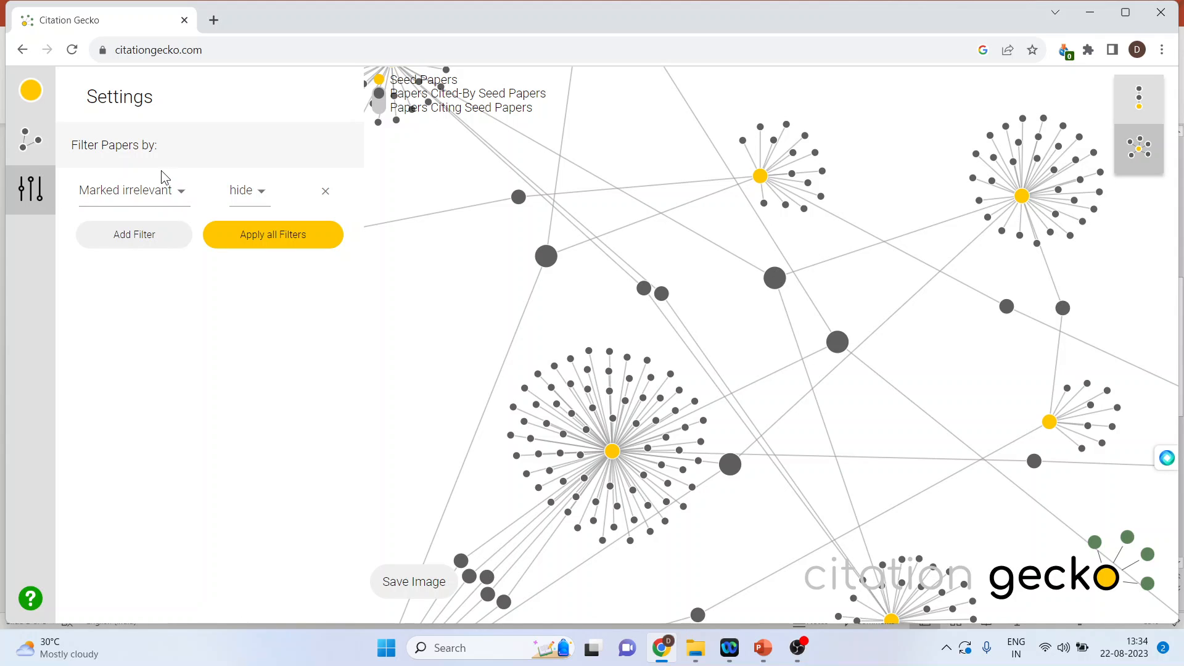
{"action": "mouse_move", "coordinate": [186, 215]}
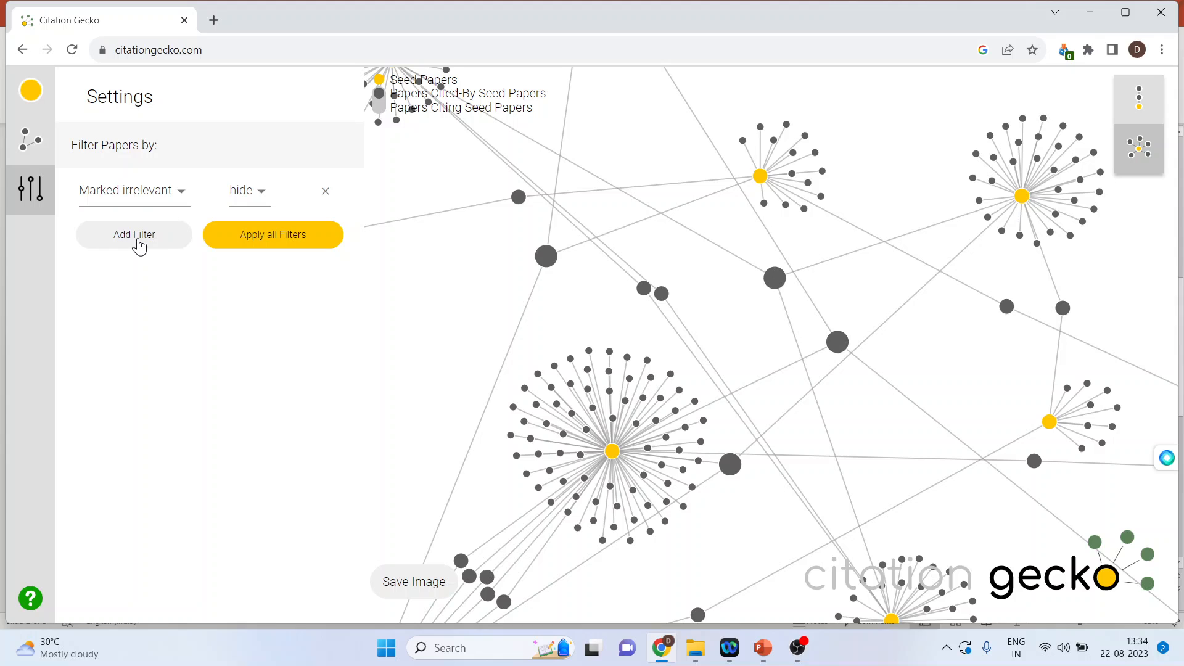
Step: Set the first filter to Year after 2017
{"action": "left_click", "coordinate": [133, 235]}
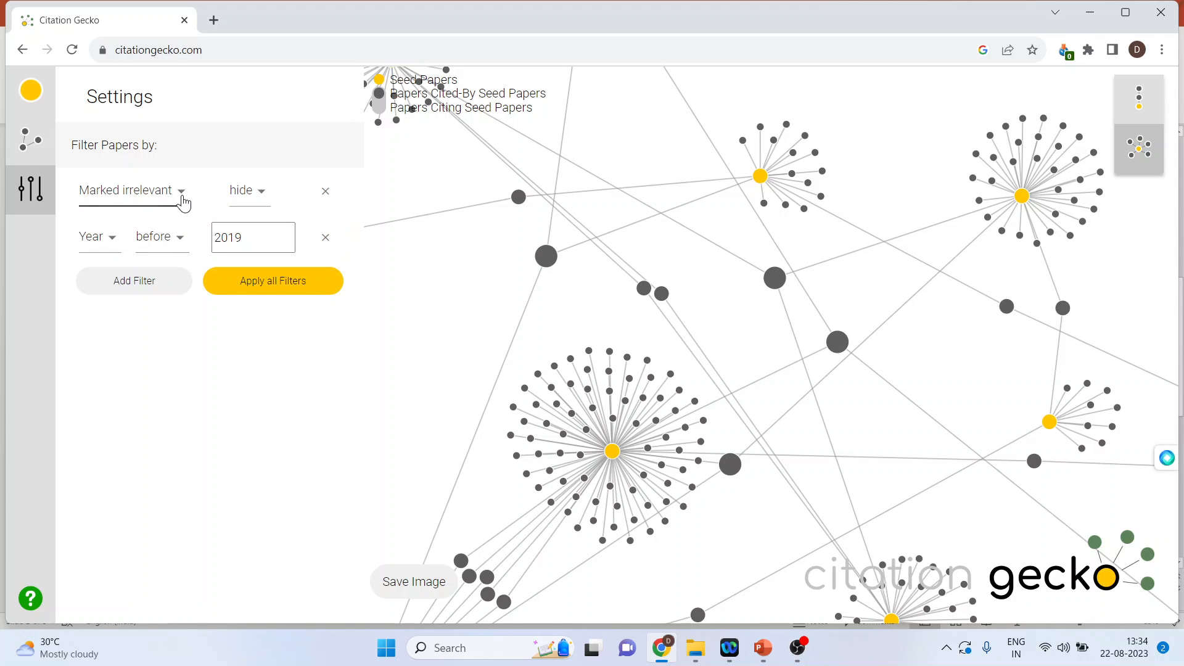
{"action": "left_click", "coordinate": [133, 190]}
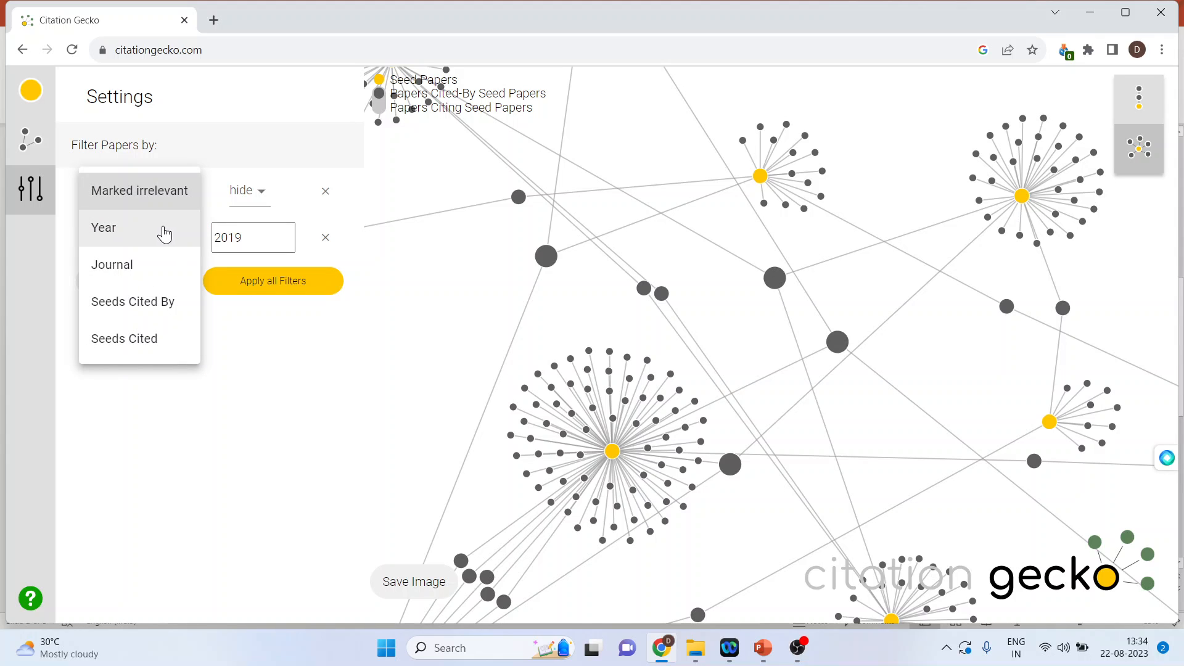
{"action": "left_click", "coordinate": [104, 227]}
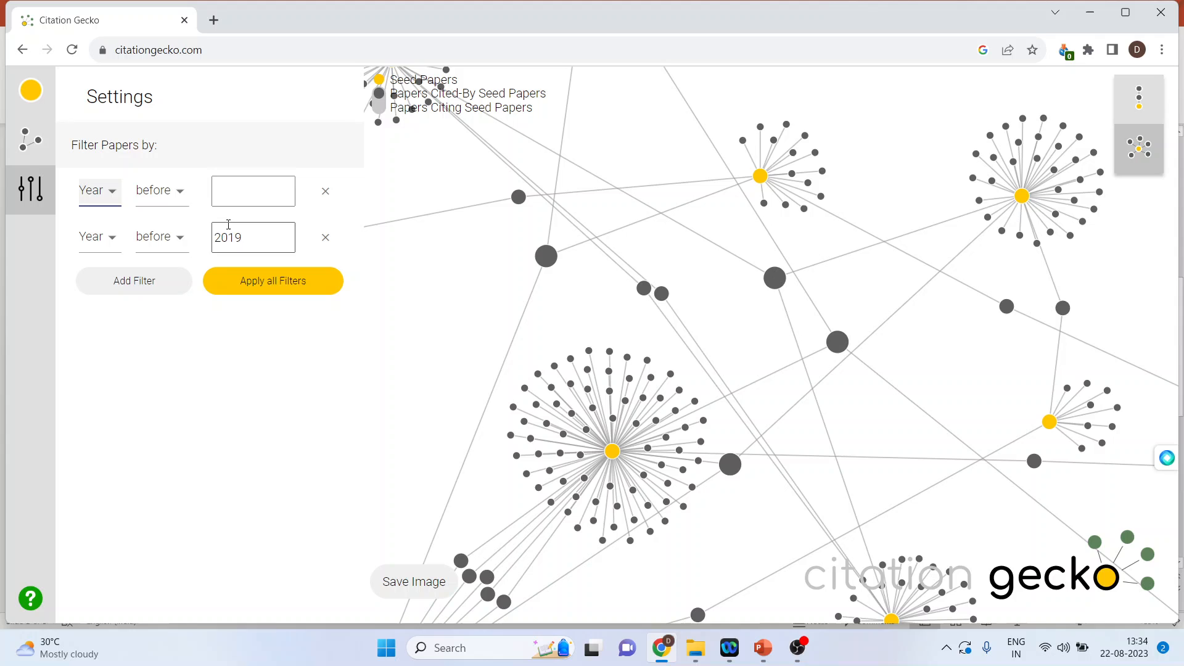
{"action": "left_click", "coordinate": [162, 190]}
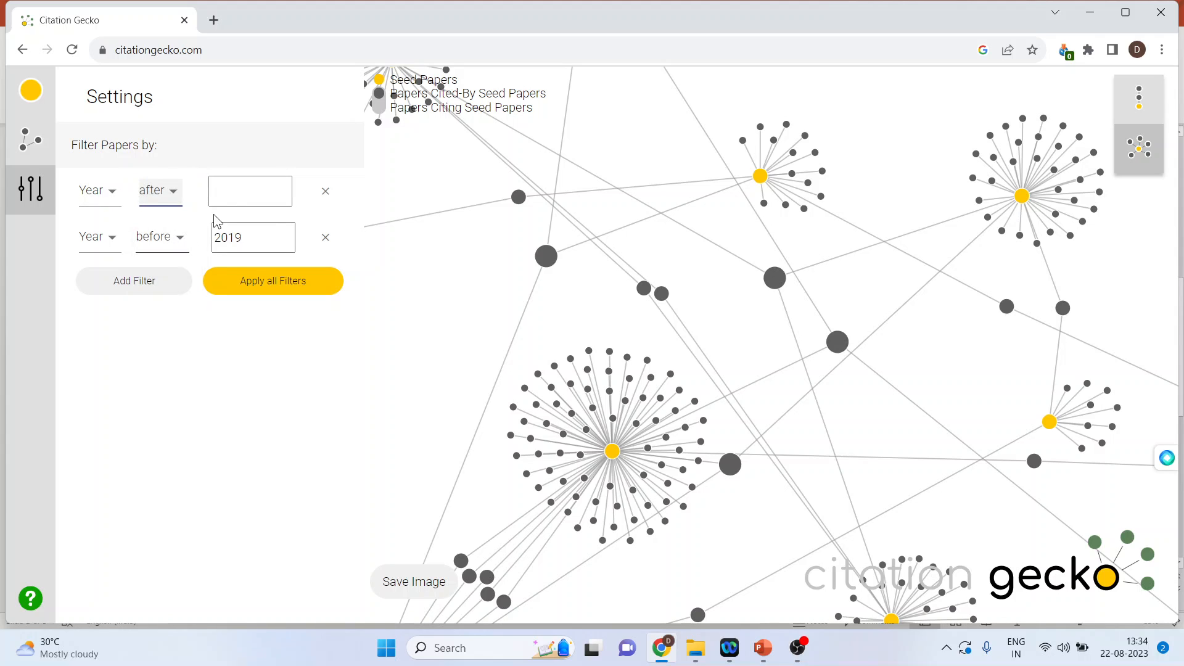
{"action": "left_click", "coordinate": [249, 190]}
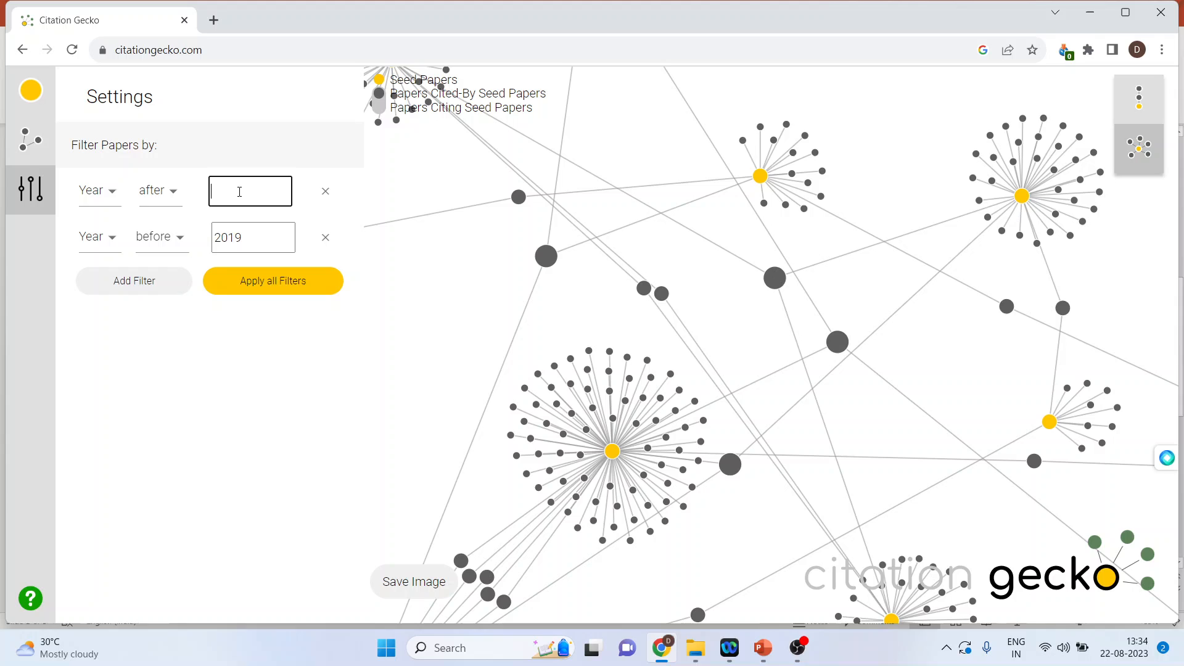
{"action": "type", "text": "2017"}
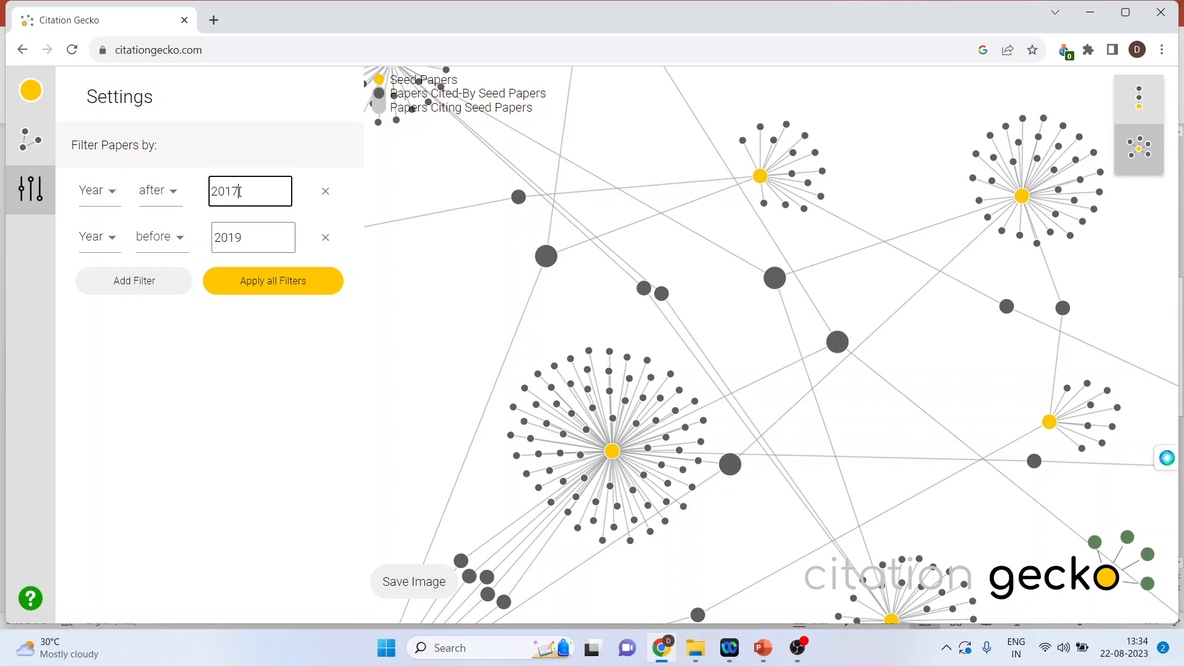
{"action": "mouse_move", "coordinate": [130, 297]}
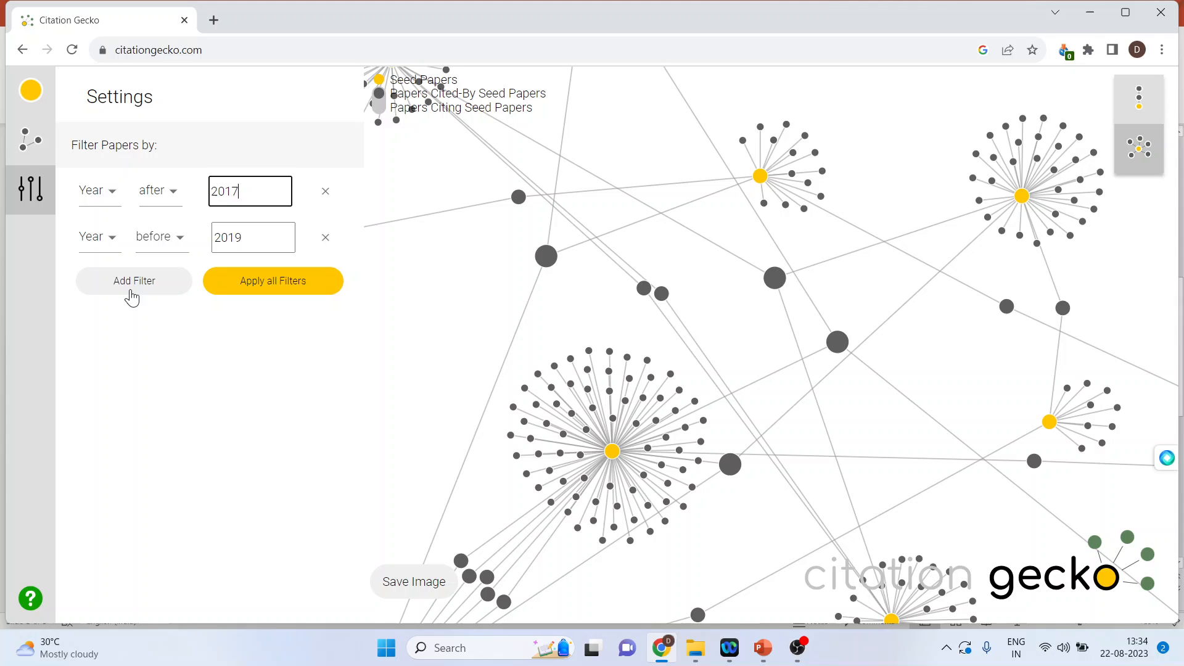
{"action": "left_click", "coordinate": [325, 238]}
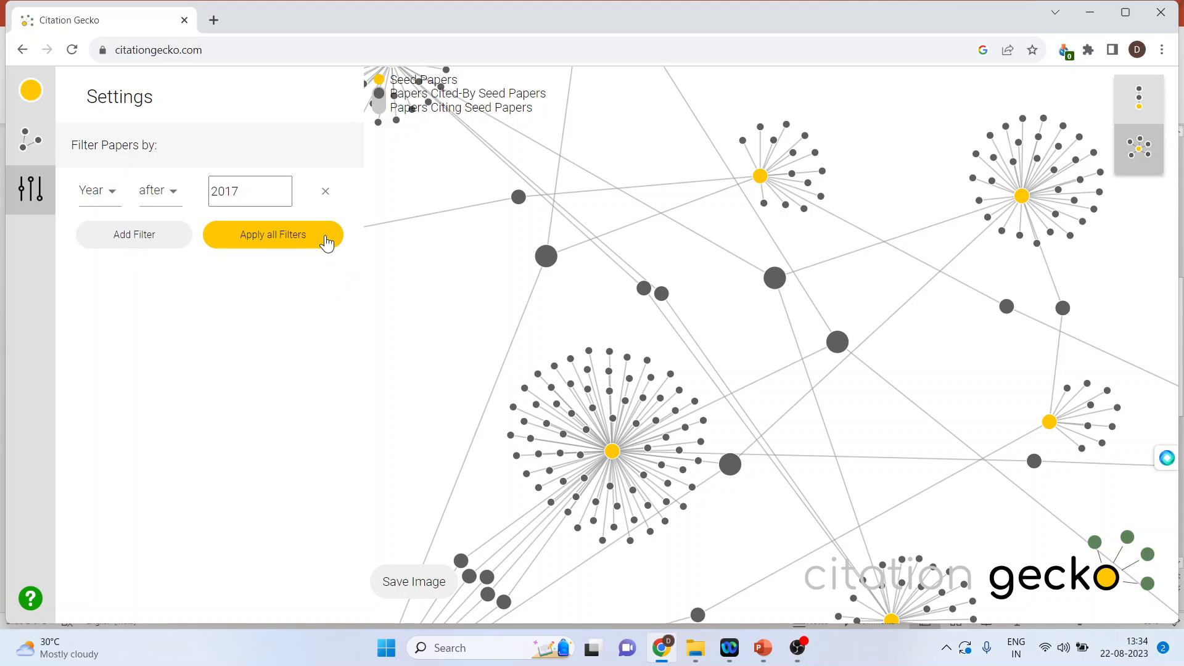
Step: Add a second filter on Seeds Cited By with the > comparison, value left empty
{"action": "left_click", "coordinate": [133, 234]}
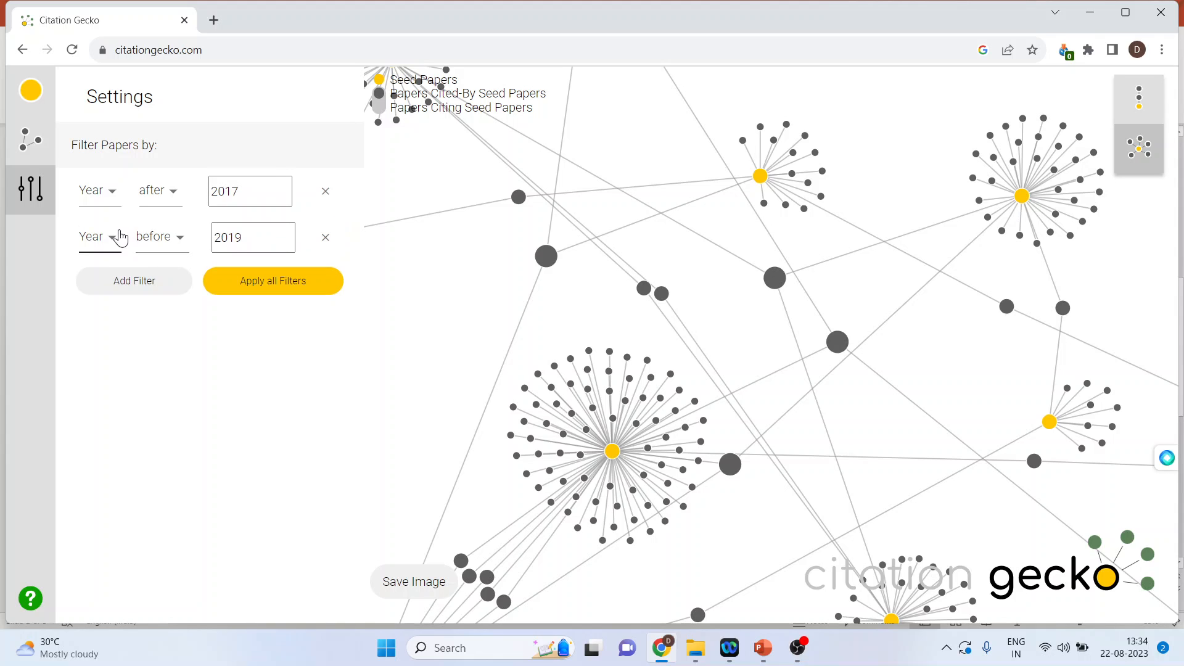
{"action": "left_click", "coordinate": [95, 237]}
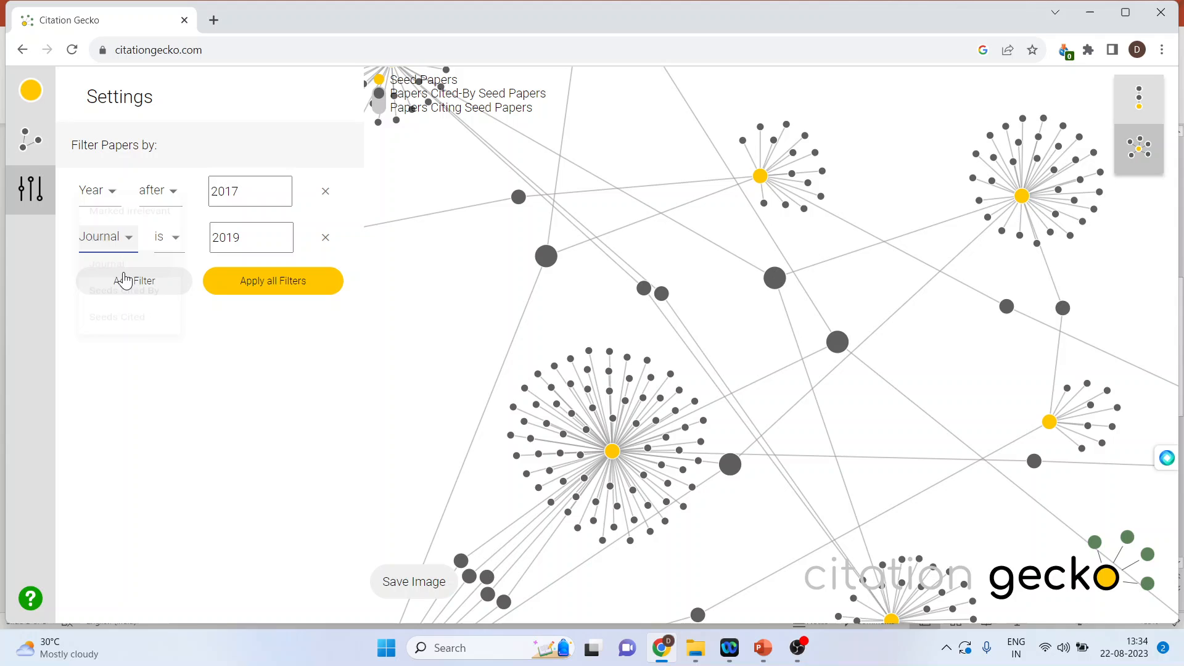
{"action": "left_click", "coordinate": [250, 237]}
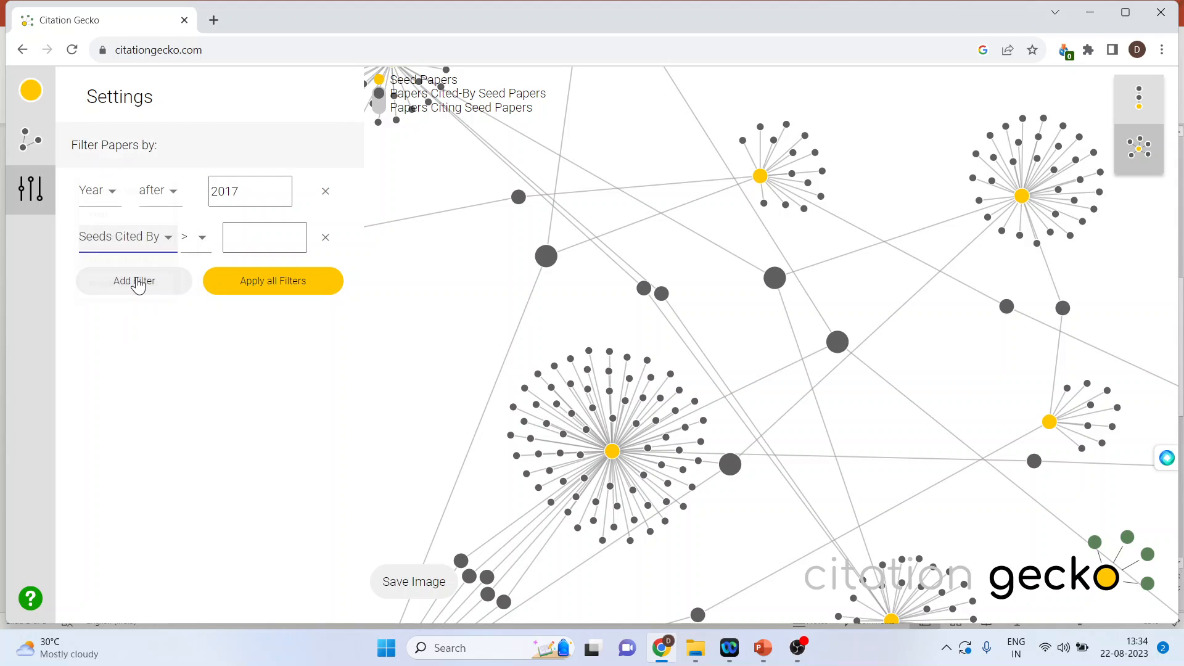
{"action": "left_click", "coordinate": [264, 236]}
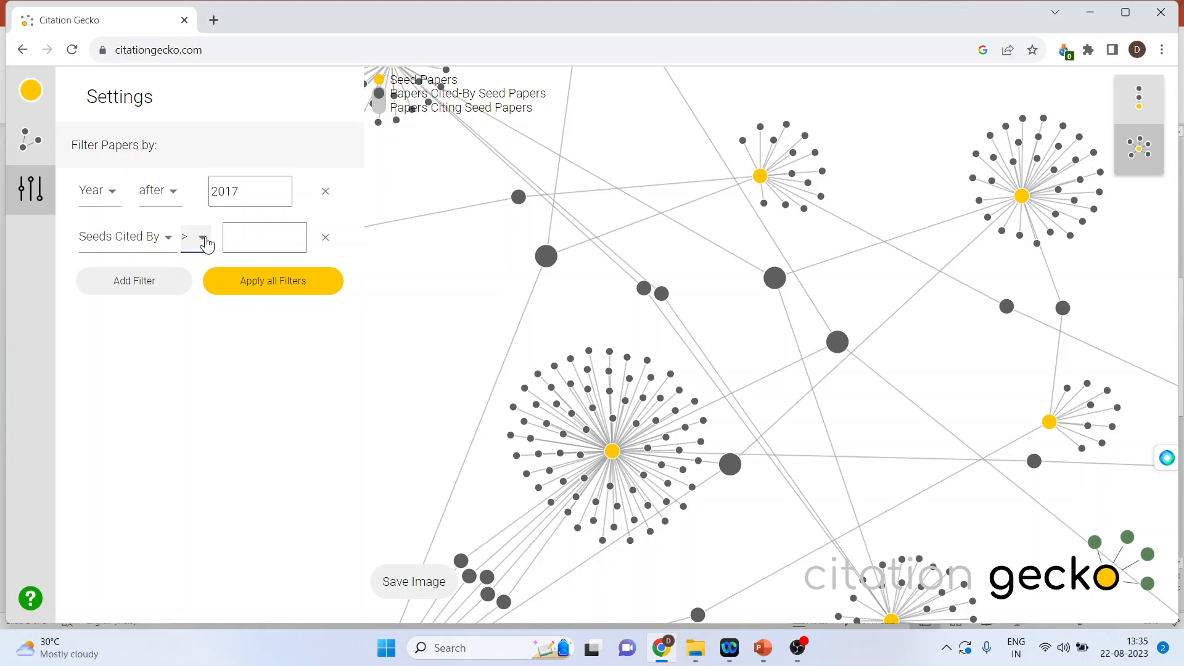
{"action": "left_click", "coordinate": [196, 236]}
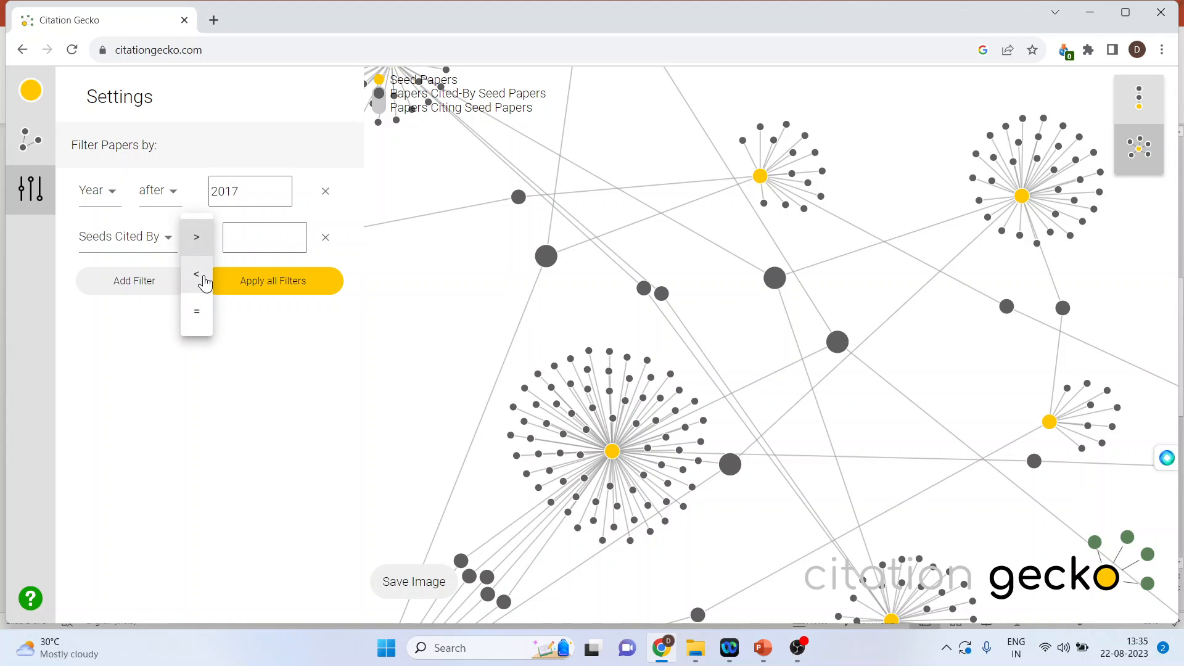
{"action": "left_click", "coordinate": [196, 237]}
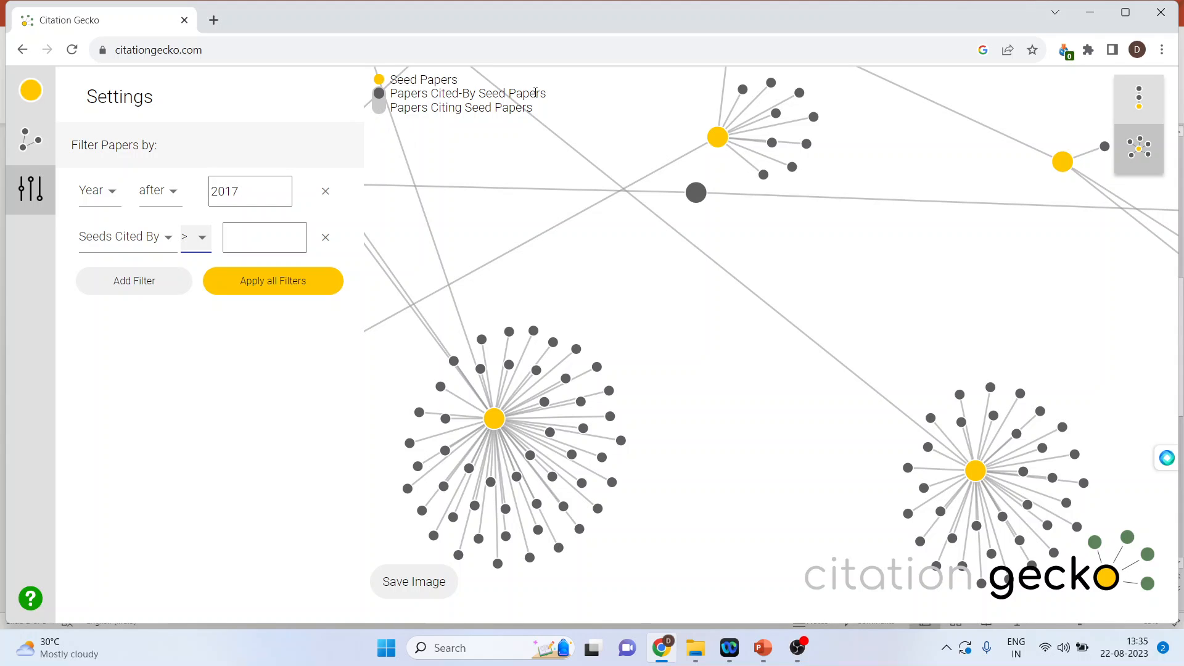
{"action": "mouse_move", "coordinate": [388, 133]}
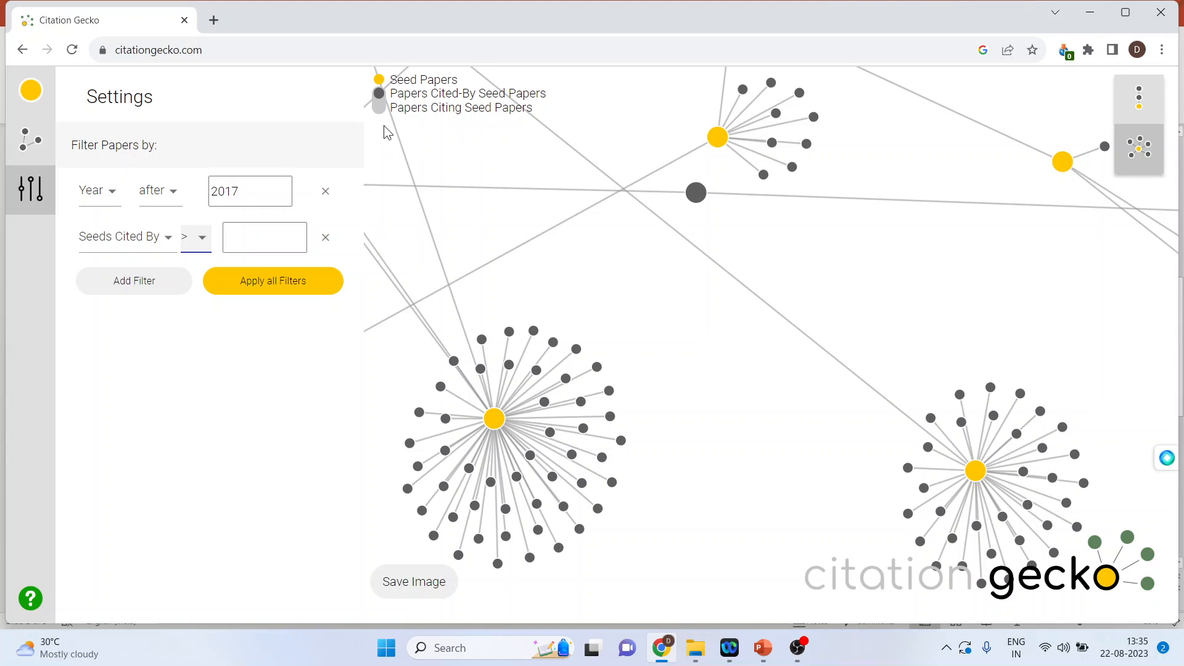
{"action": "mouse_move", "coordinate": [378, 114]}
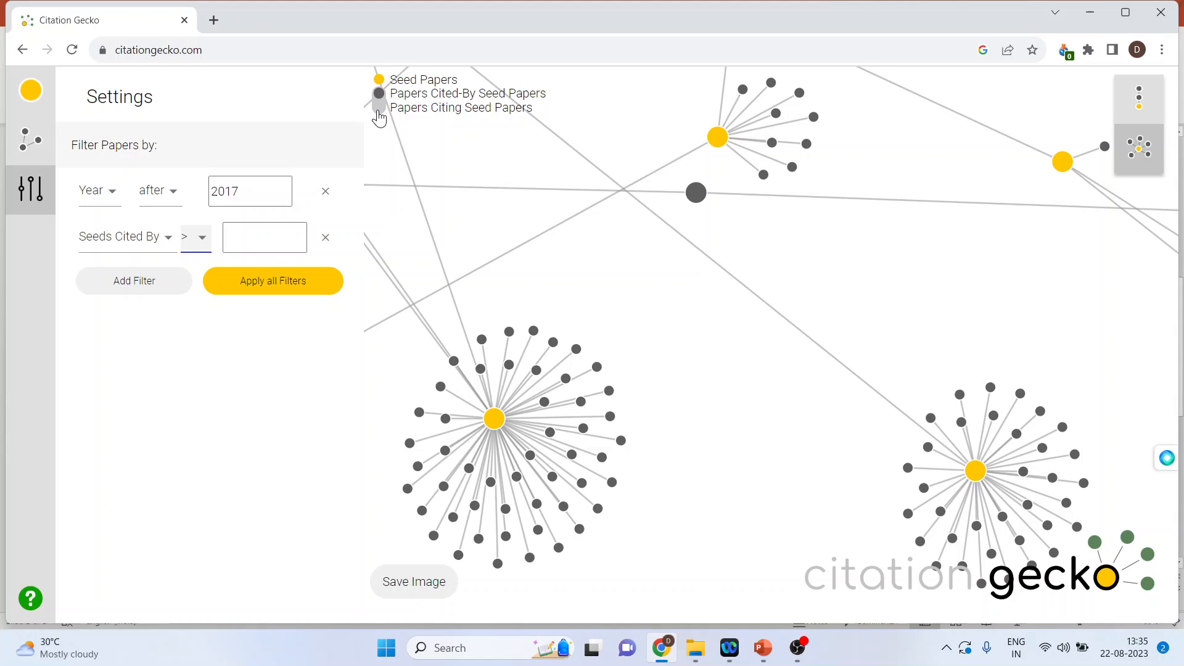
{"action": "left_click", "coordinate": [377, 93]}
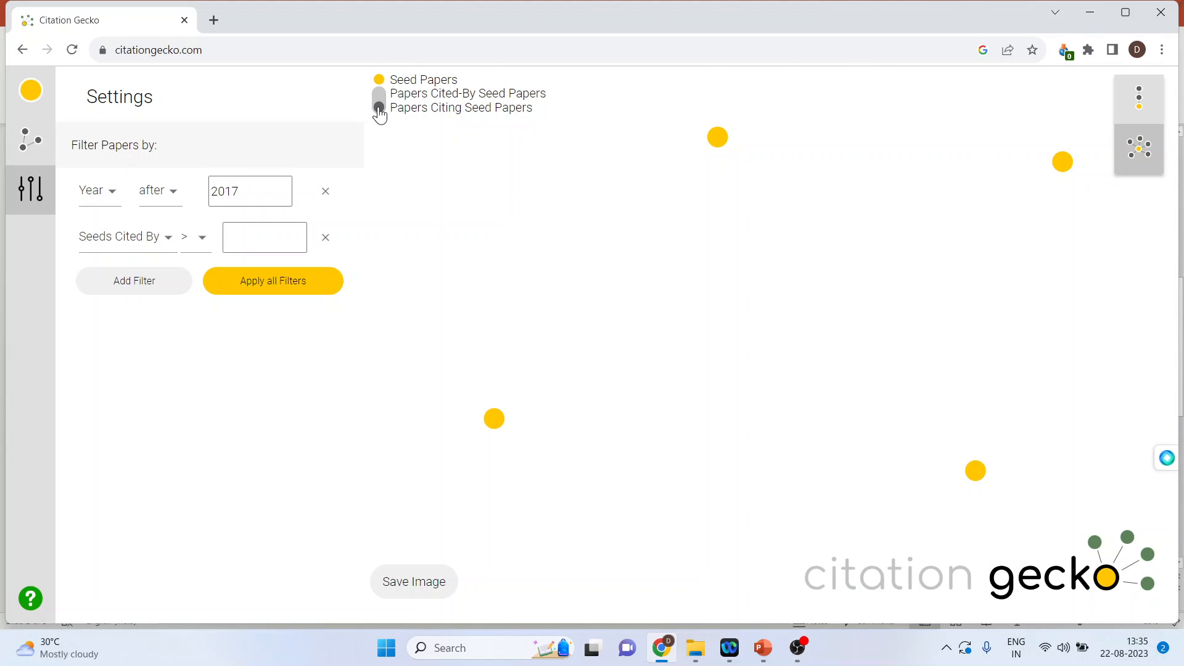
{"action": "left_click", "coordinate": [378, 99]}
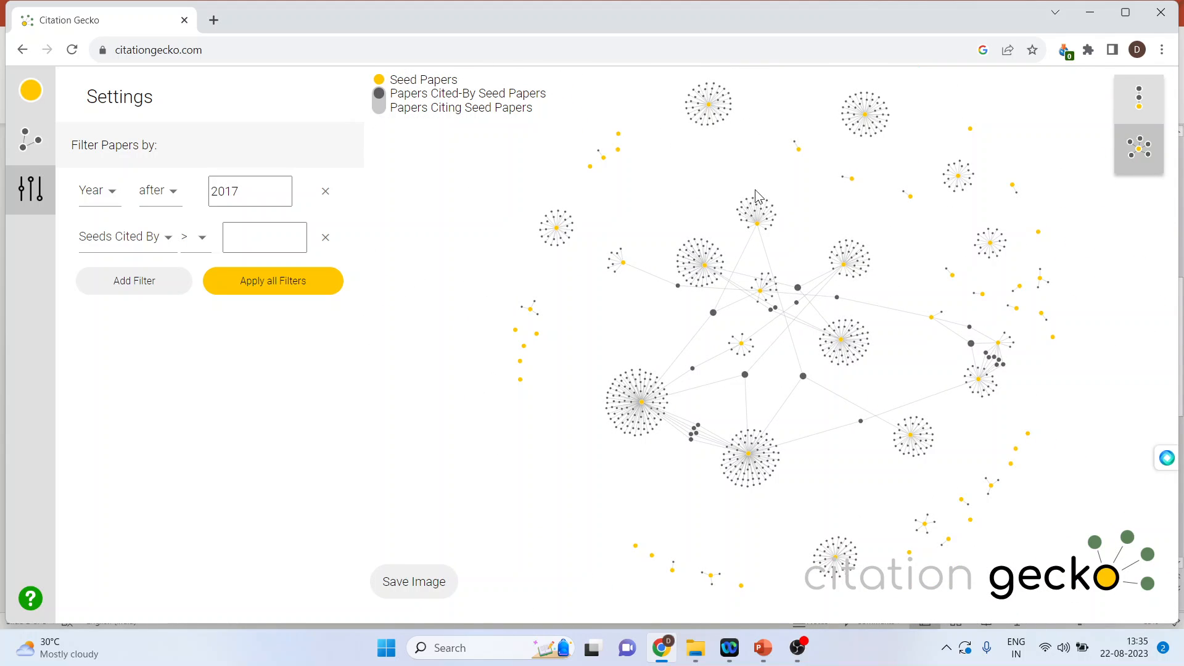
{"action": "mouse_move", "coordinate": [809, 363]}
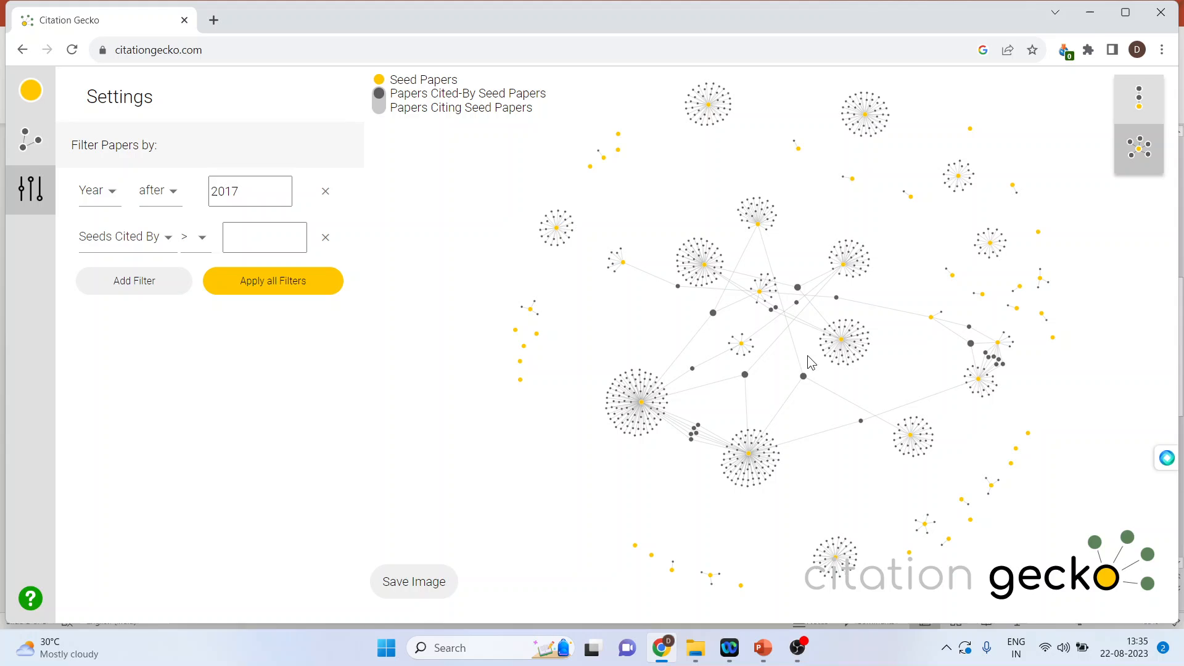
{"action": "mouse_move", "coordinate": [710, 277]}
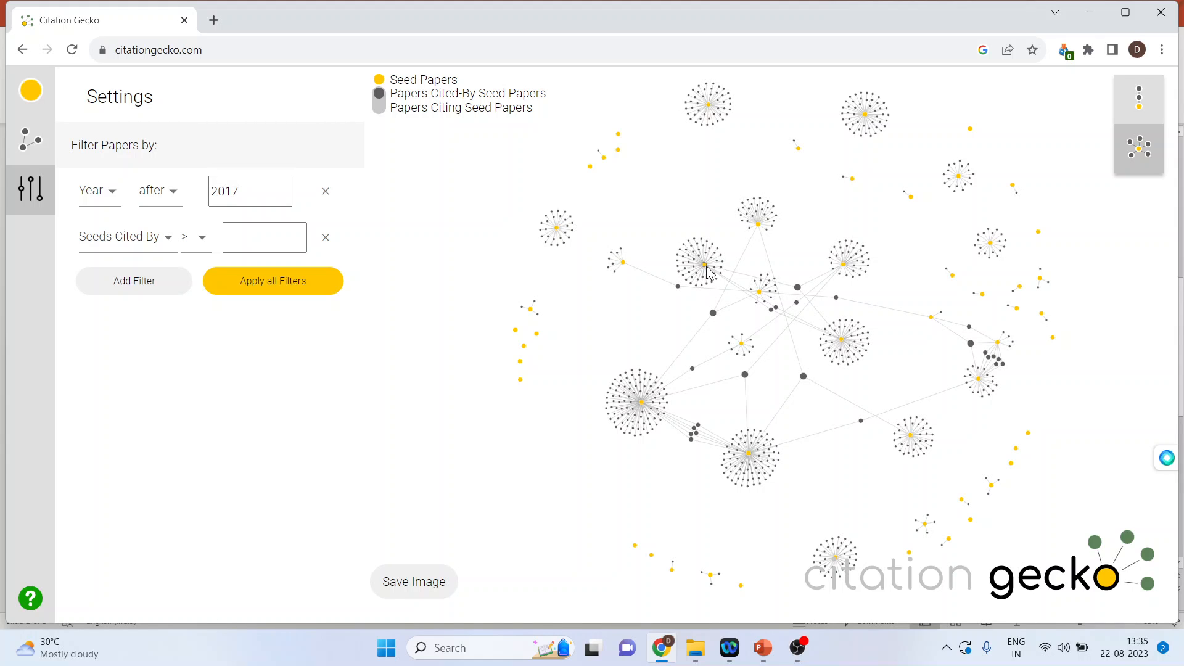
{"action": "left_click", "coordinate": [30, 91]}
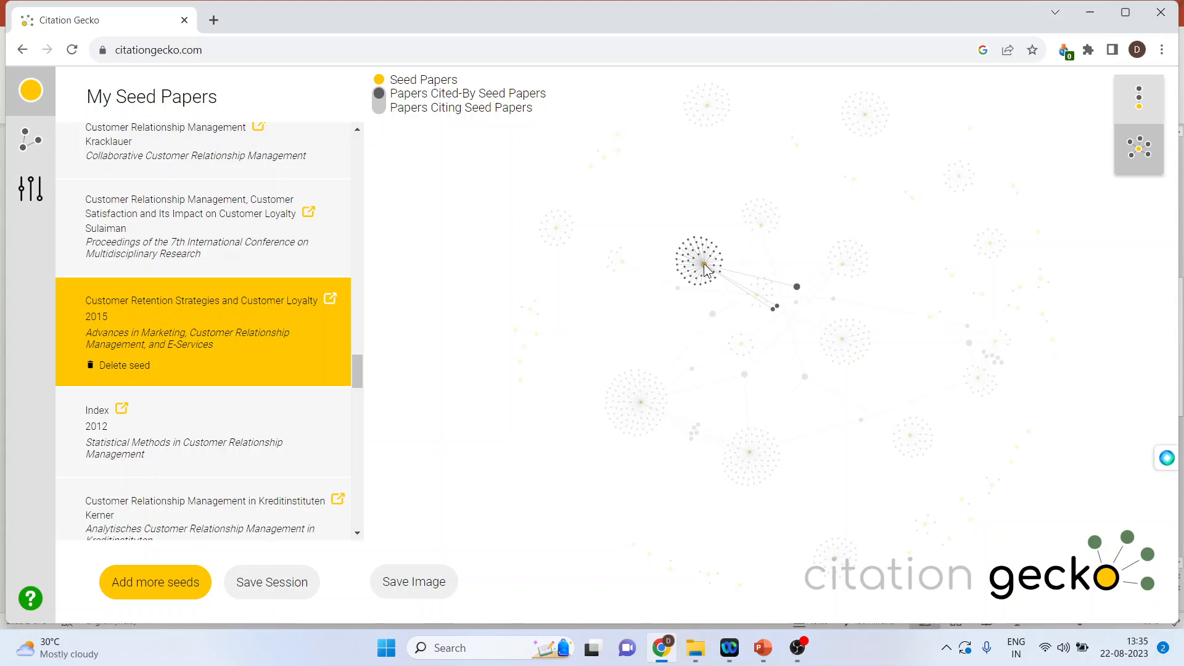
{"action": "mouse_move", "coordinate": [741, 266]}
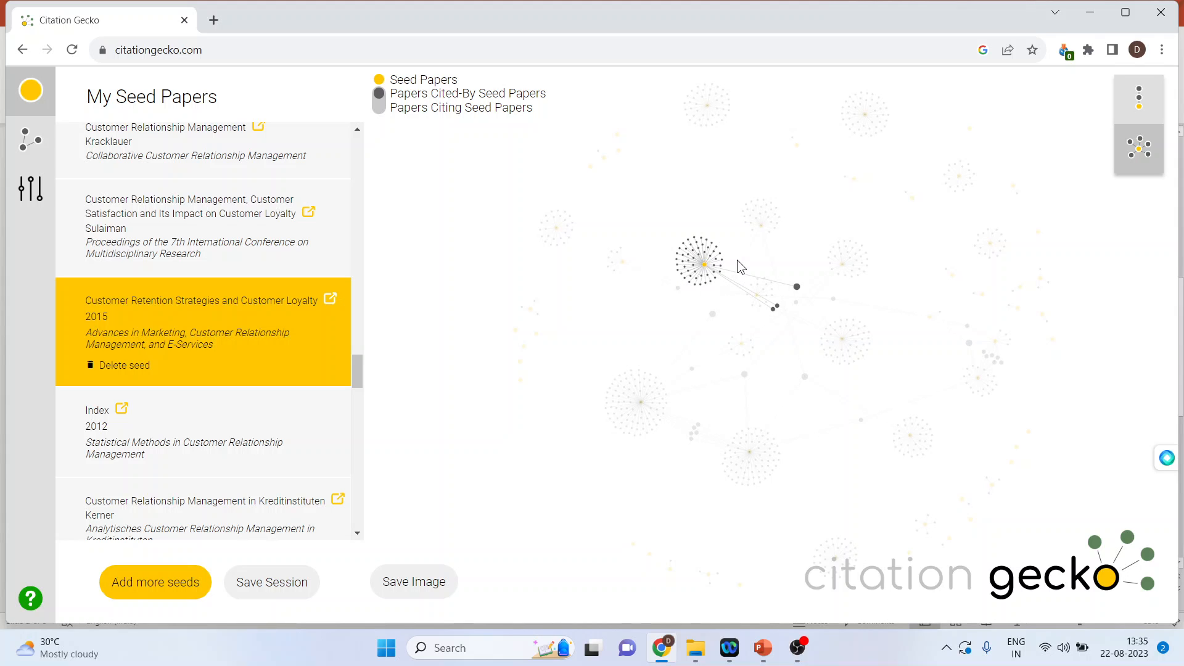
{"action": "mouse_move", "coordinate": [746, 262]}
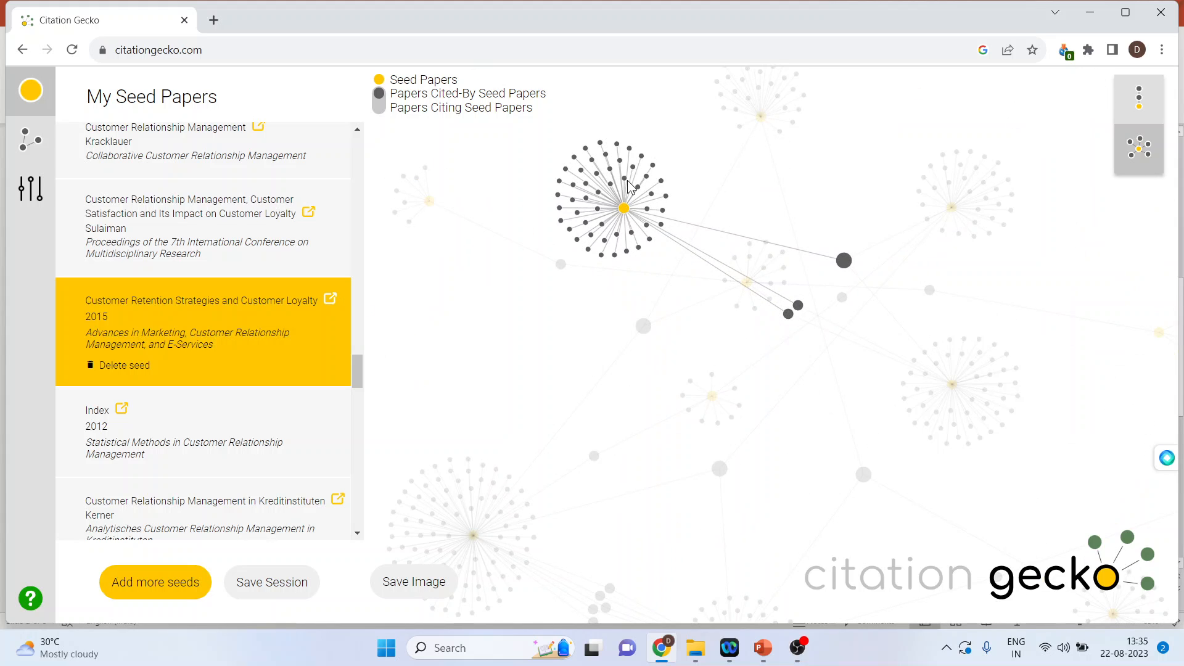
Step: Add the recommended paper 'Planning the service encounter' by G. L. Shostack as a seed
{"action": "left_click", "coordinate": [30, 138]}
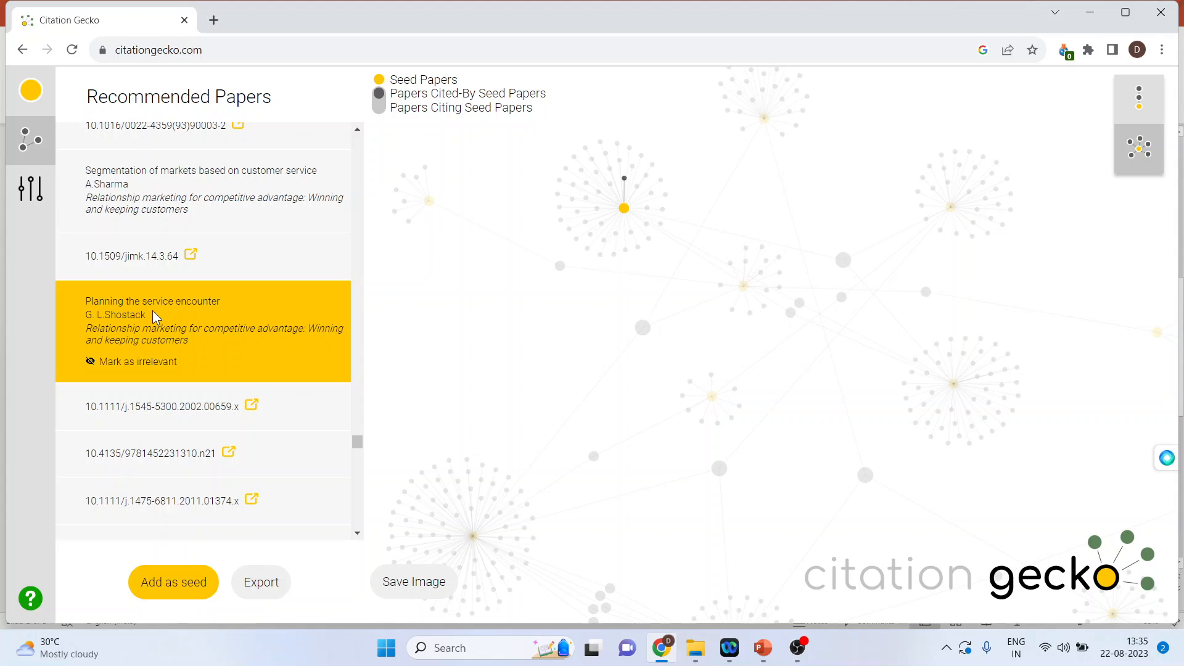
{"action": "mouse_move", "coordinate": [197, 353]}
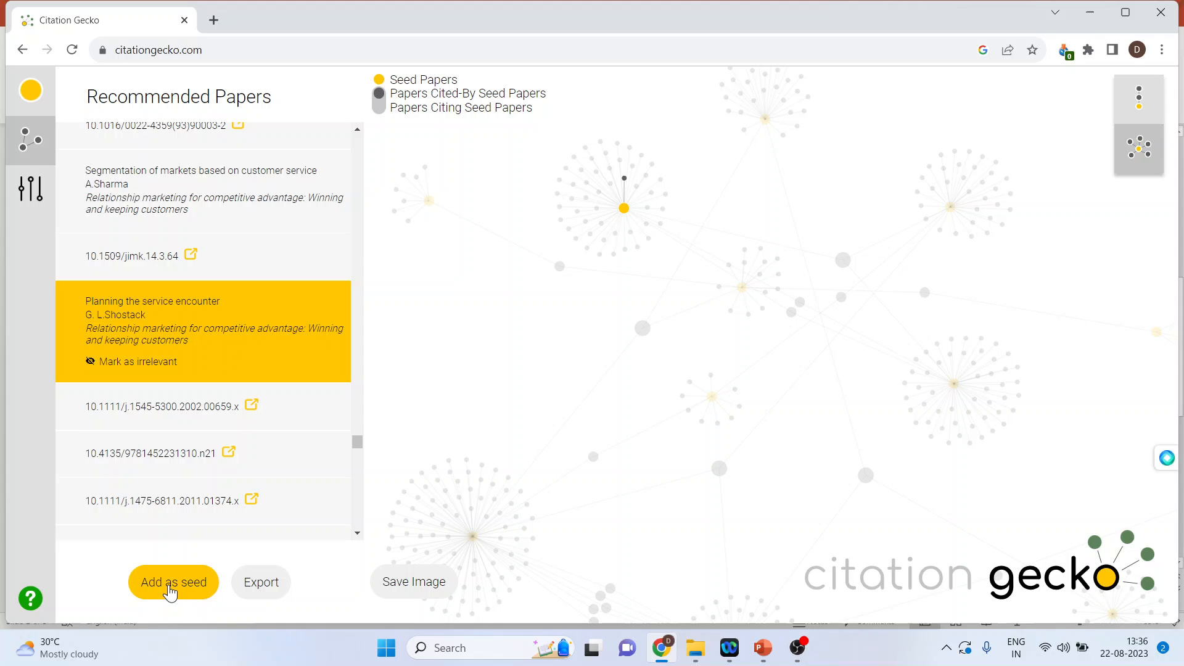
{"action": "left_click", "coordinate": [172, 583]}
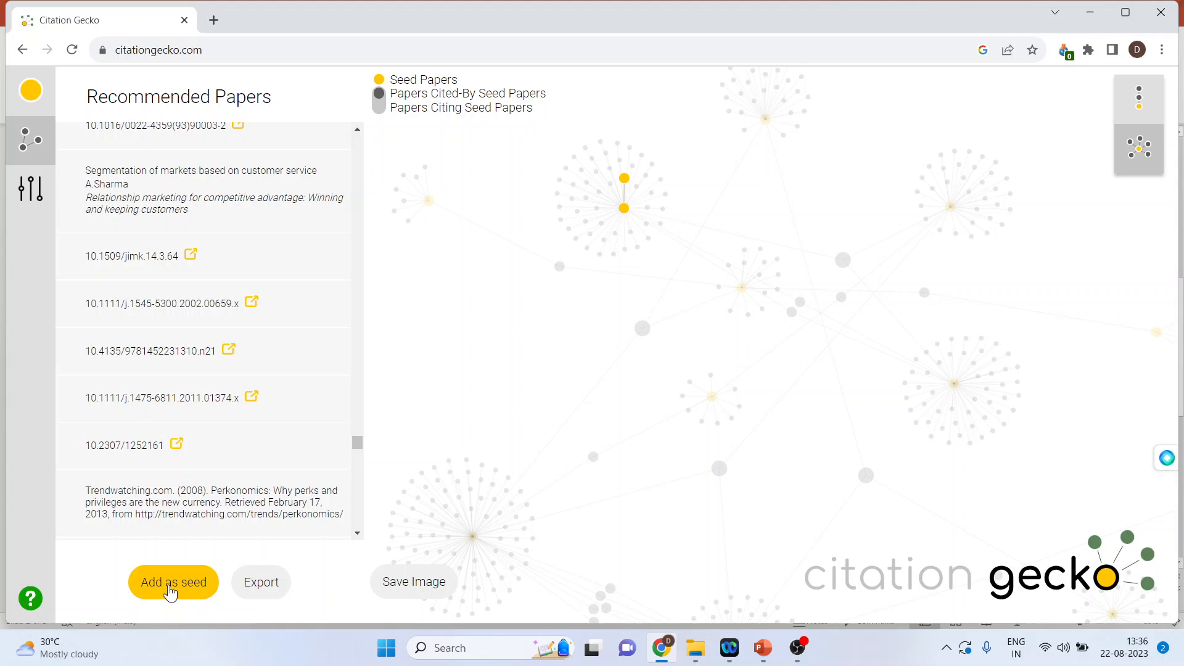
{"action": "mouse_move", "coordinate": [568, 308]}
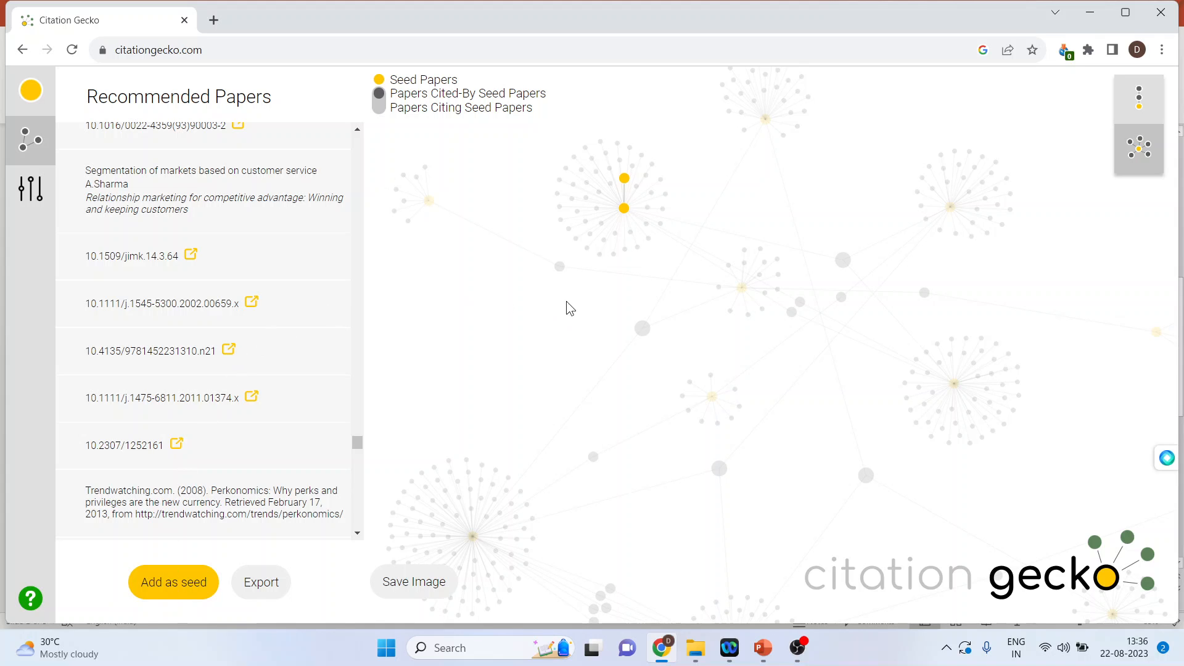
{"action": "mouse_move", "coordinate": [253, 309]}
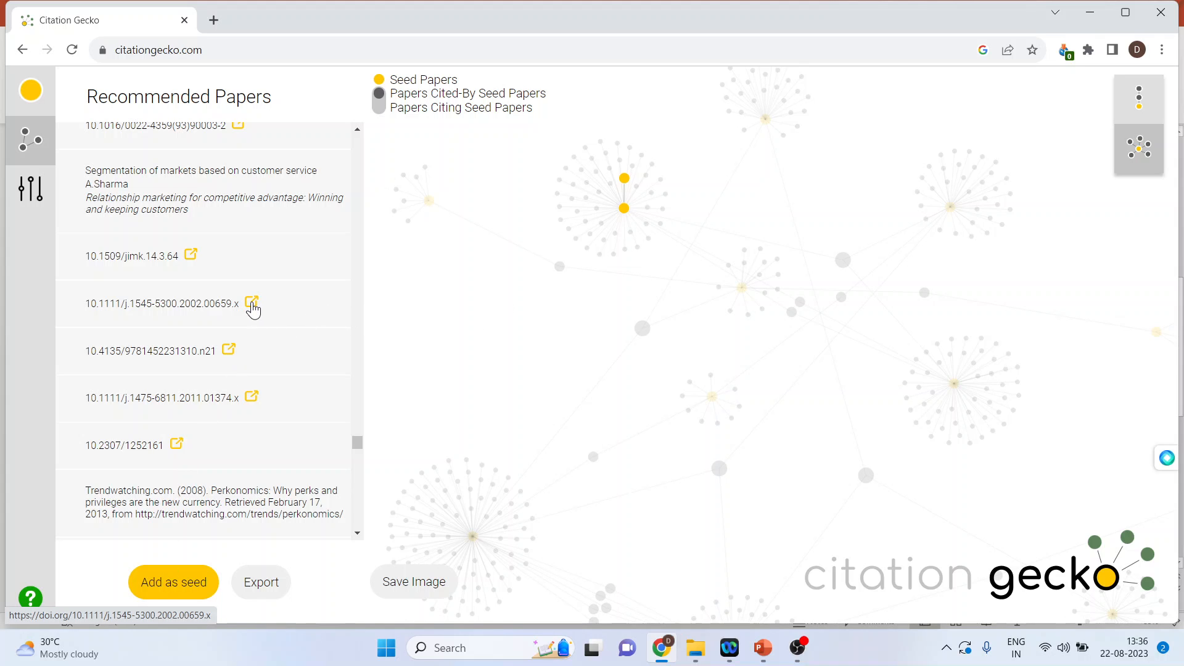
Step: View the 'Communication, Conflict, and Commitment' article (DOI 10.1111/j.1545-5300.2002.00659.x) on Wiley, then return to the graph
{"action": "left_click", "coordinate": [251, 303]}
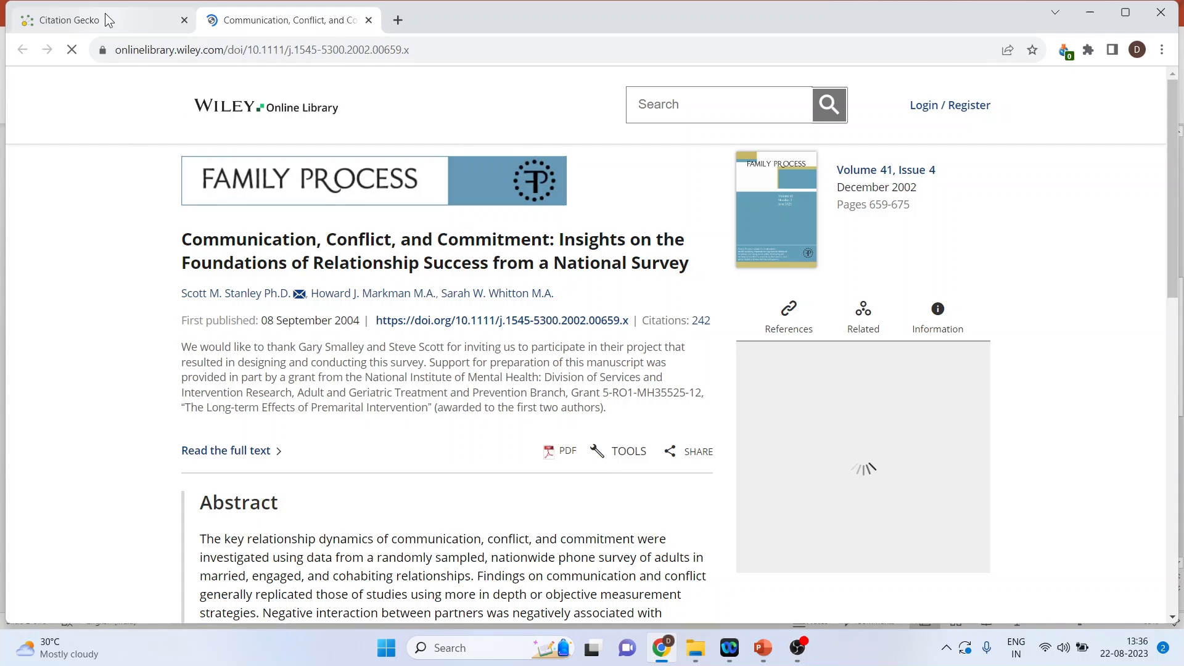
{"action": "left_click", "coordinate": [69, 20]}
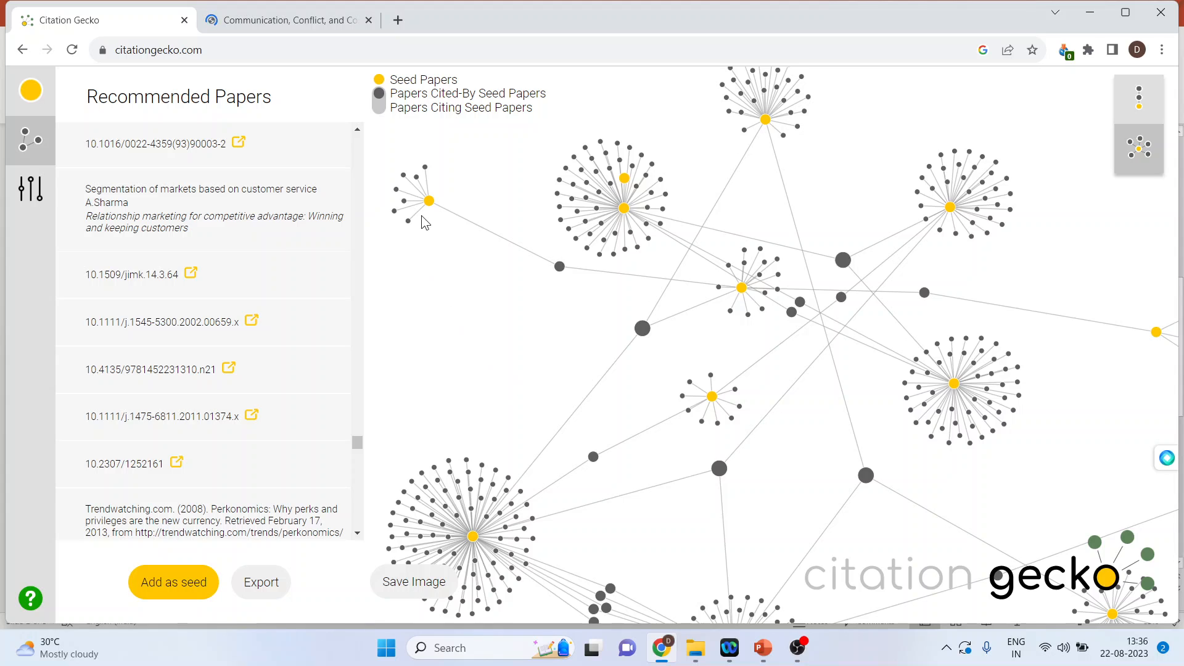
{"action": "mouse_move", "coordinate": [387, 118]}
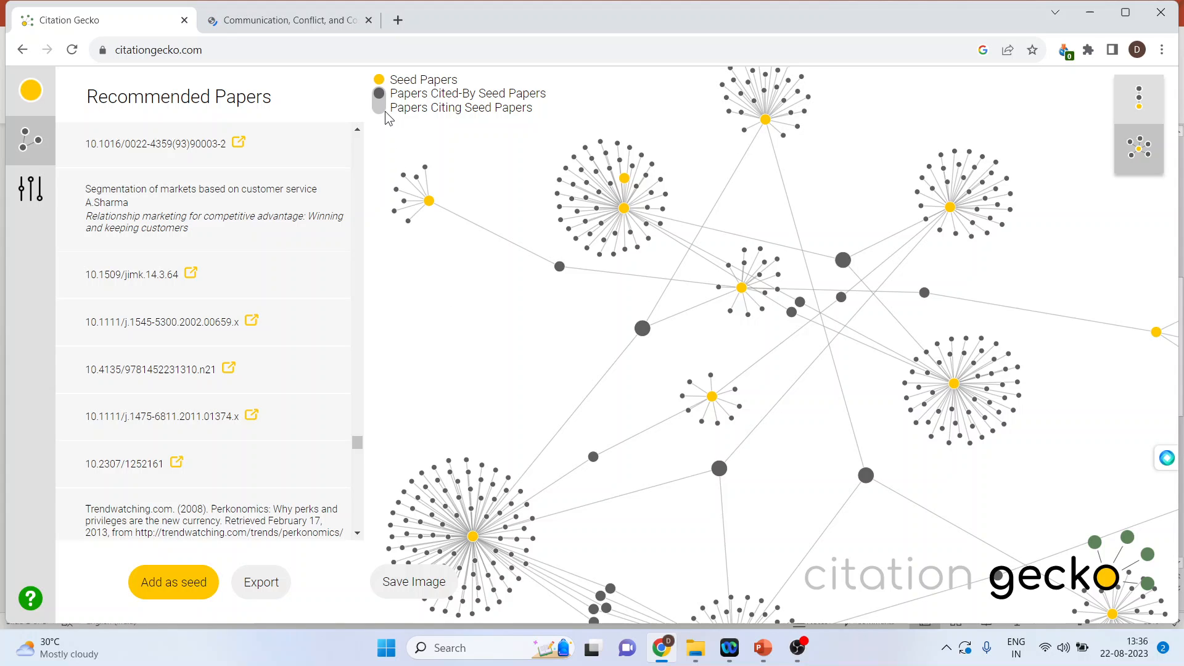
{"action": "mouse_move", "coordinate": [380, 113]}
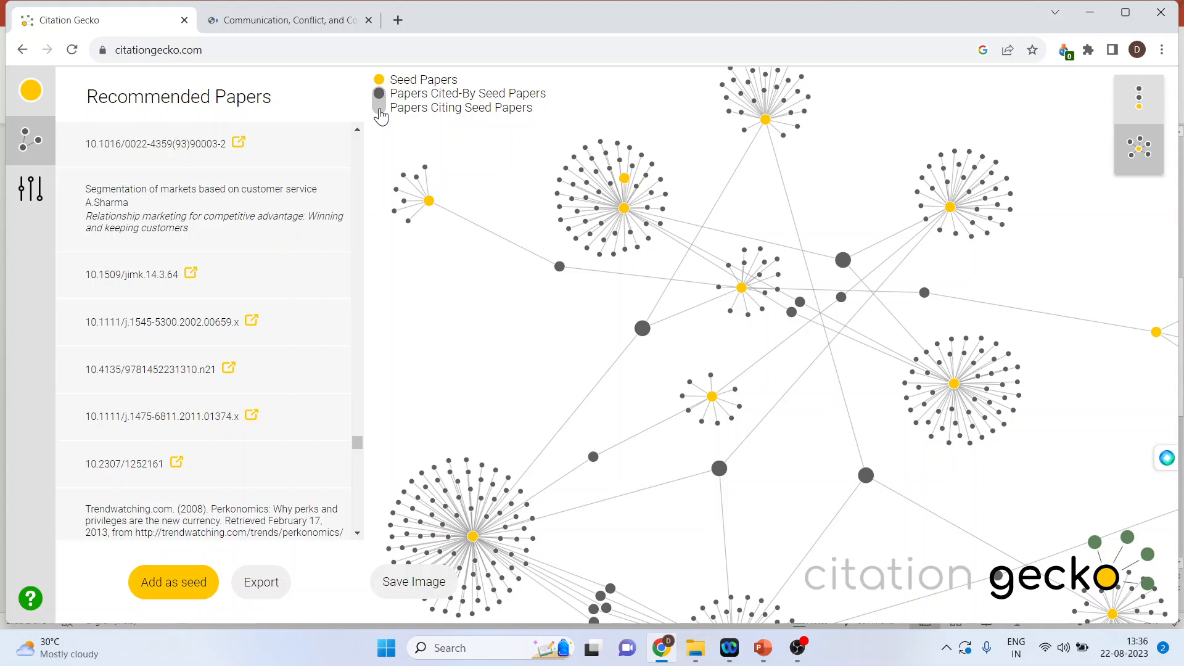
Step: Toggle between papers citing the seeds and papers cited by them, ending on cited-by with the seed list open
{"action": "left_click", "coordinate": [981, 49]}
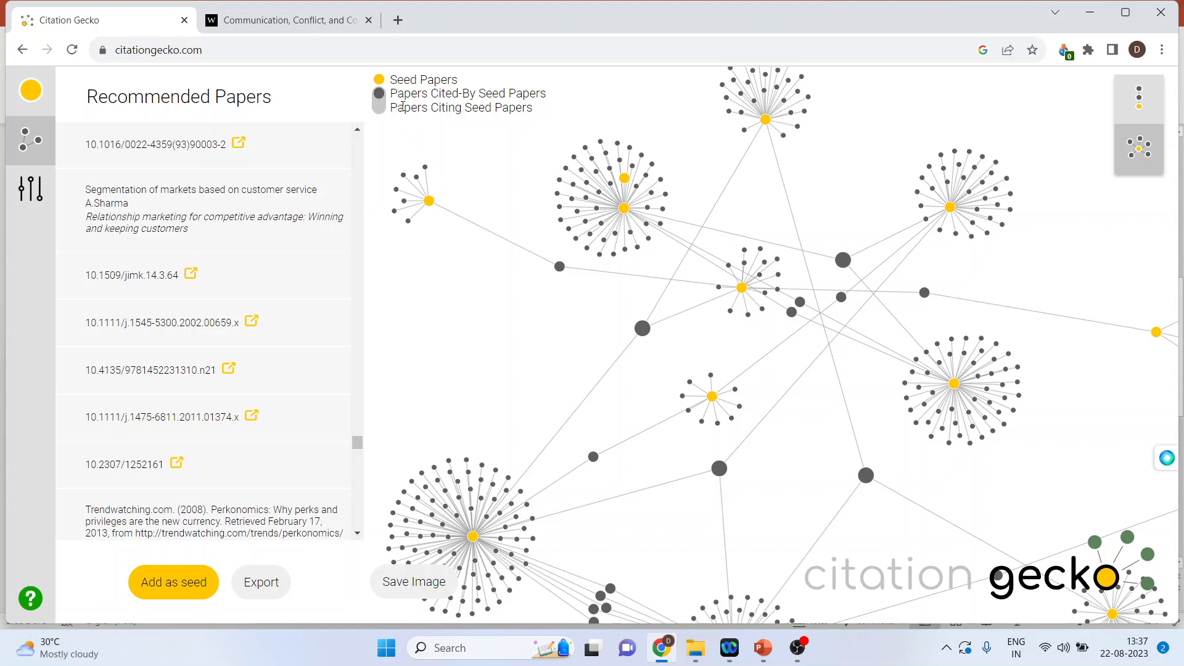
{"action": "double_click", "coordinate": [469, 94]}
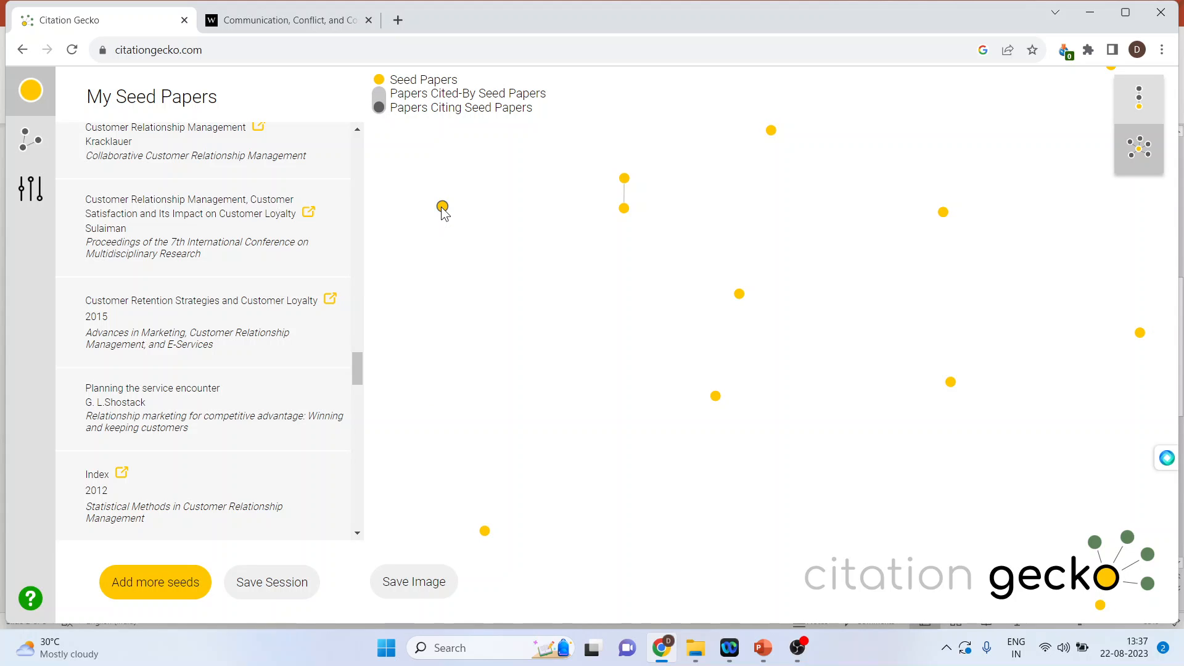
{"action": "mouse_move", "coordinate": [441, 207]}
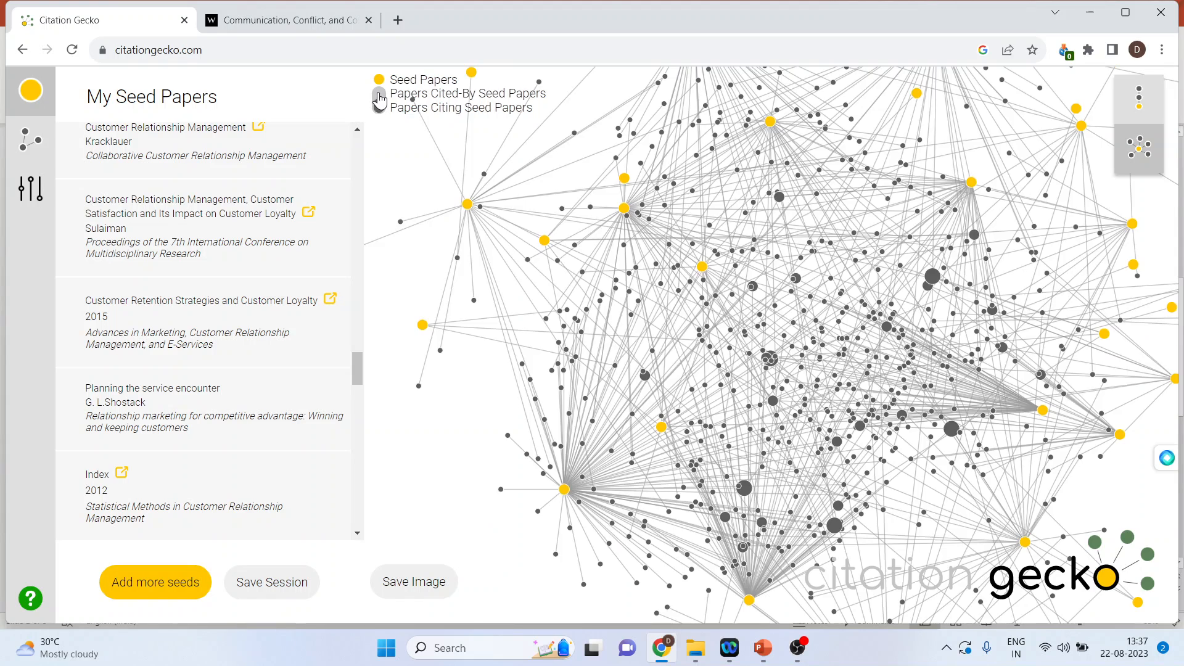
{"action": "left_click", "coordinate": [378, 99]}
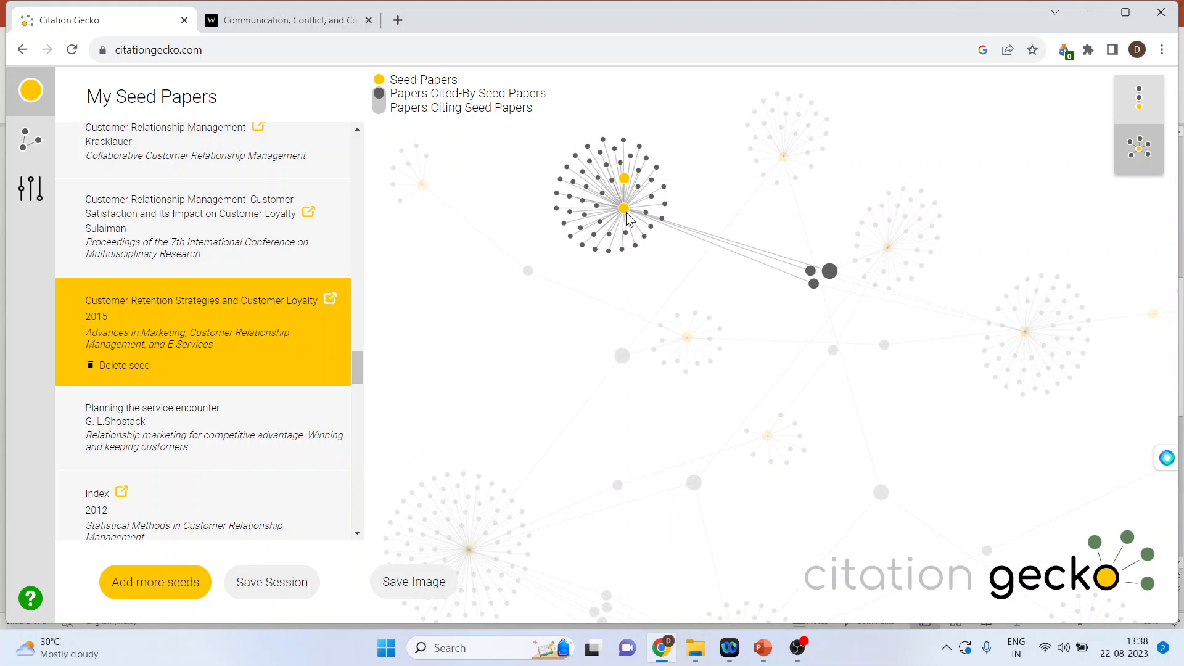
{"action": "mouse_move", "coordinate": [384, 138]}
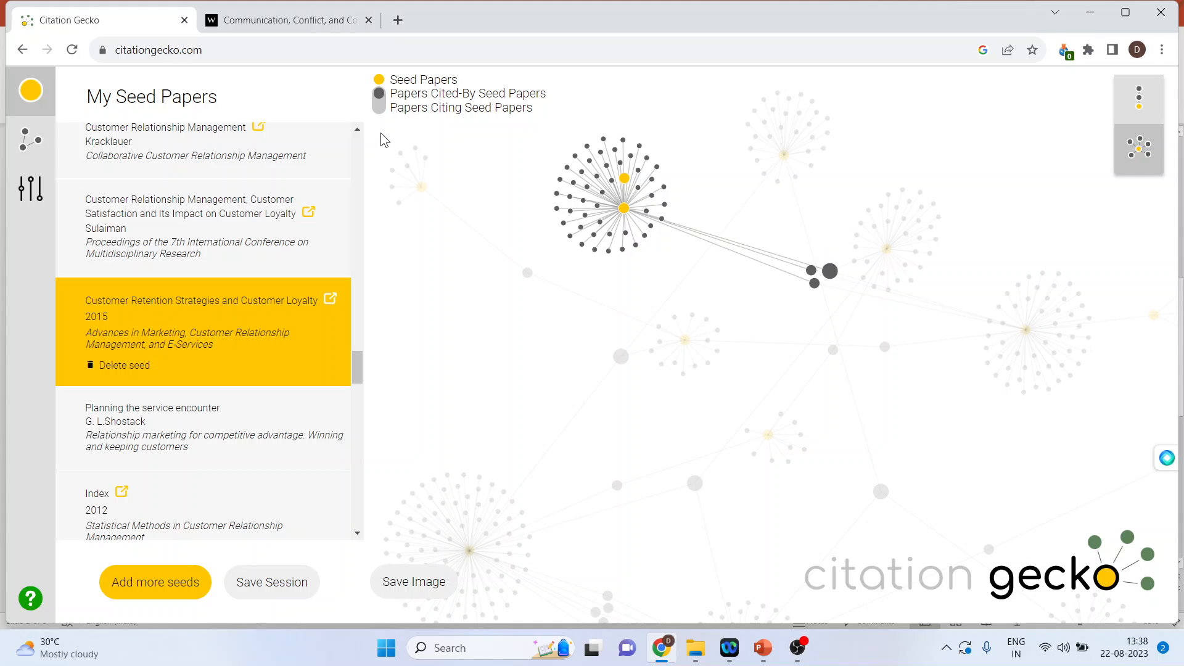
{"action": "left_click", "coordinate": [377, 99]}
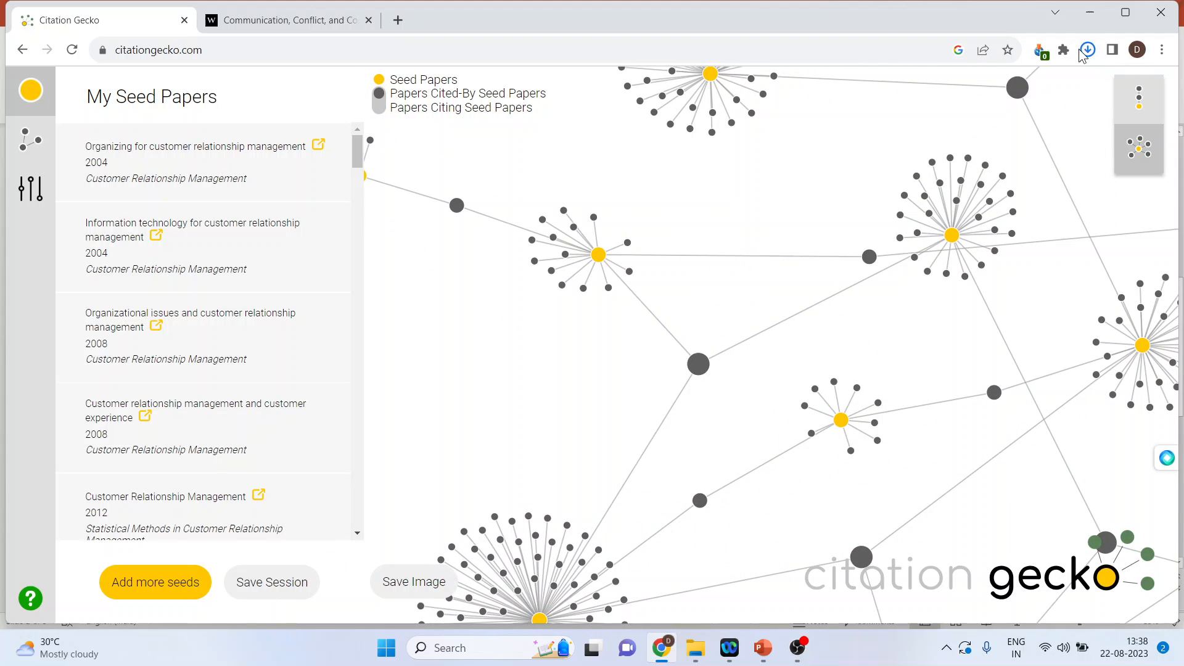
Step: Check the downloaded session file, then switch to the PowerPoint presentation
{"action": "left_click", "coordinate": [1087, 50]}
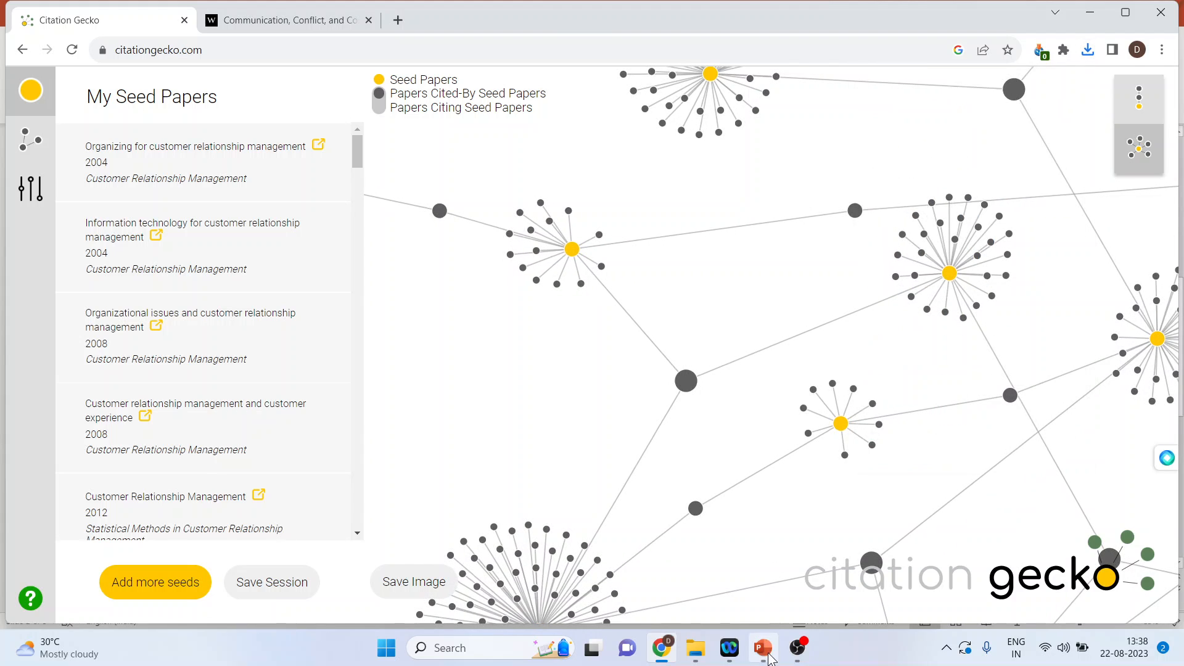
{"action": "left_click", "coordinate": [762, 648]}
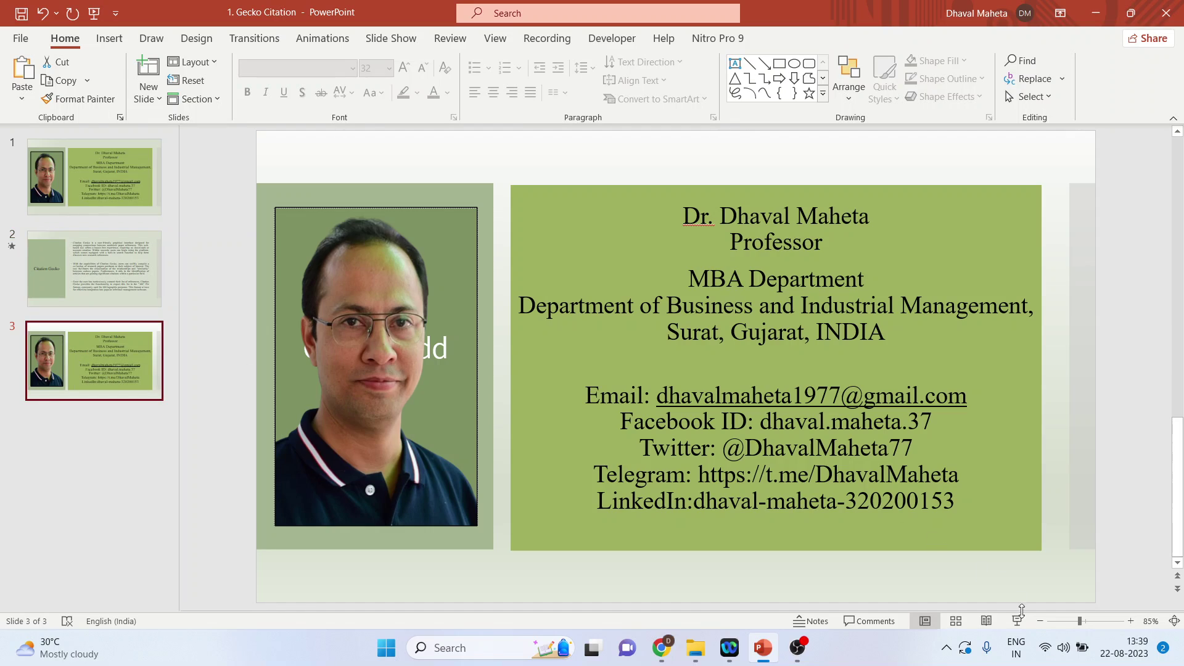